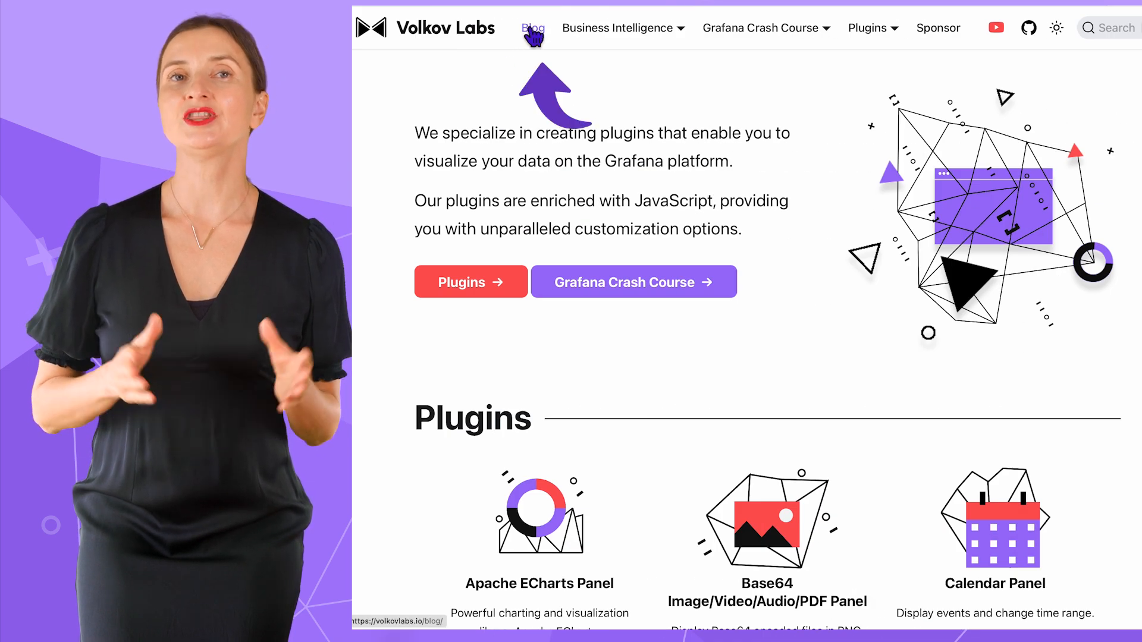
Filter the Volkov Labs blog by the Variables tag, open the Variable Panel 2.2.0 post and read to Dashboard redirect.
left_click(533, 28)
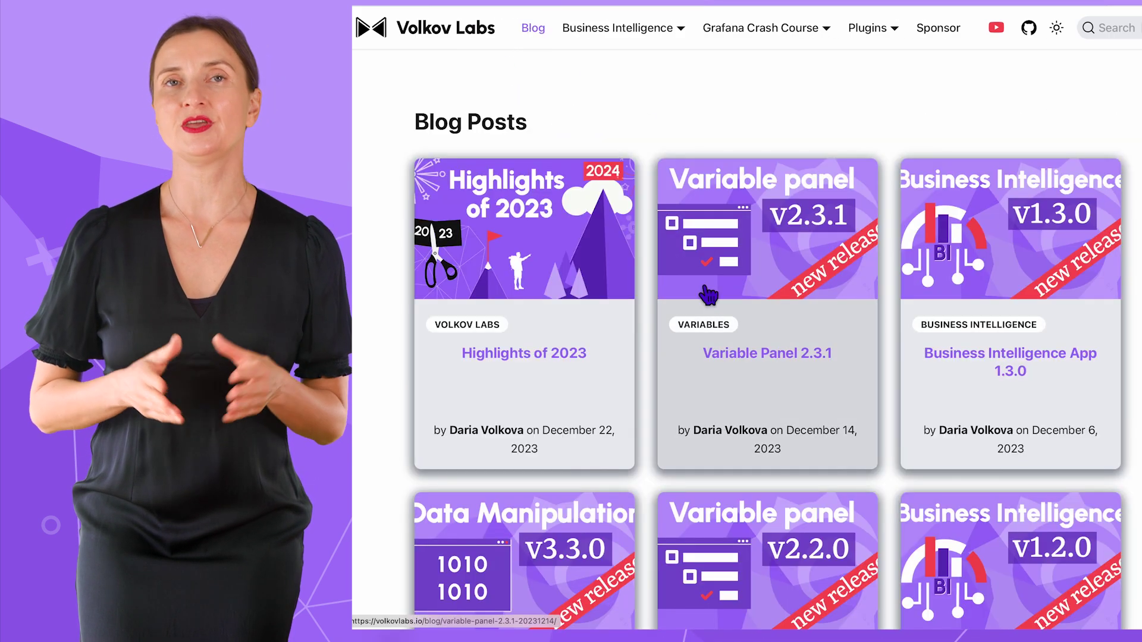
left_click(702, 323)
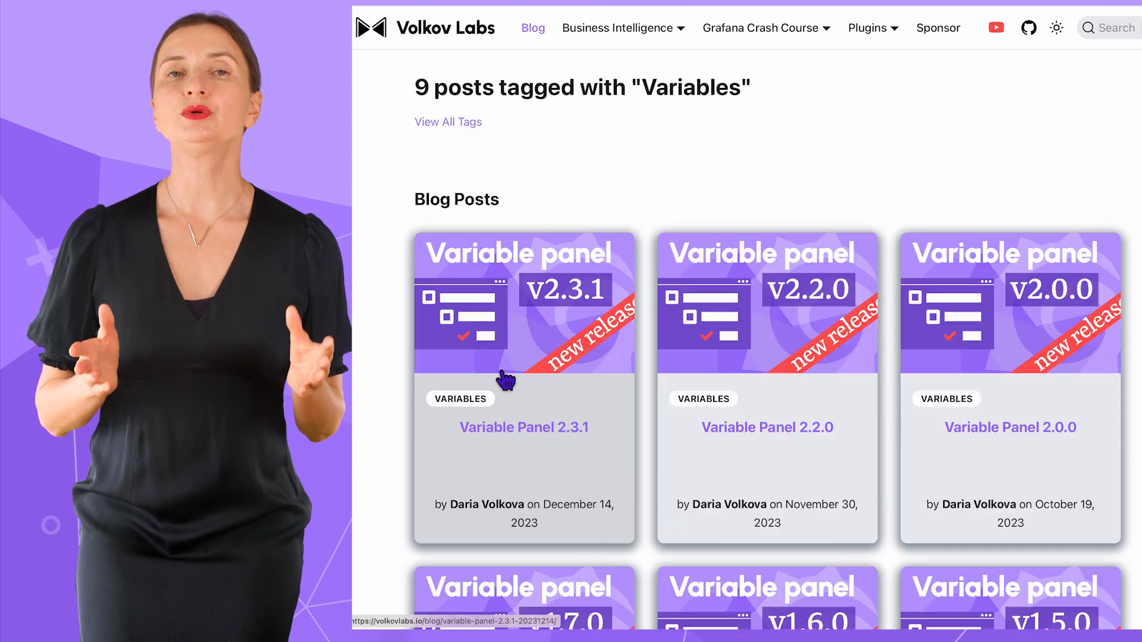
mouse_move(446, 452)
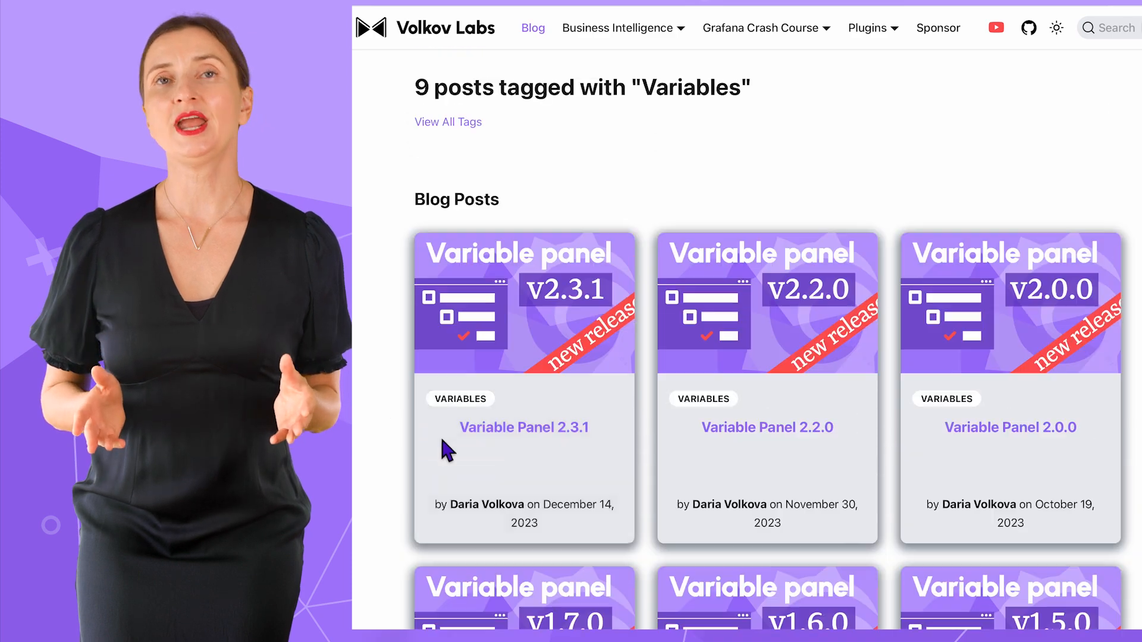
left_click(767, 427)
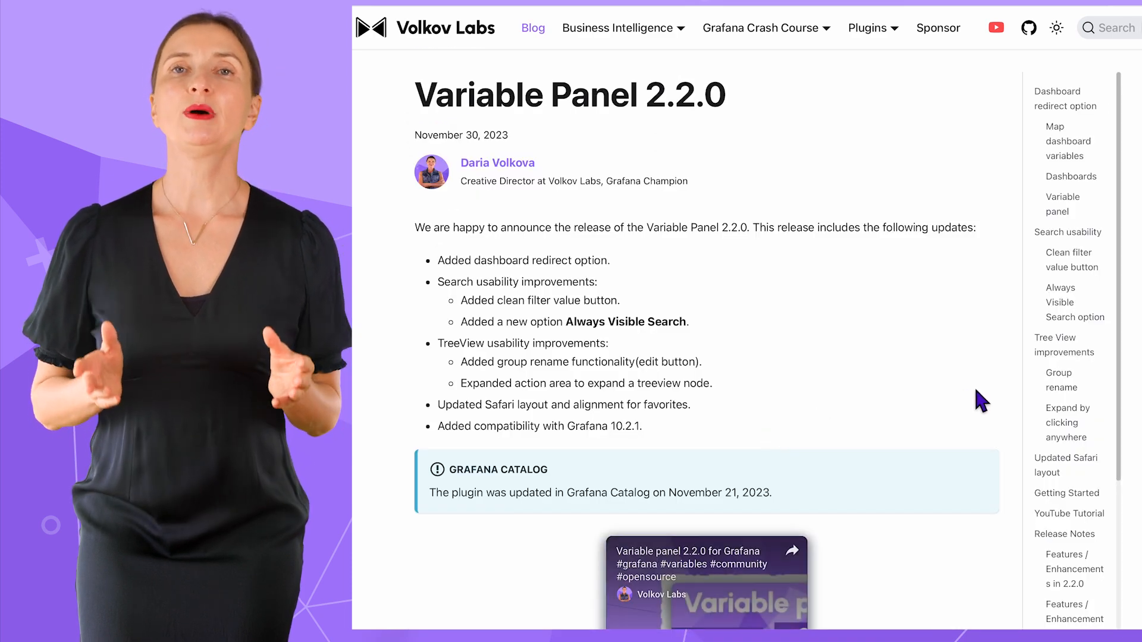
scroll("down", 3)
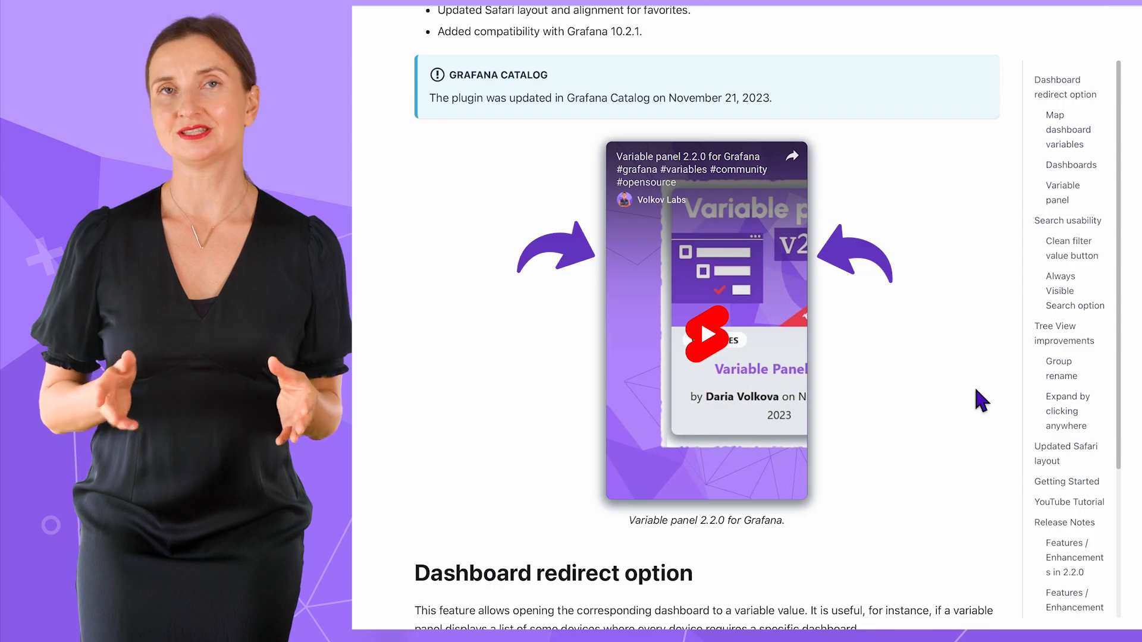
scroll("down", 3)
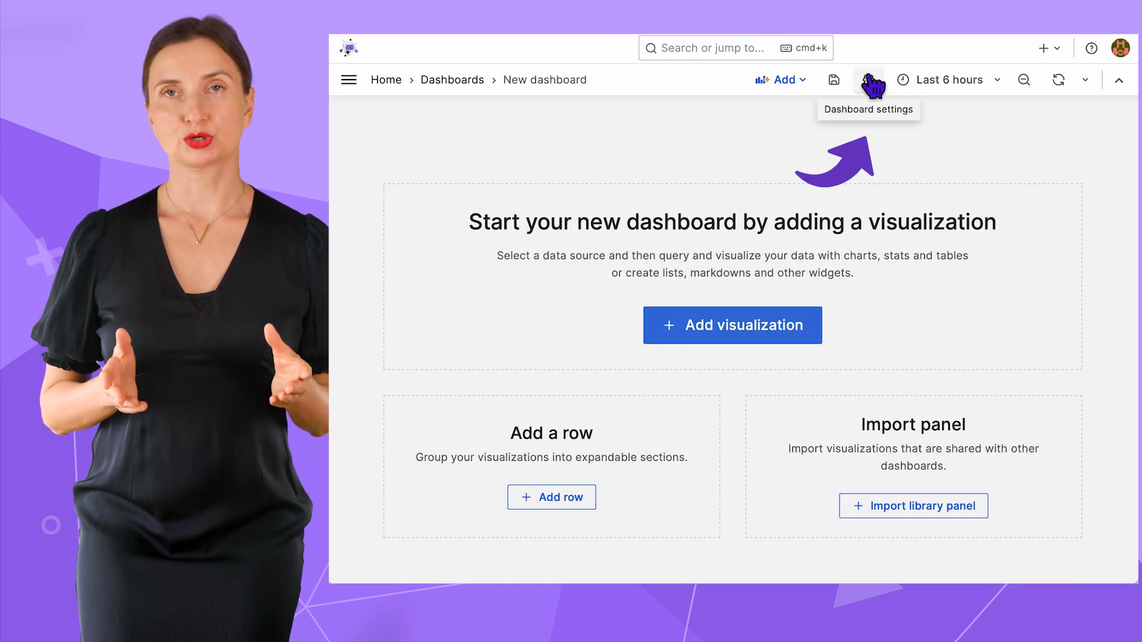
Open the new dashboard's settings on the Variables tab and review the empty variable list and query0 choices.
left_click(867, 79)
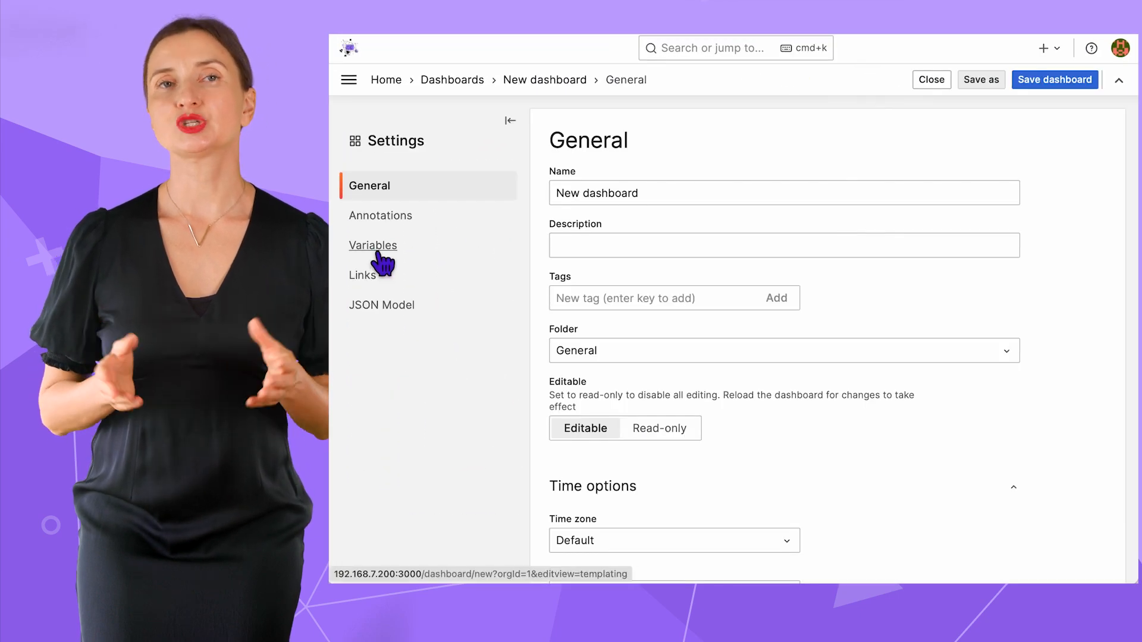
left_click(372, 245)
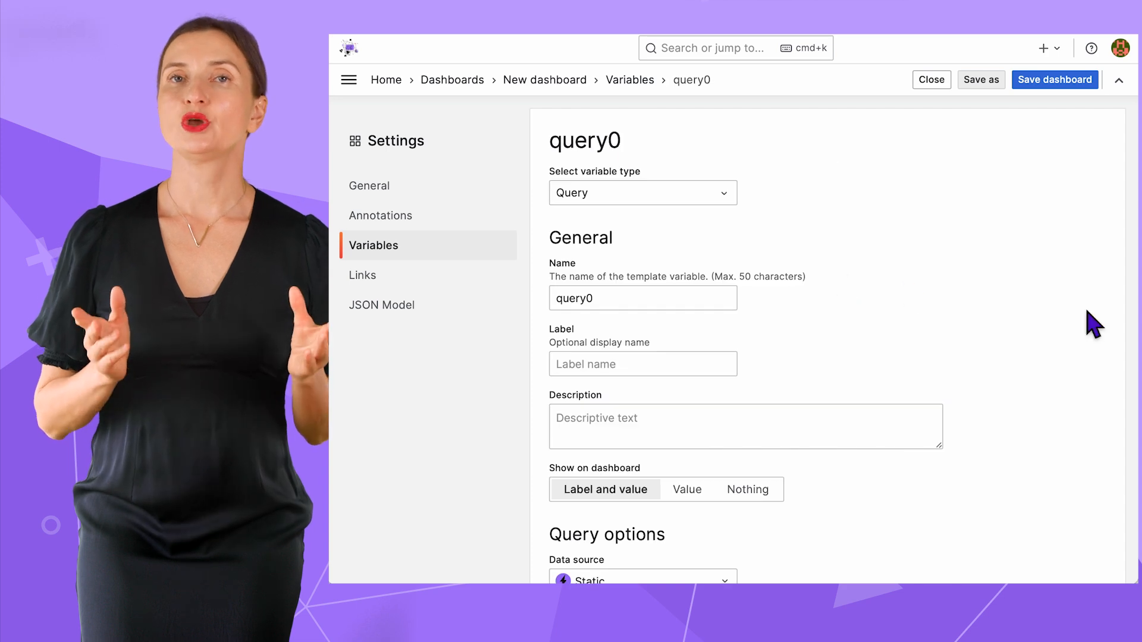
scroll("down", 3)
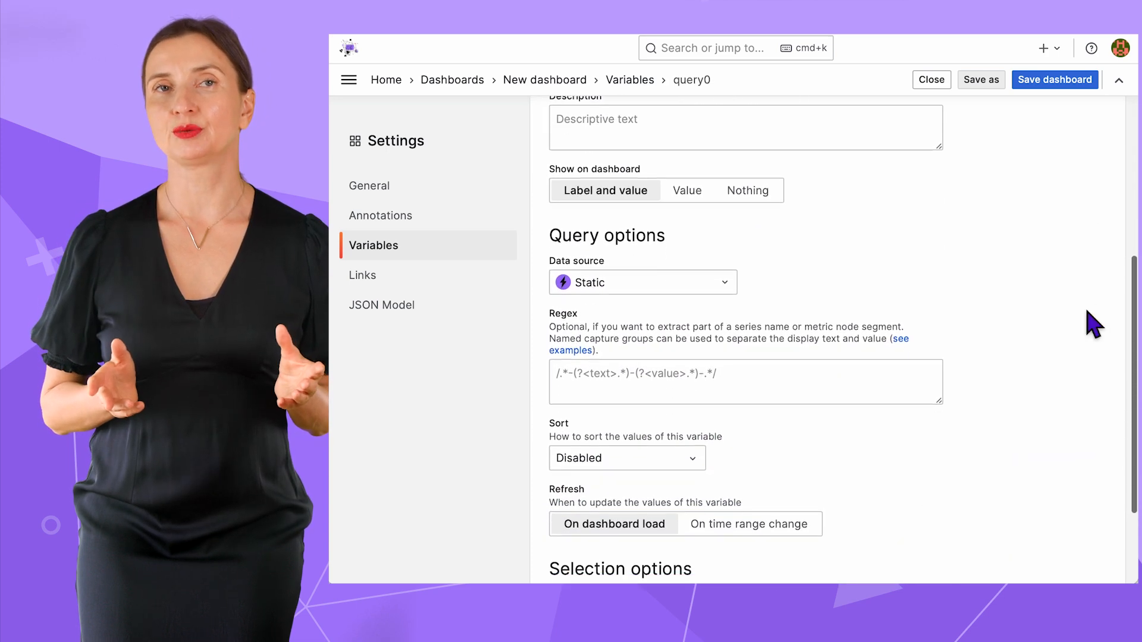
scroll("up", 3)
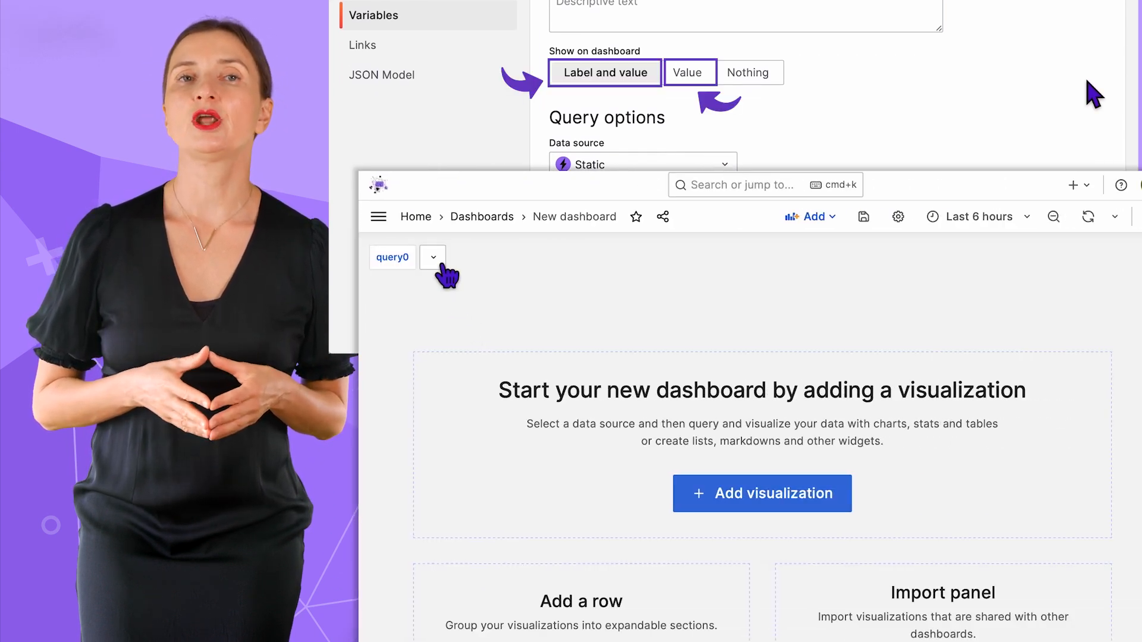
left_click(431, 257)
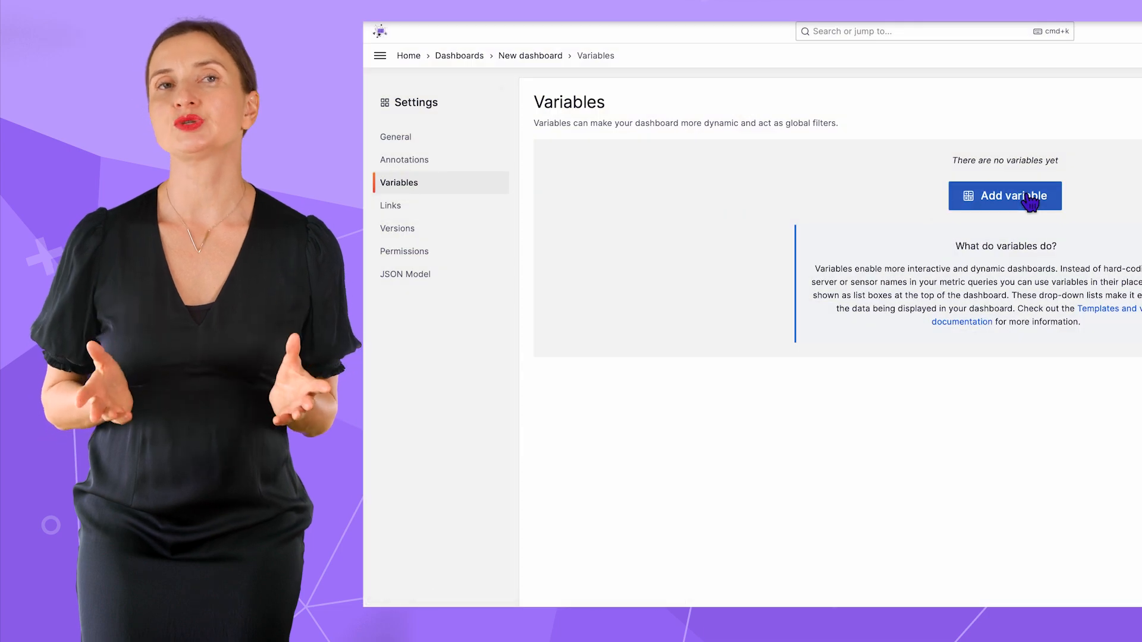
Add a variable named city shown as Nothing on dashboard, sourced from the Timescale database.
left_click(1004, 195)
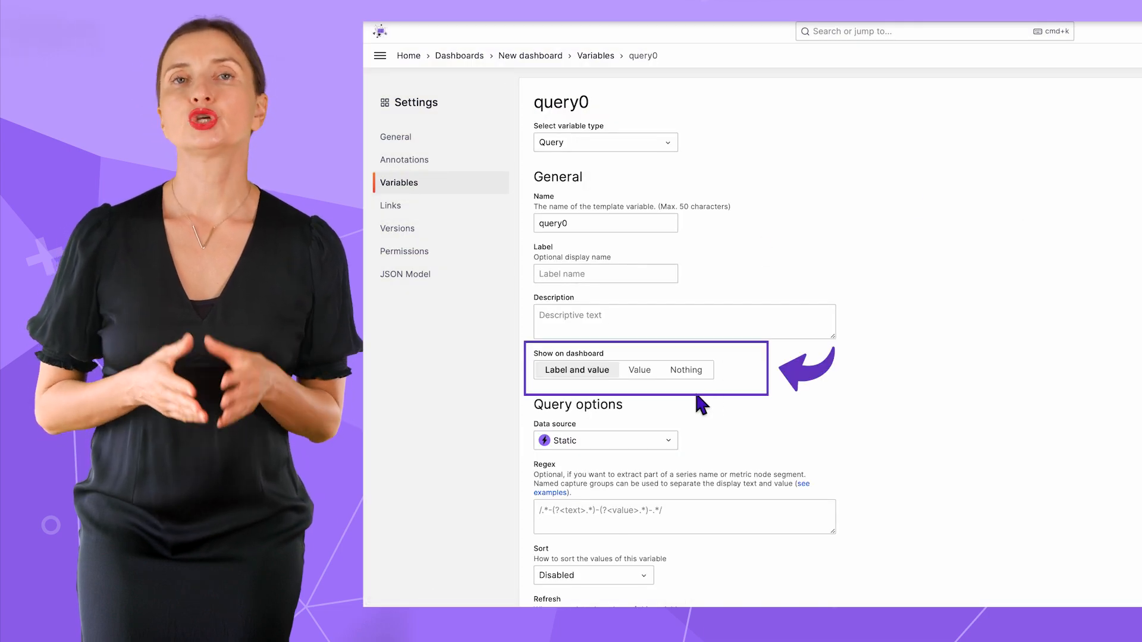
left_click(685, 369)
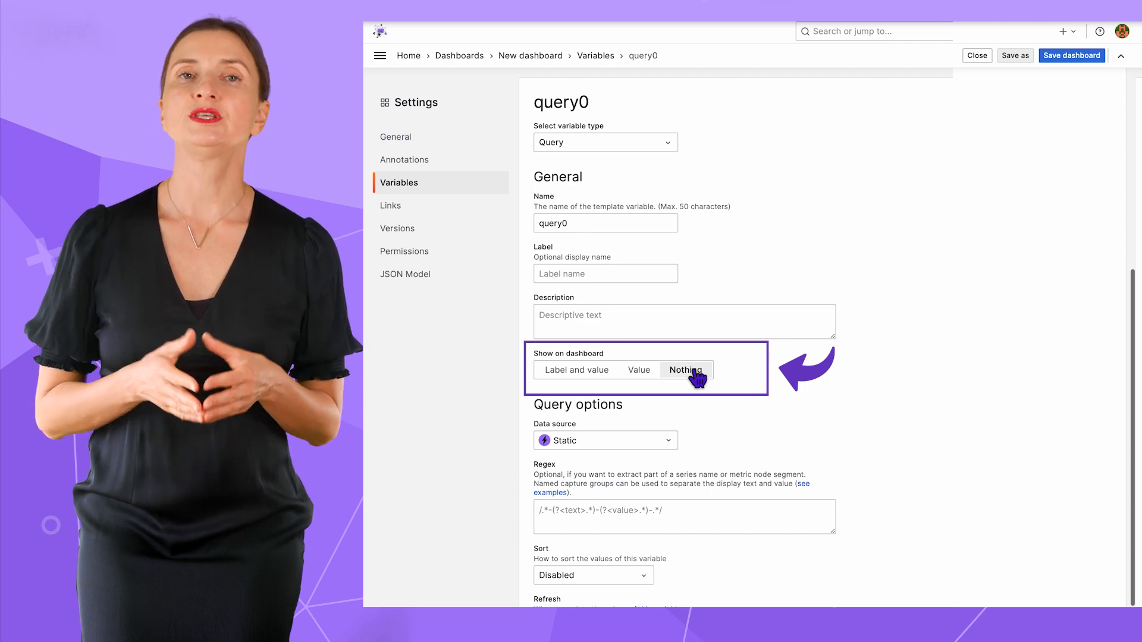
mouse_move(695, 166)
type("city")
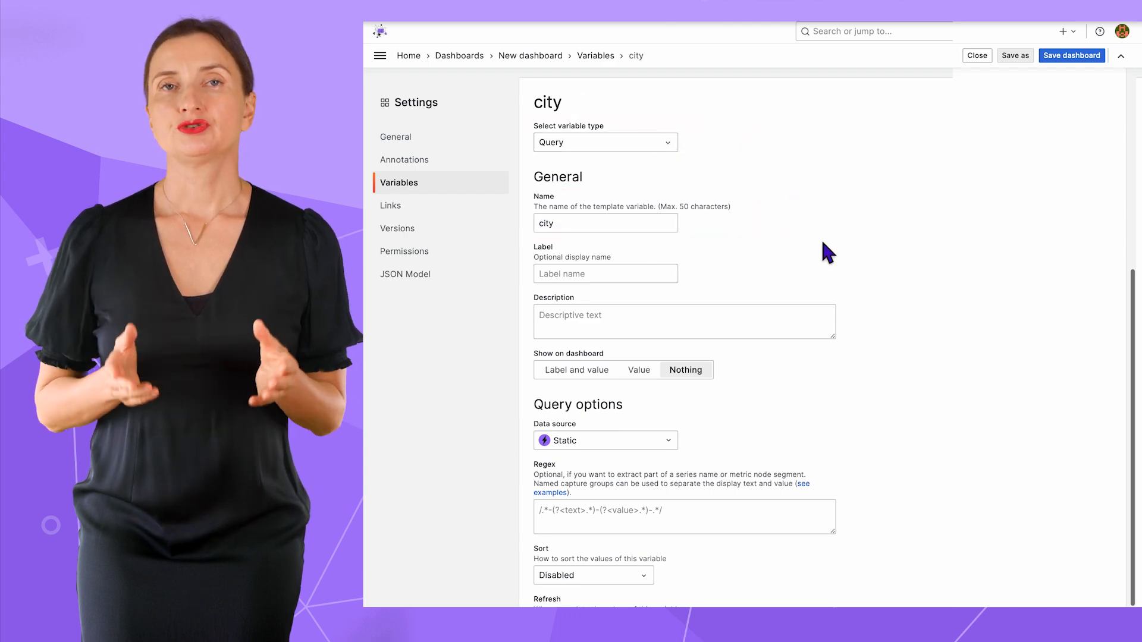
left_click(603, 440)
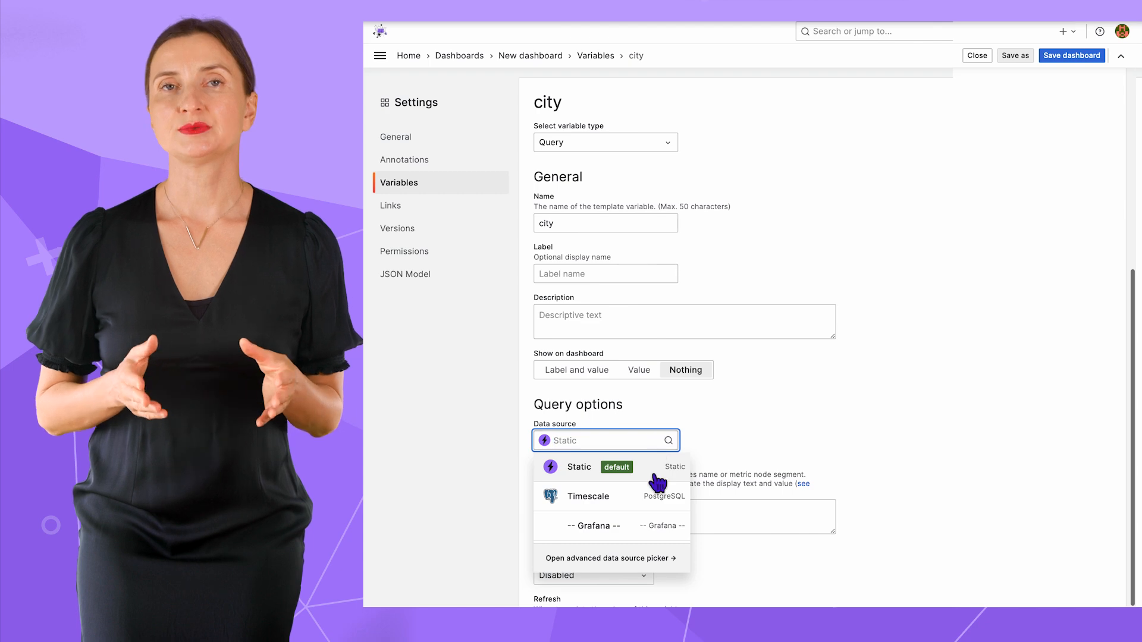
left_click(586, 496)
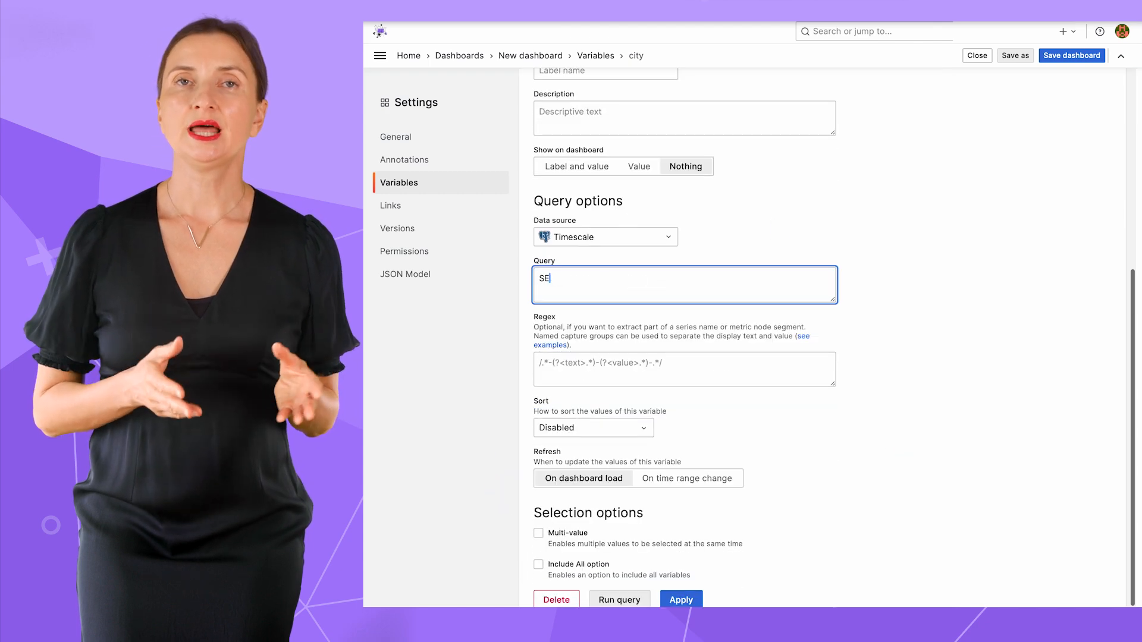
Query SELECT distinct city FROM public.bakery with Multi-value and Include All enabled.
type("LECT distinct c")
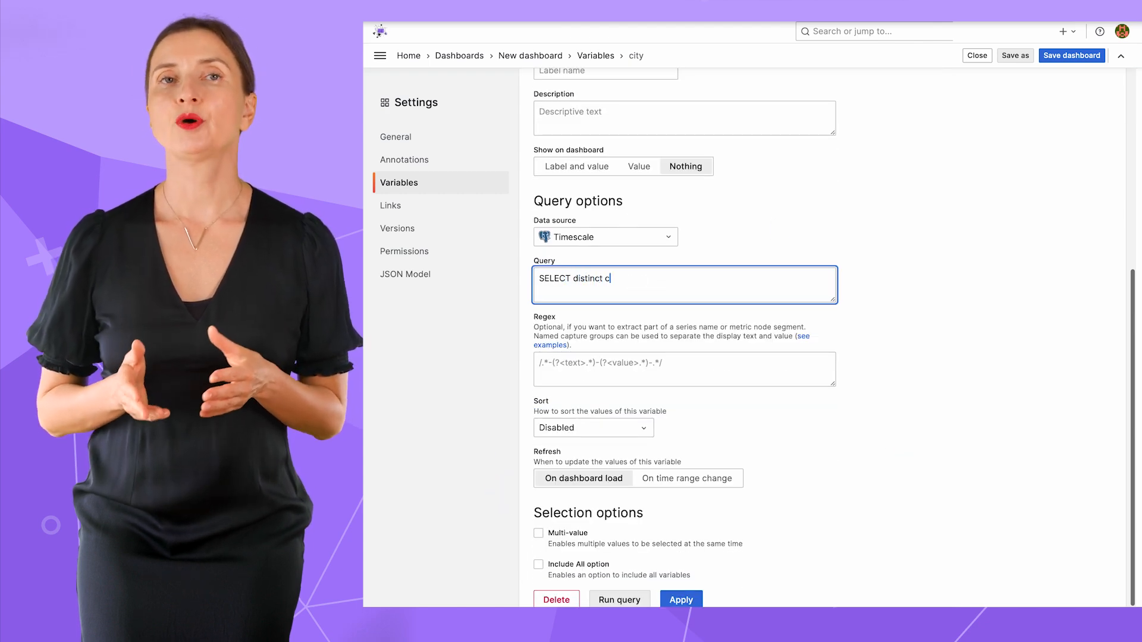
type("ity FROM public.bakery;")
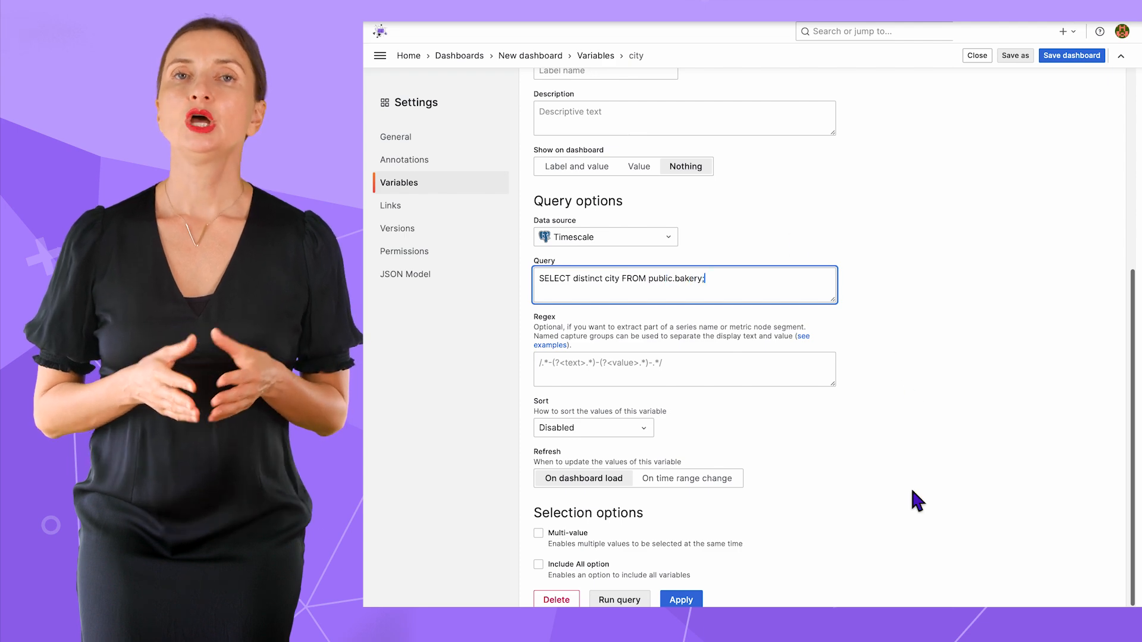
left_click(537, 533)
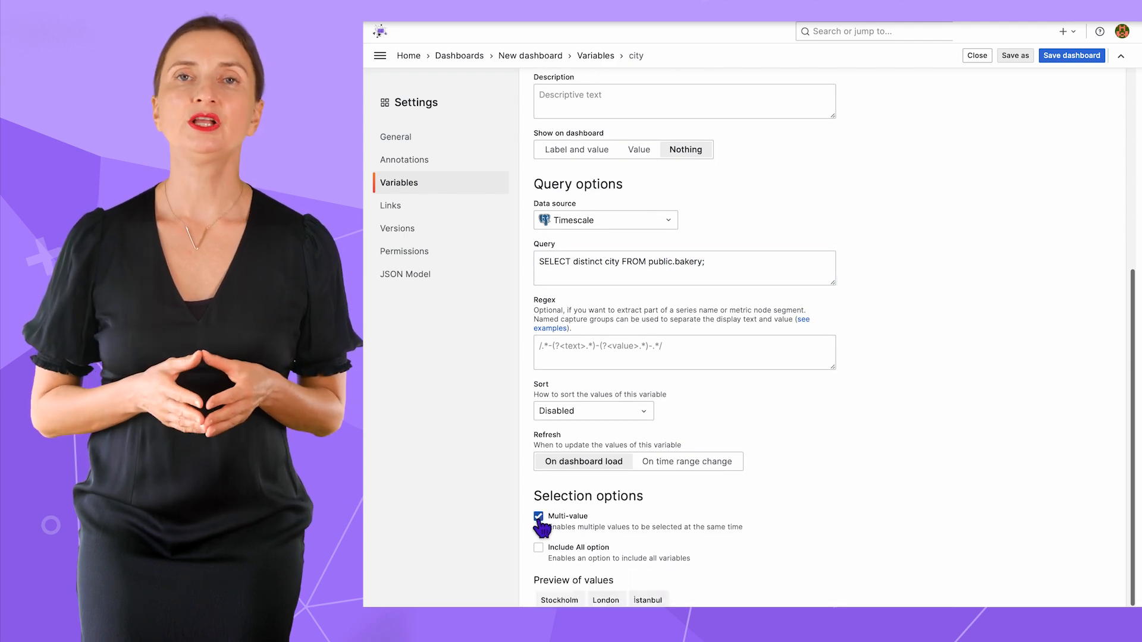
left_click(537, 547)
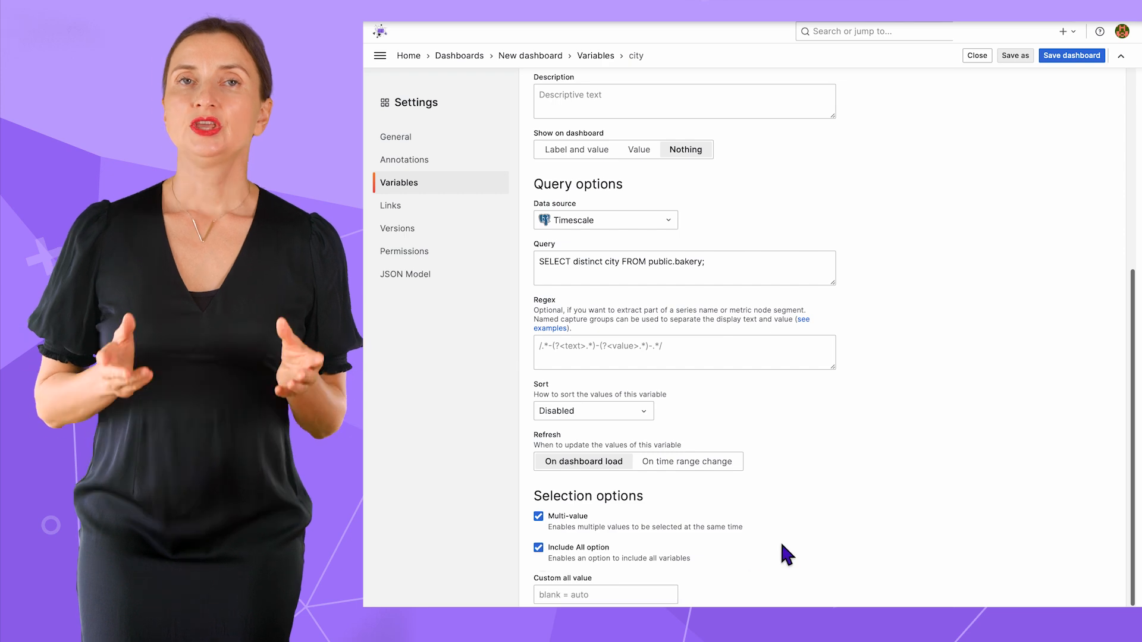
scroll("down", 3)
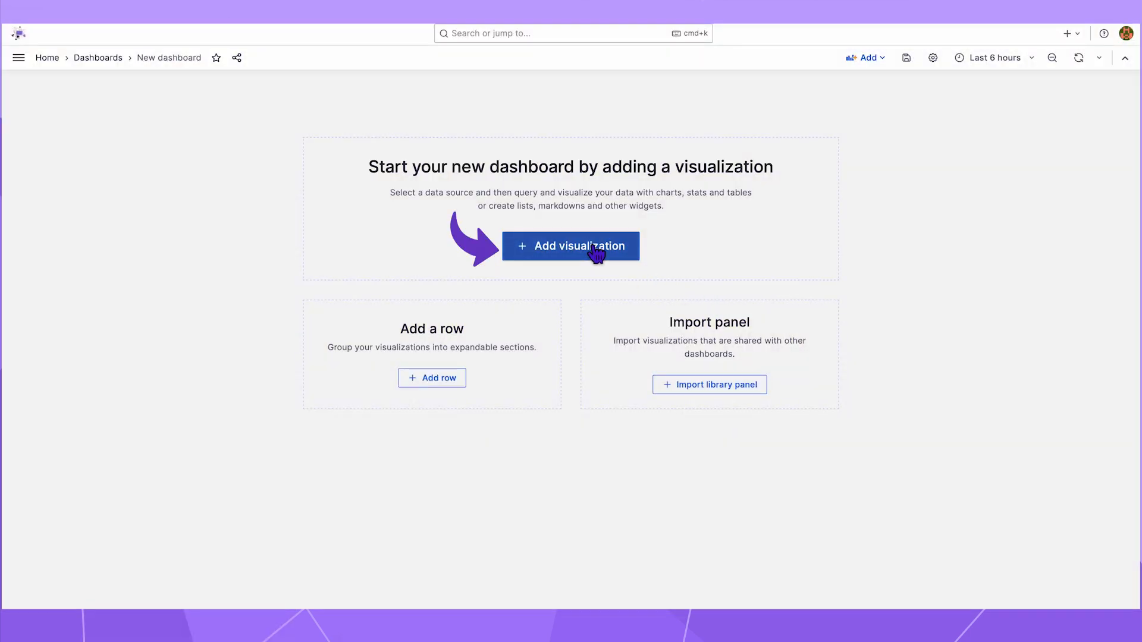
Add a Variable panel titled 'Select city' displaying the city variable.
left_click(569, 245)
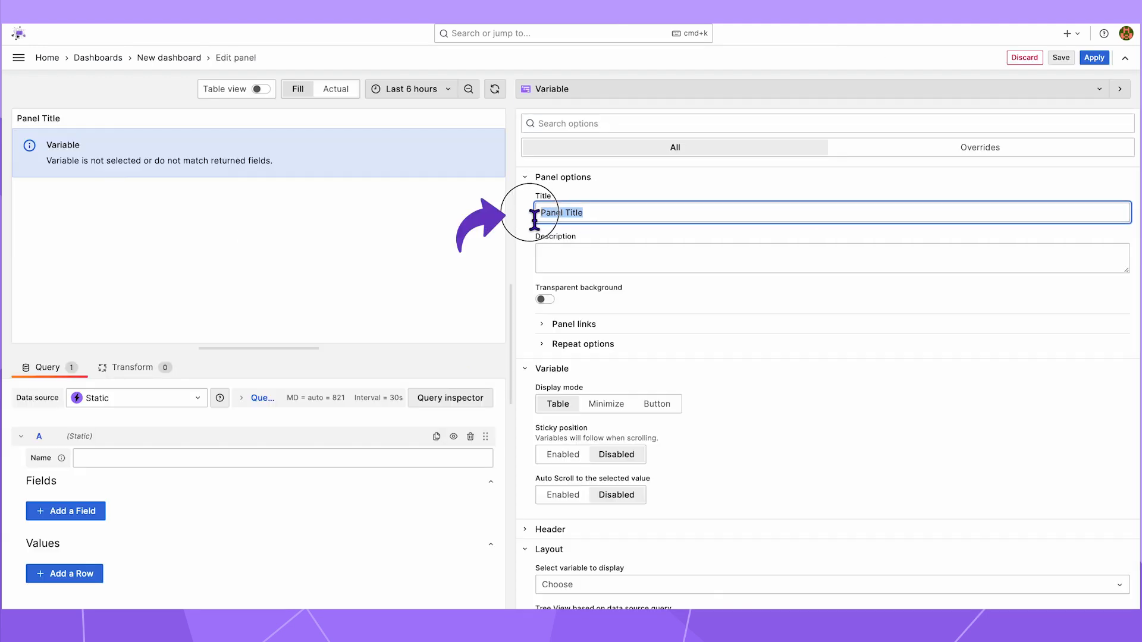
type("Select city")
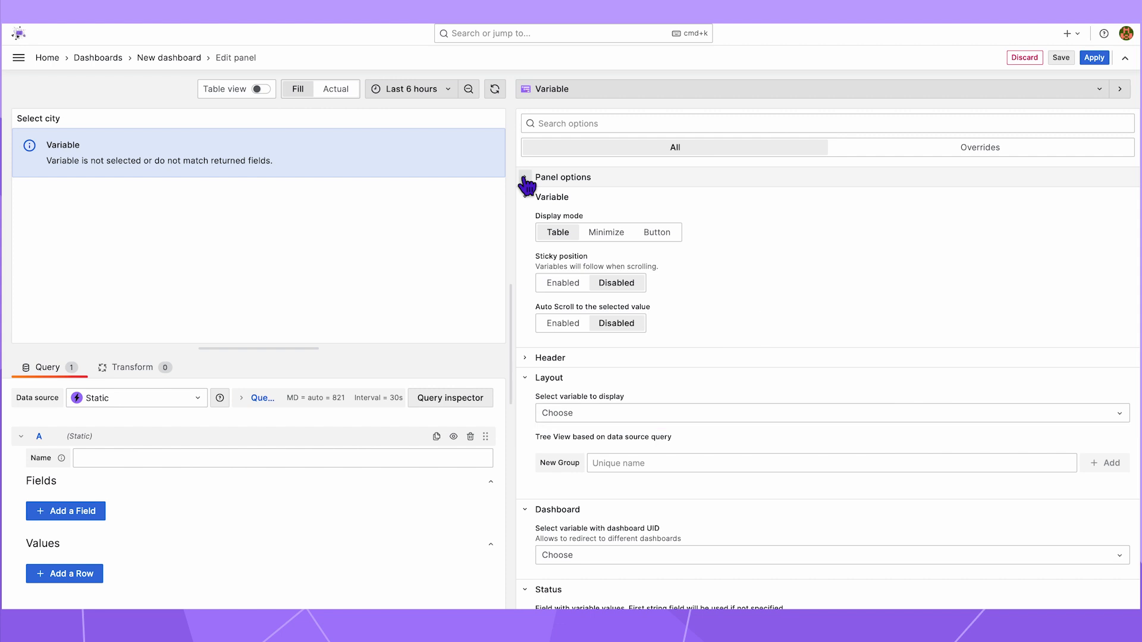
left_click(551, 196)
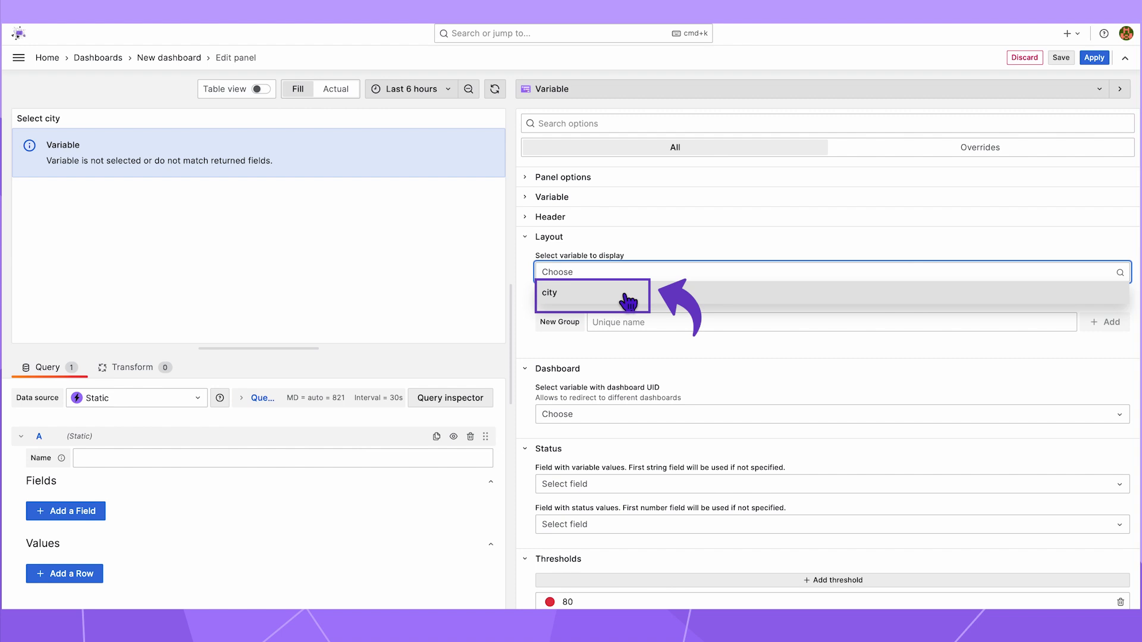
left_click(591, 292)
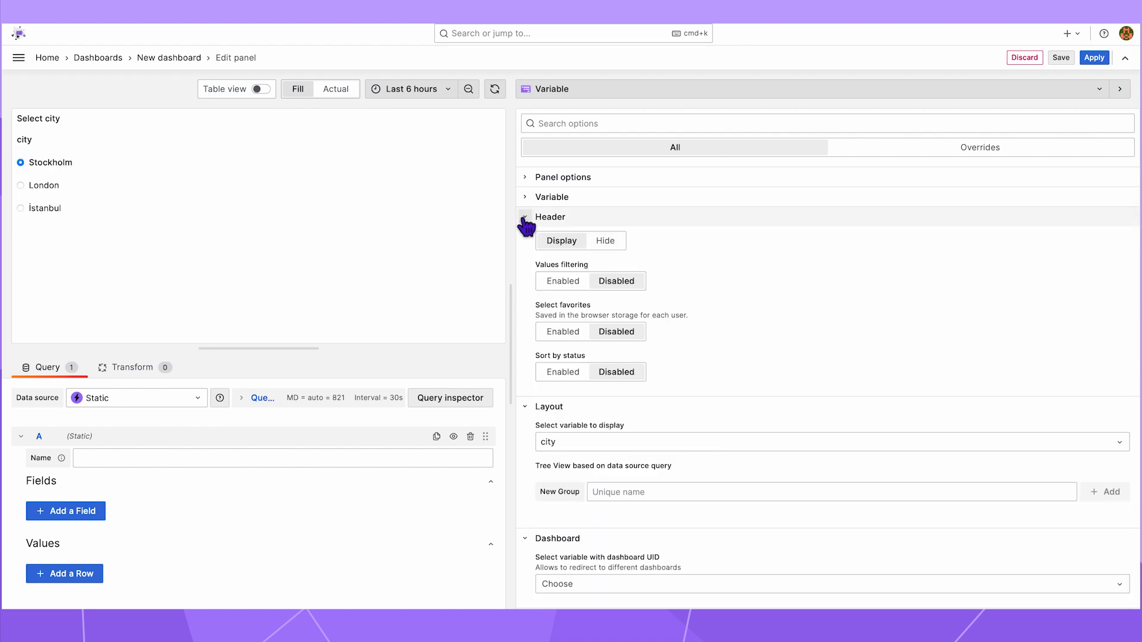
Hide the panel header and try the city list as buttons and as a compact dropdown.
left_click(605, 240)
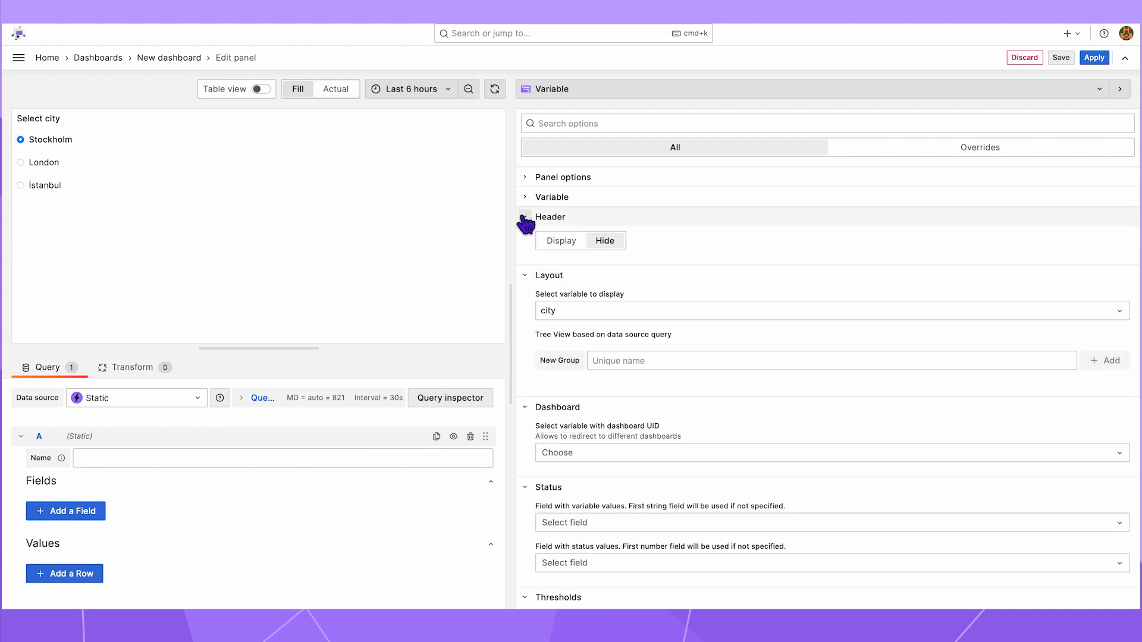
left_click(552, 196)
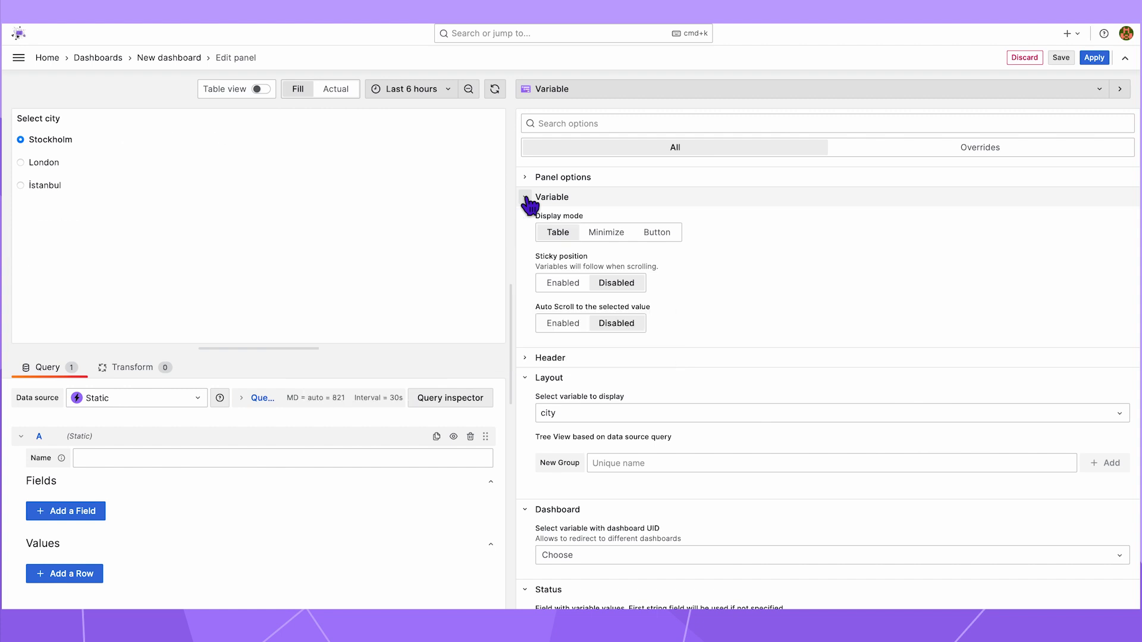
left_click(605, 232)
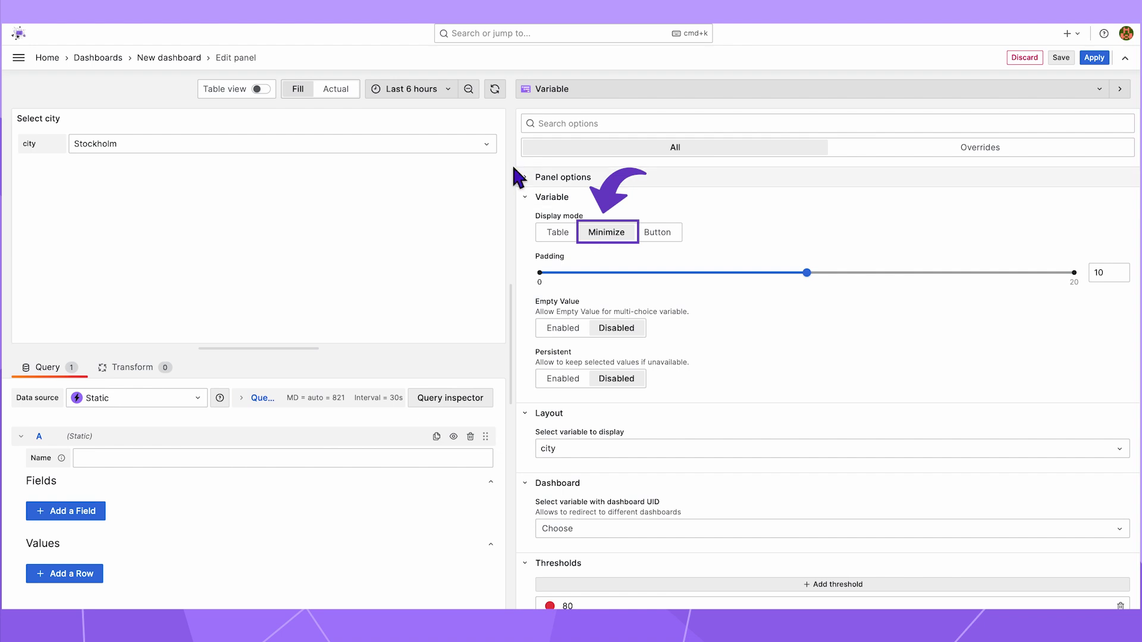
left_click(657, 232)
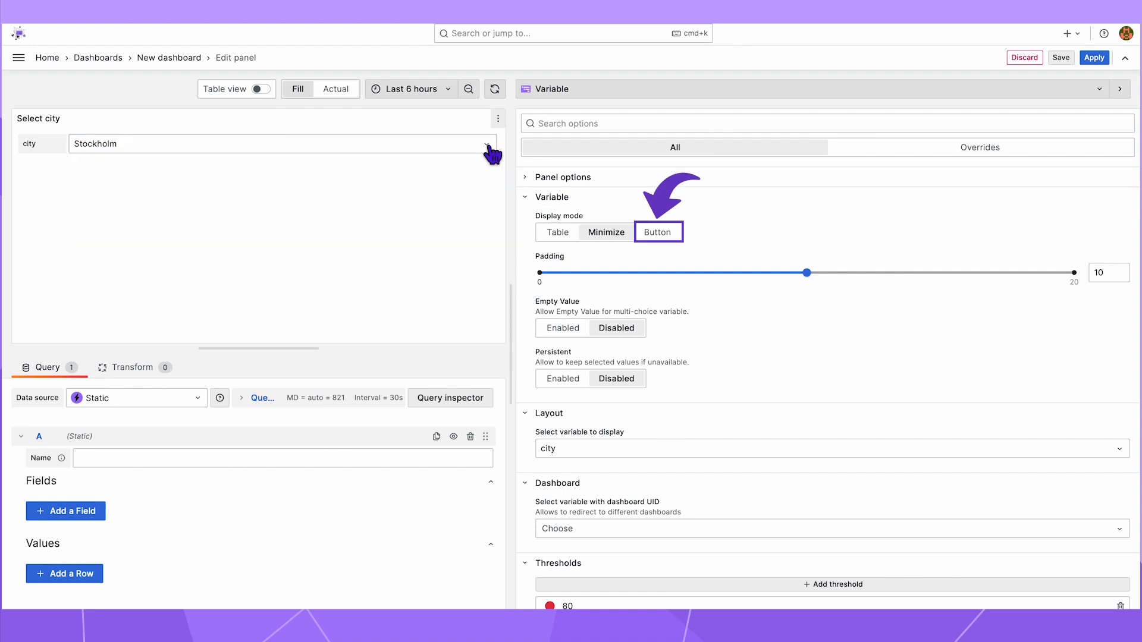
left_click(656, 232)
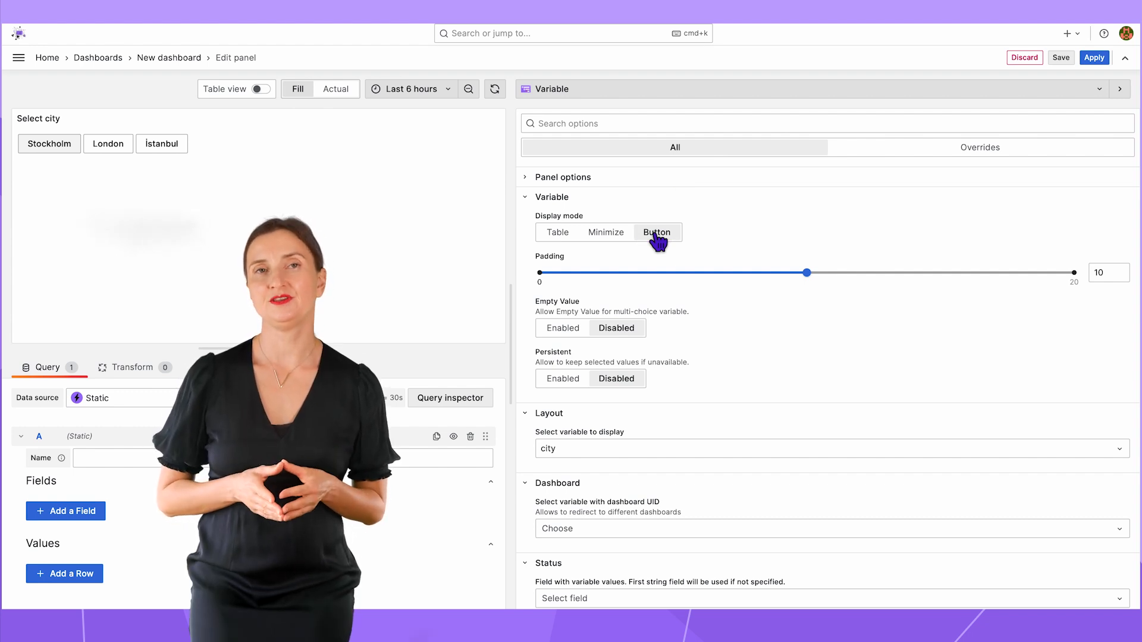
left_click(607, 232)
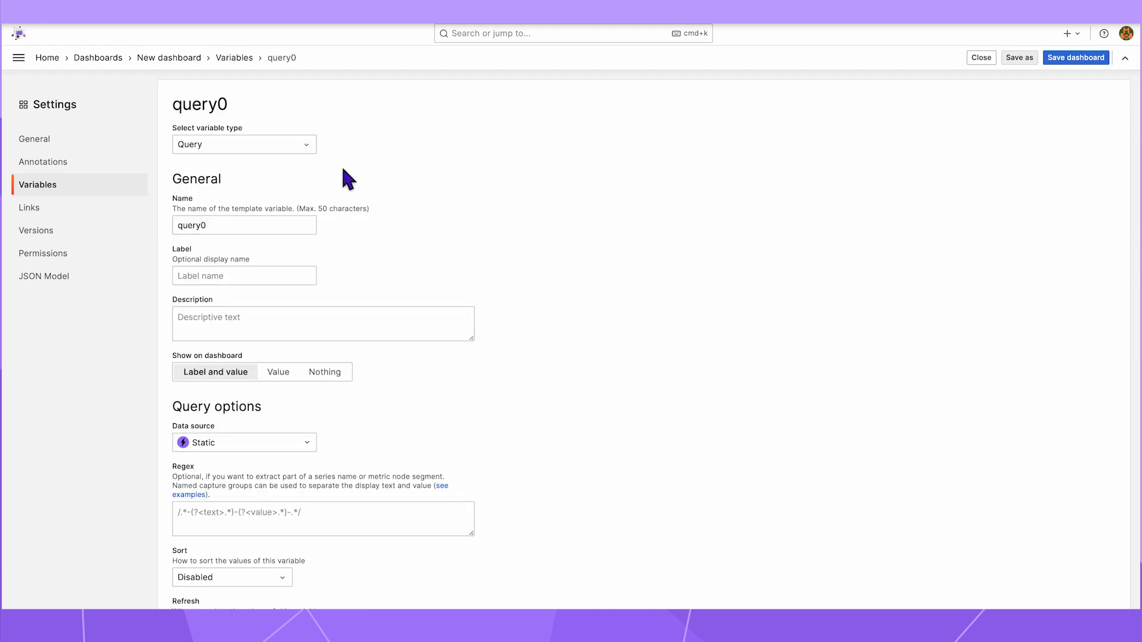
Name the variable location_name, query distinct location_name from Timescale bakery filtered by city, with Multi-value.
left_click(244, 225)
type("location_name")
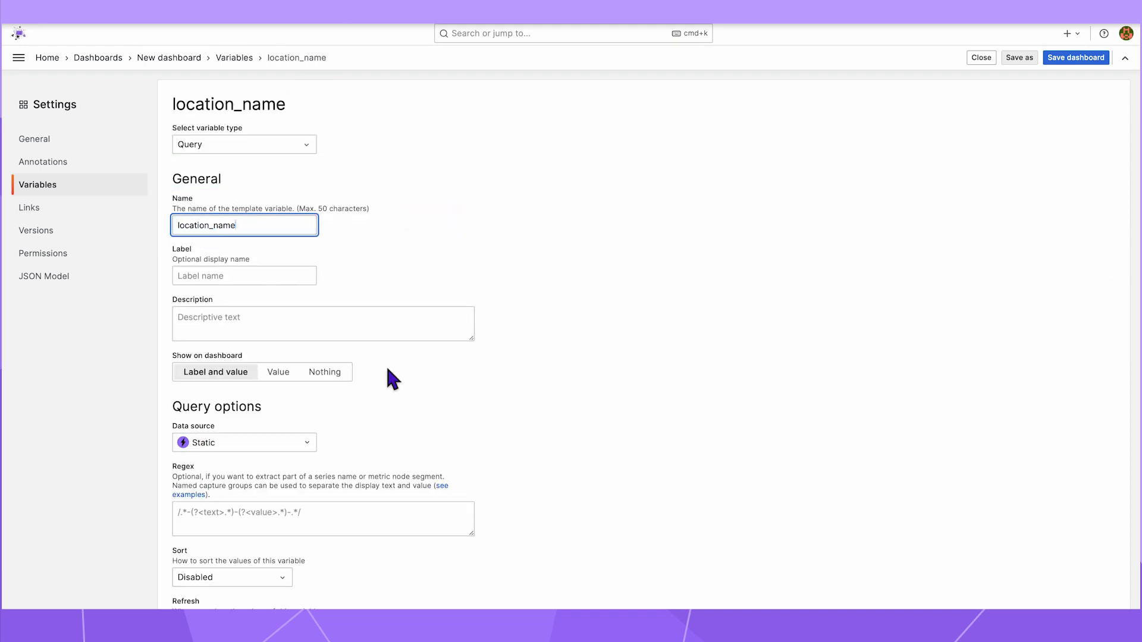
left_click(244, 443)
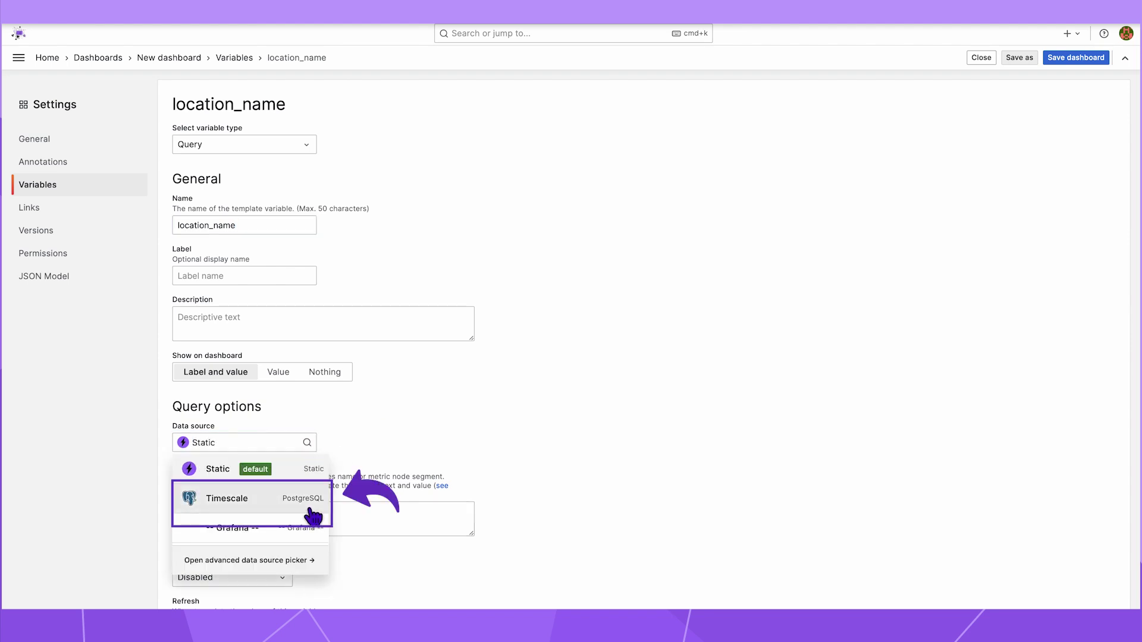
left_click(226, 498)
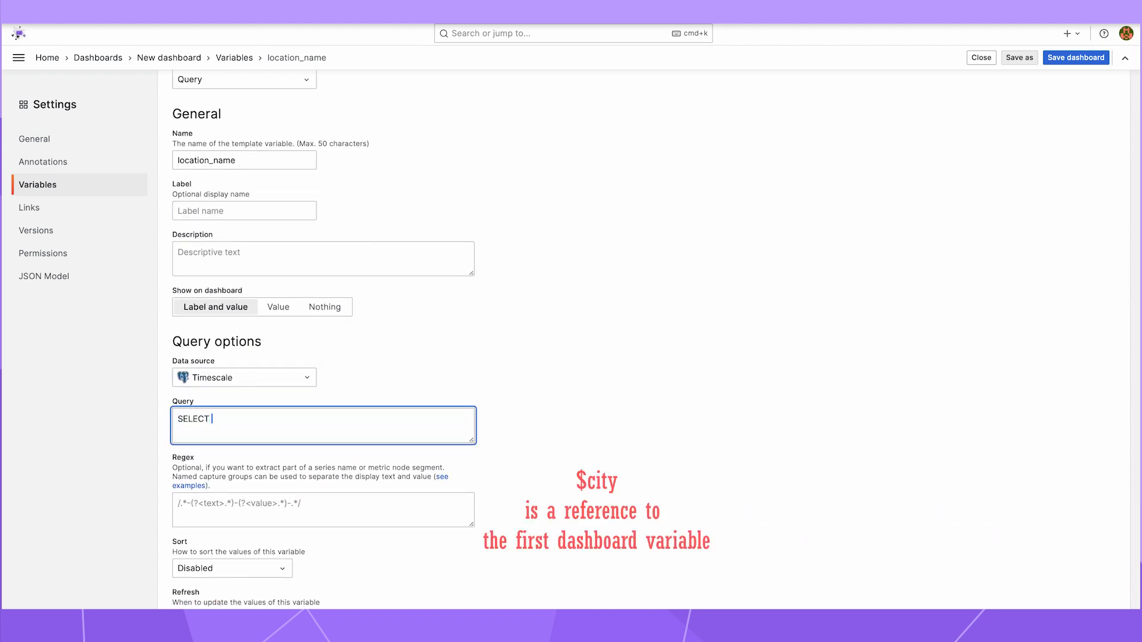
type("distinct location_name FROM public.bakery WHERE city IN ($city);")
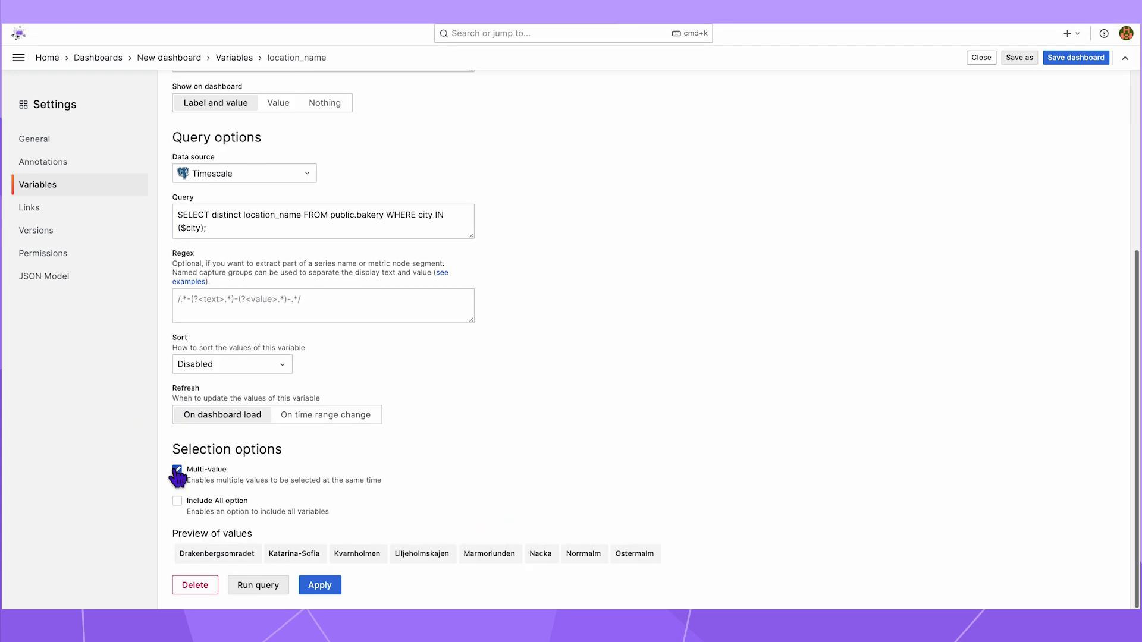
left_click(178, 501)
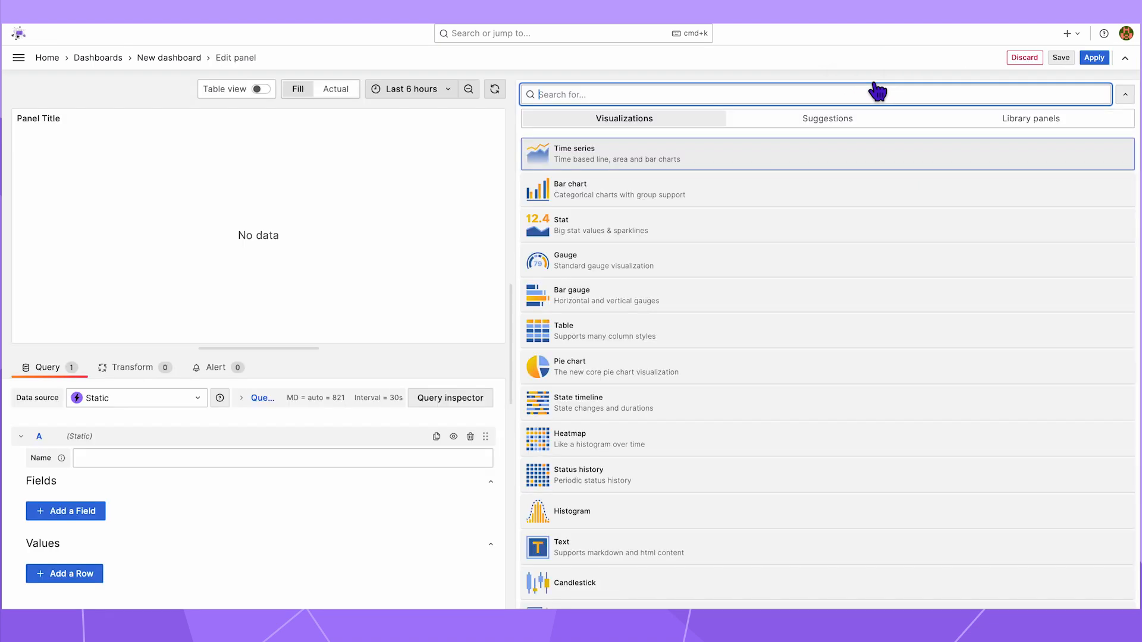
Make the panel a Bar chart titled 'Sales $city'.
type("bar")
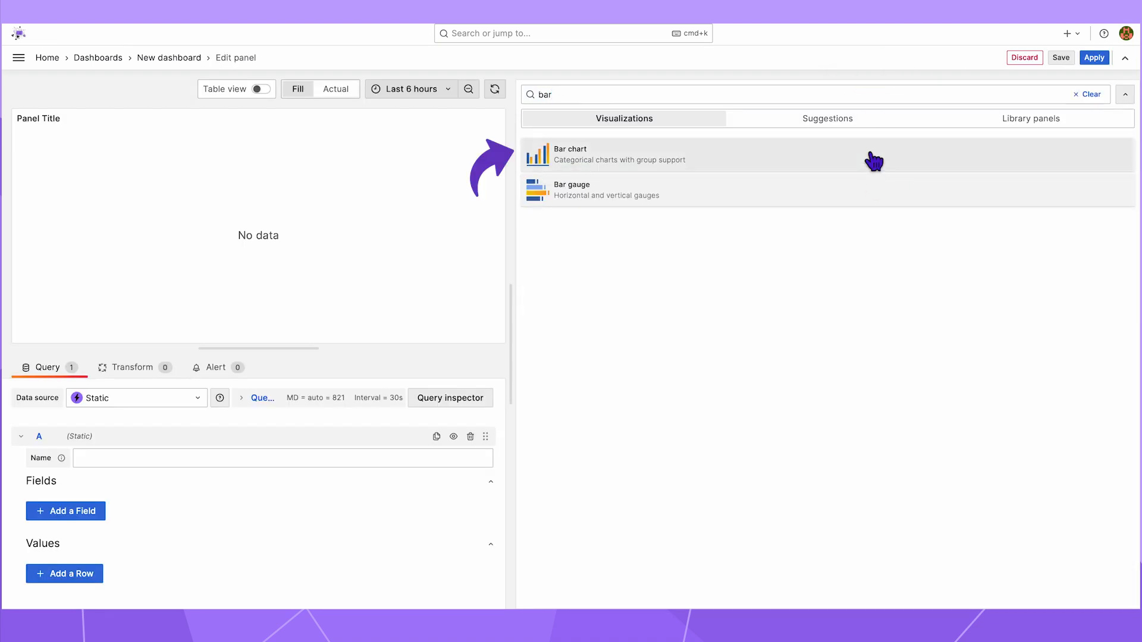
left_click(572, 153)
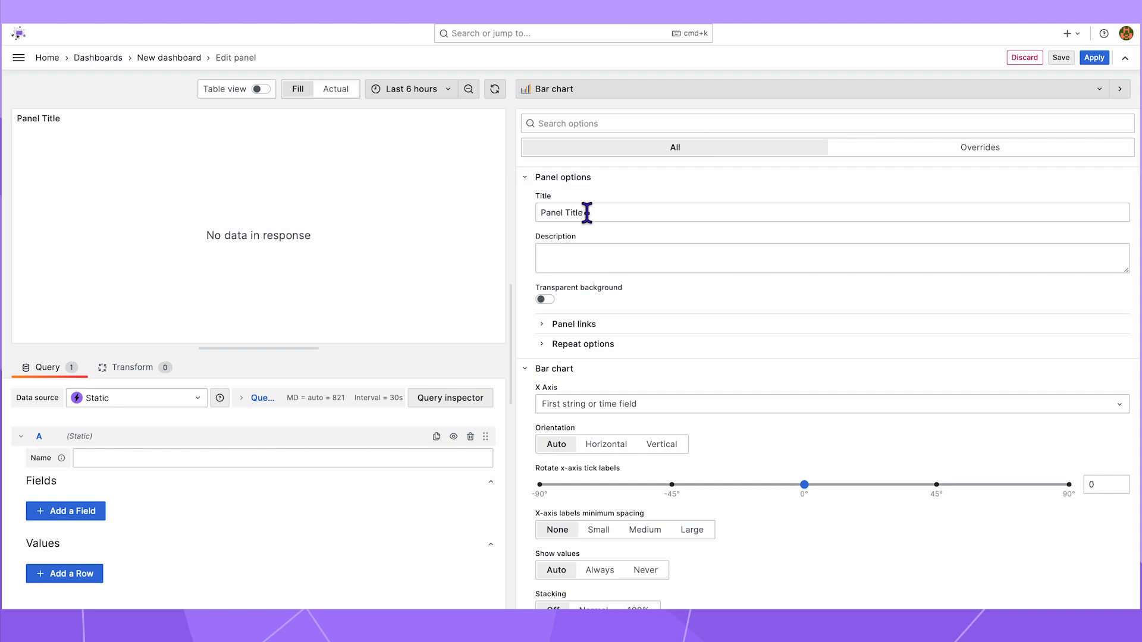
type("Sales Scit")
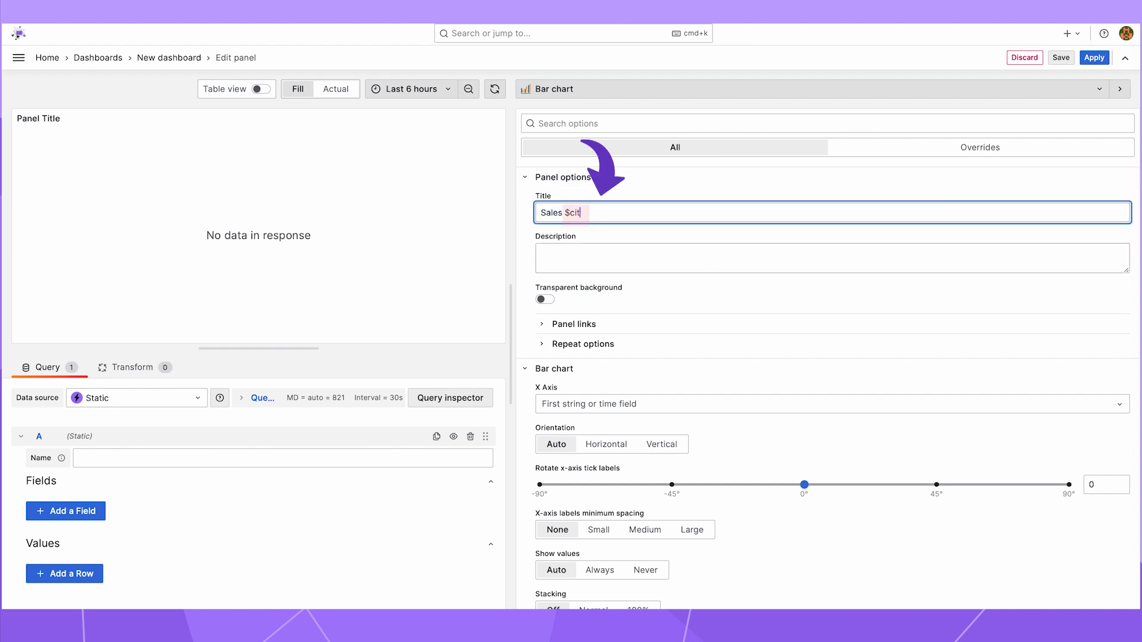
type("y")
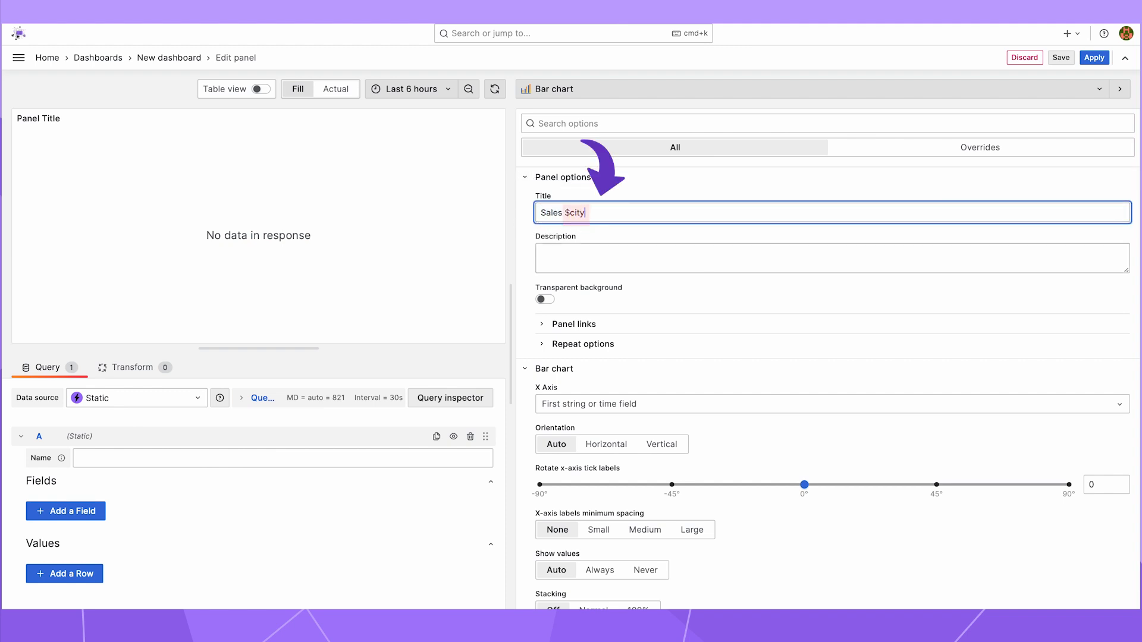
left_click(135, 397)
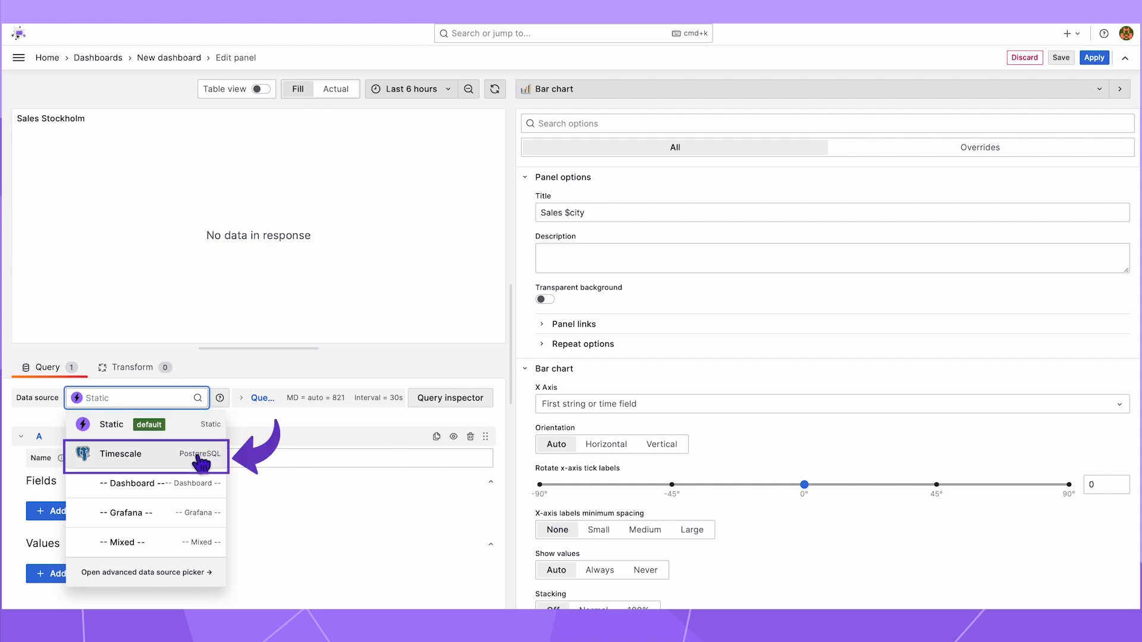
Use Timescale in Code mode and run the daily sales SQL filtered by city and location_name.
left_click(120, 453)
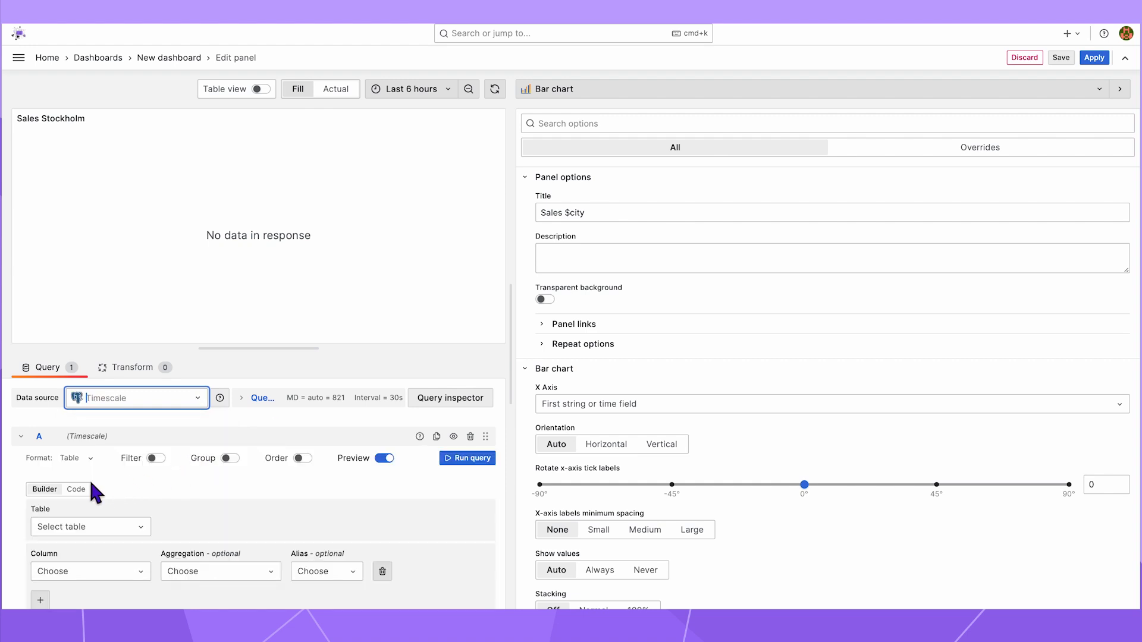
left_click(75, 489)
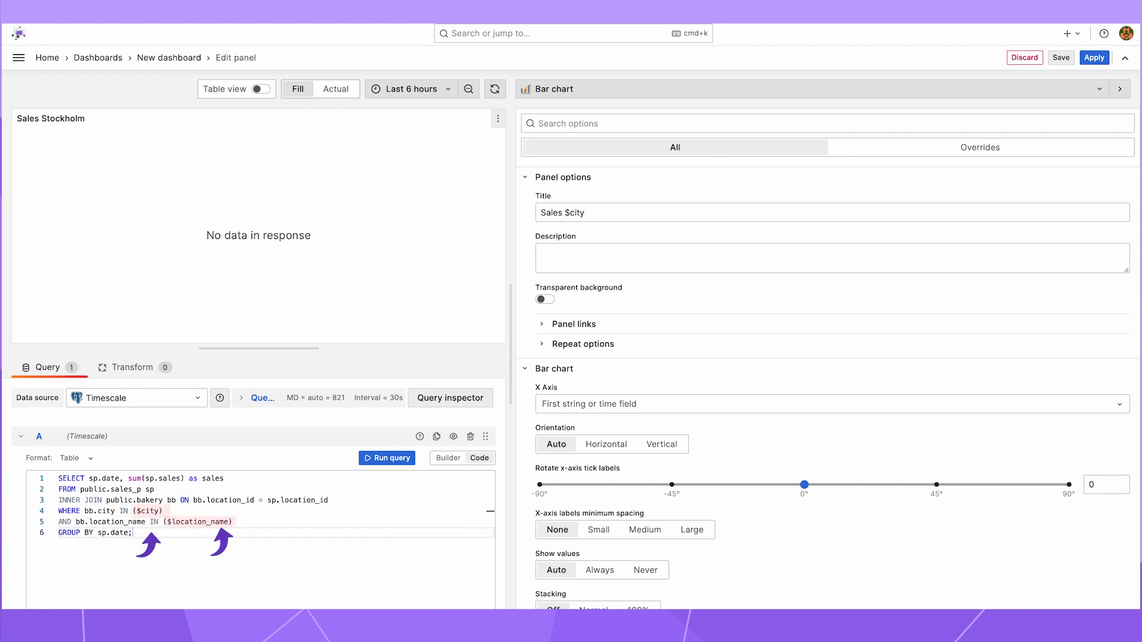
left_click(386, 458)
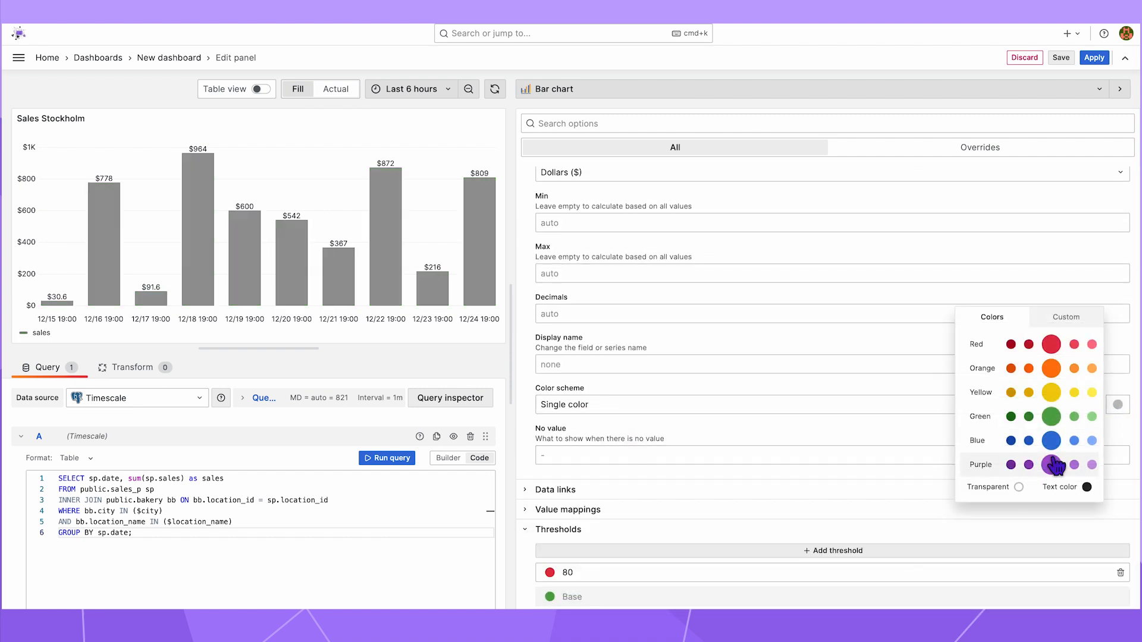
Format the time field as YYYY-MM-DD and save the purple sales chart to the dashboard.
left_click(1051, 465)
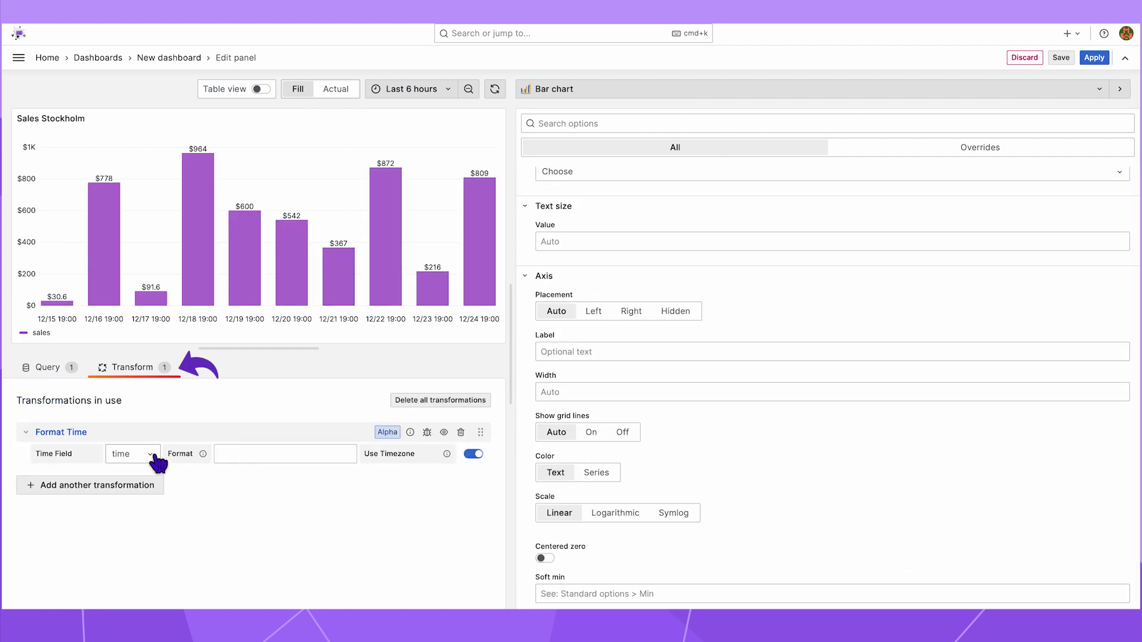
type("YYYY-MM-")
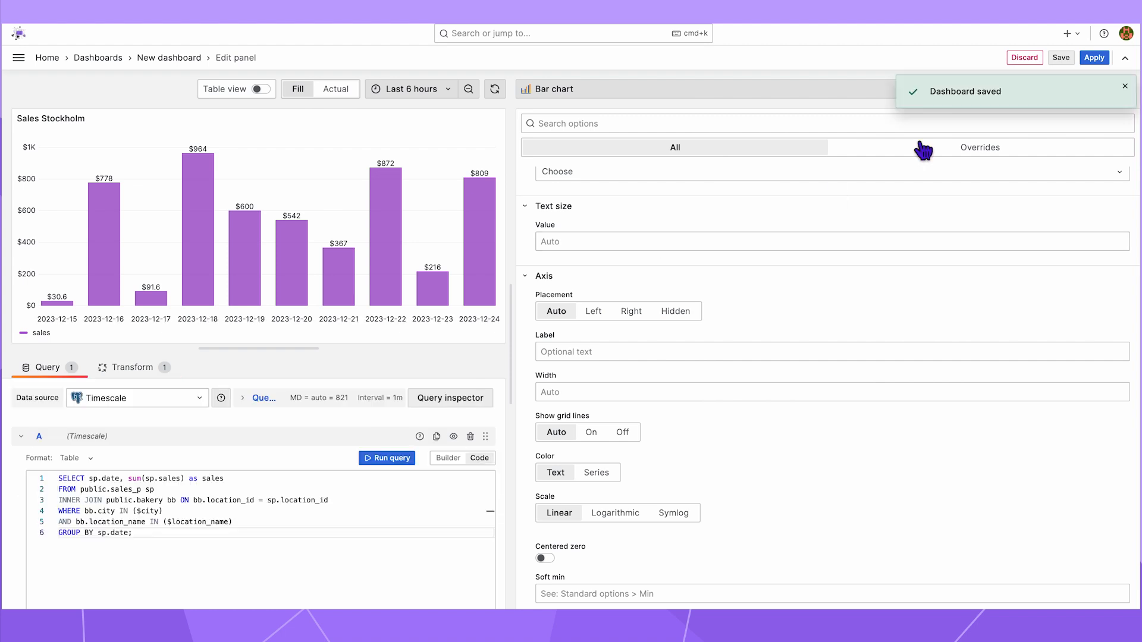
left_click(1094, 57)
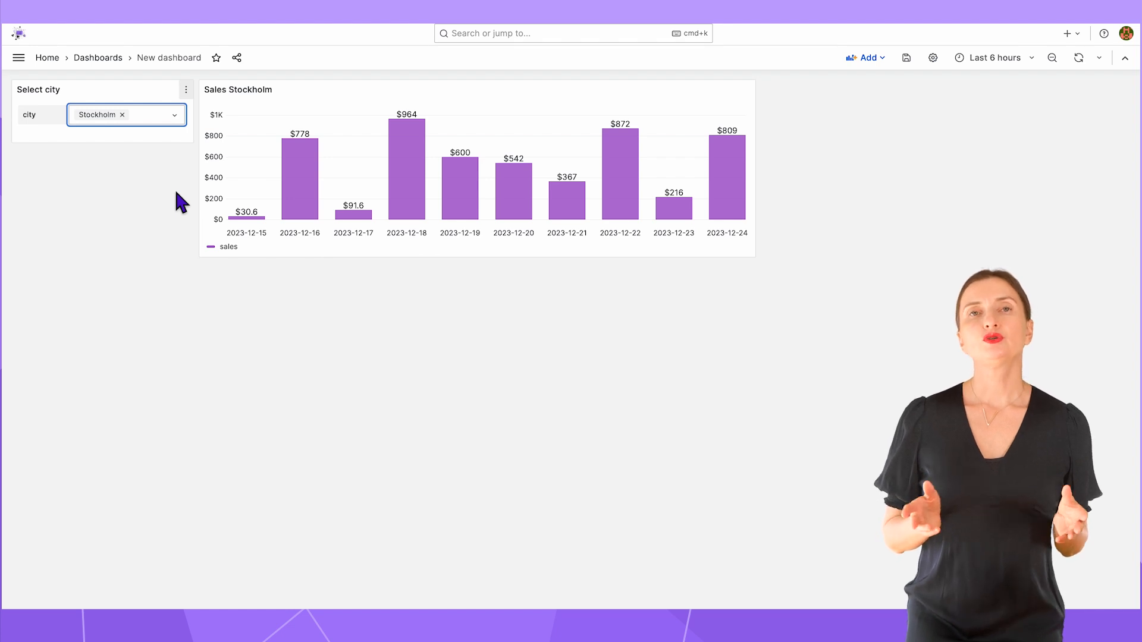
mouse_move(181, 135)
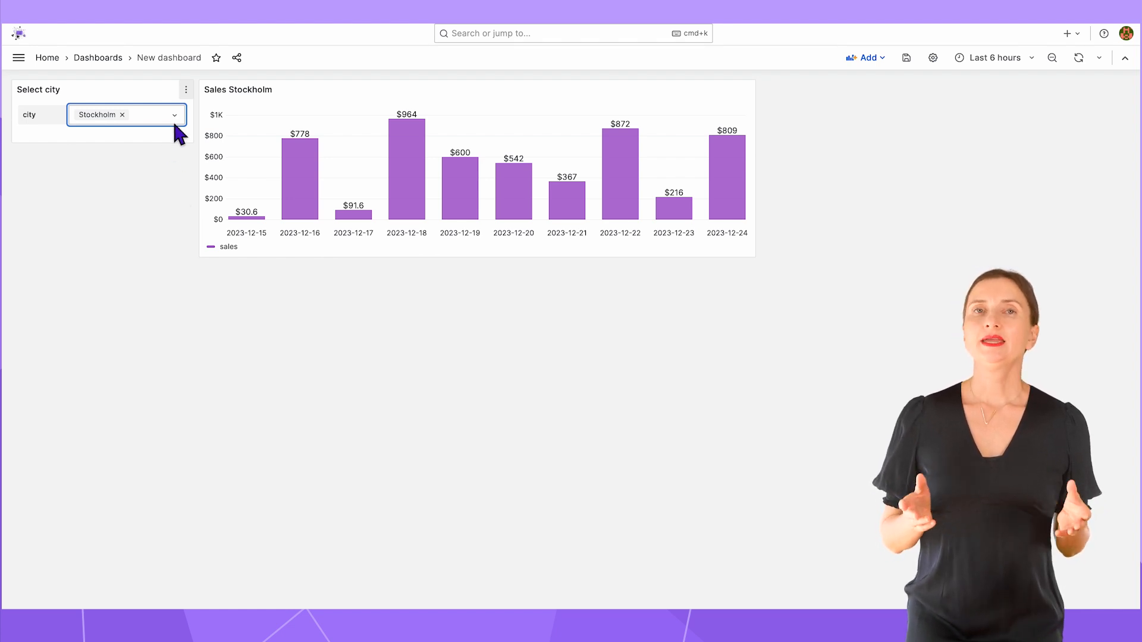
Select London, İstanbul and Stockholm in the city variable to chart their combined sales.
left_click(128, 125)
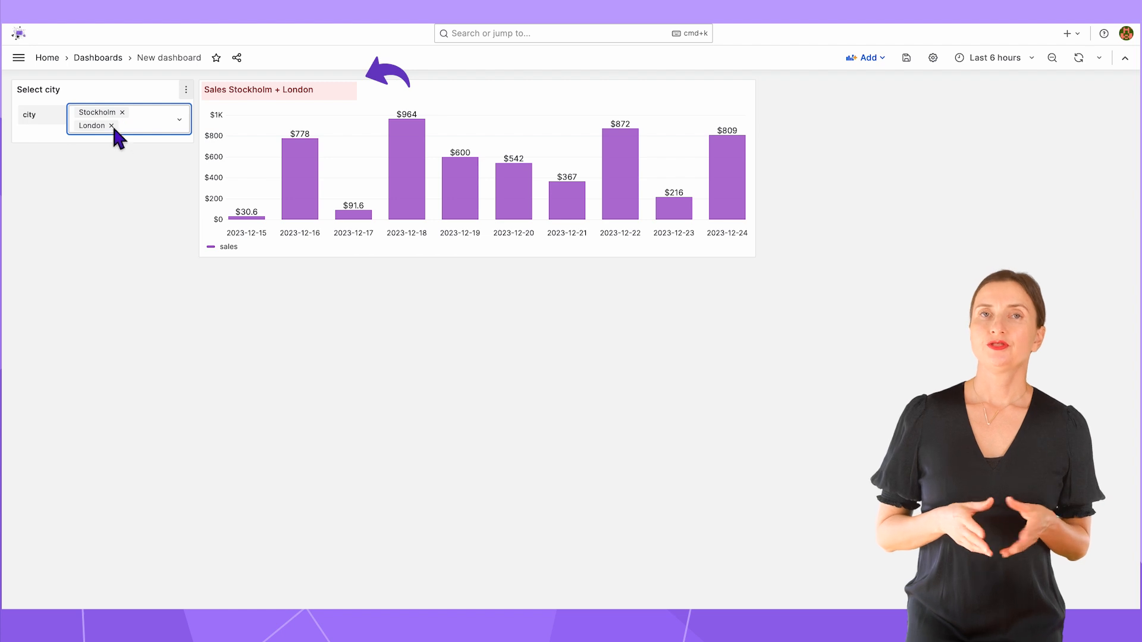
left_click(122, 112)
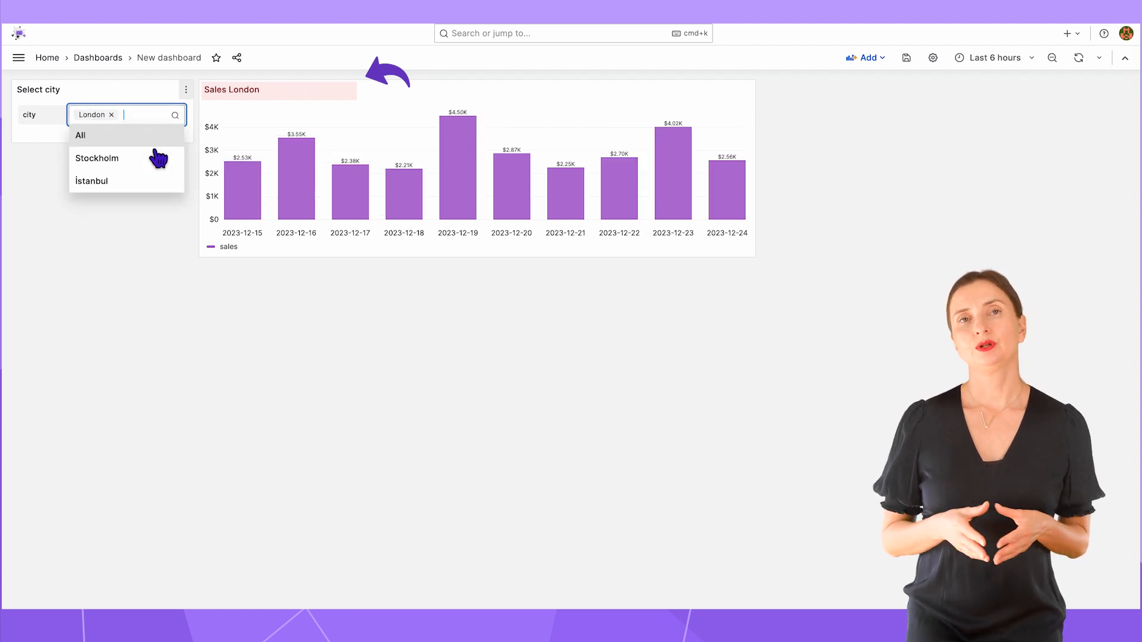
left_click(91, 181)
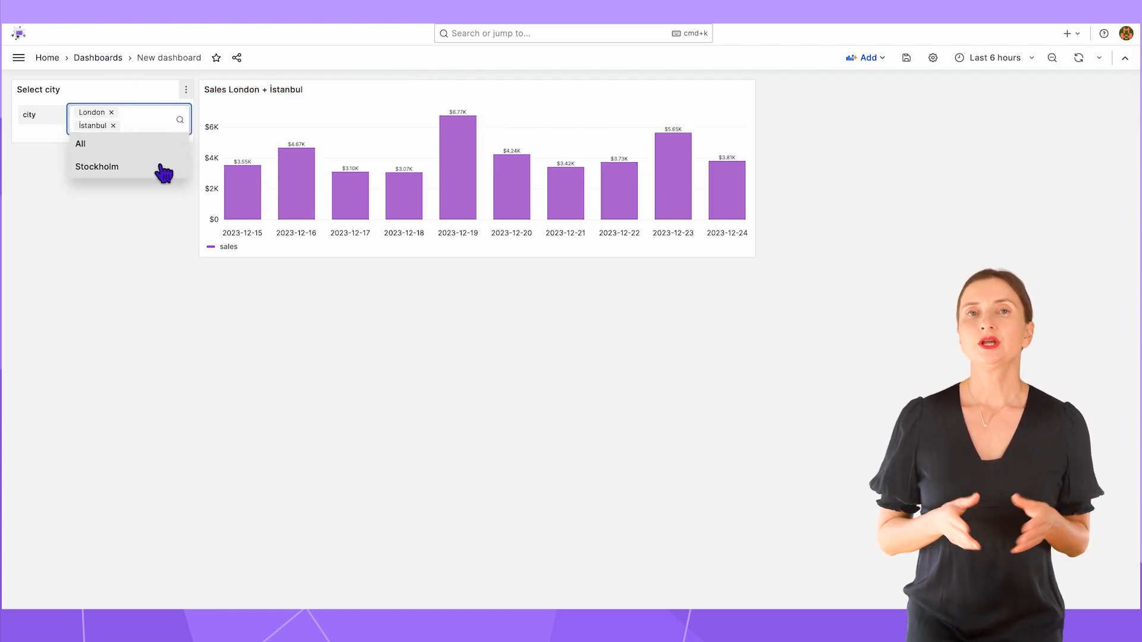
left_click(97, 166)
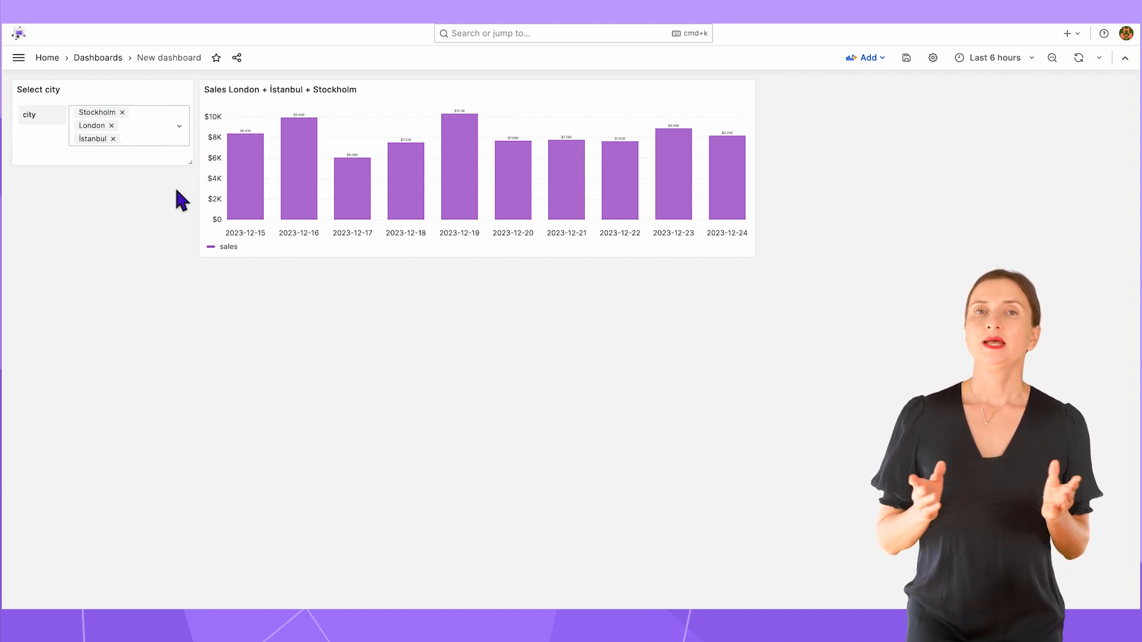
mouse_move(175, 212)
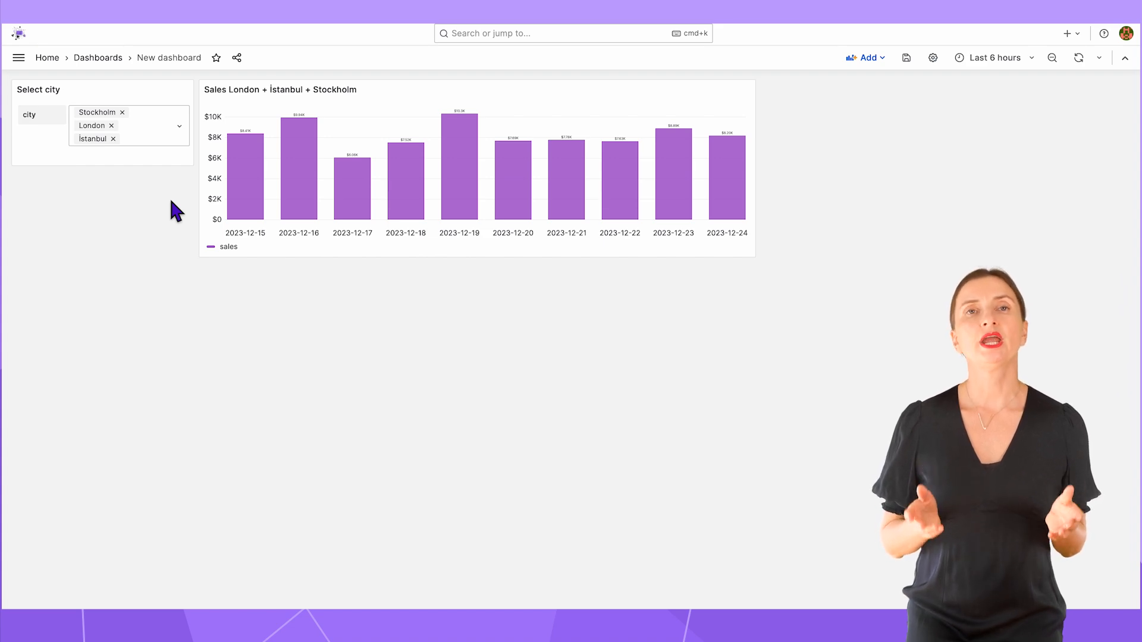
mouse_move(887, 127)
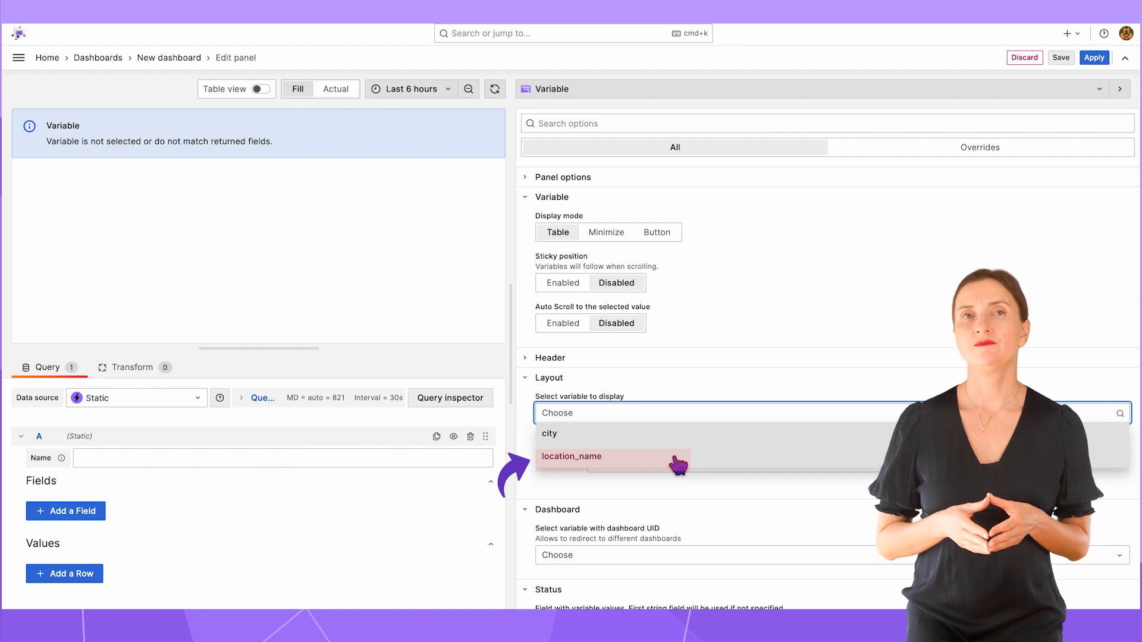
Show the location_name values in a new Variable panel with the header hidden and apply it.
left_click(572, 457)
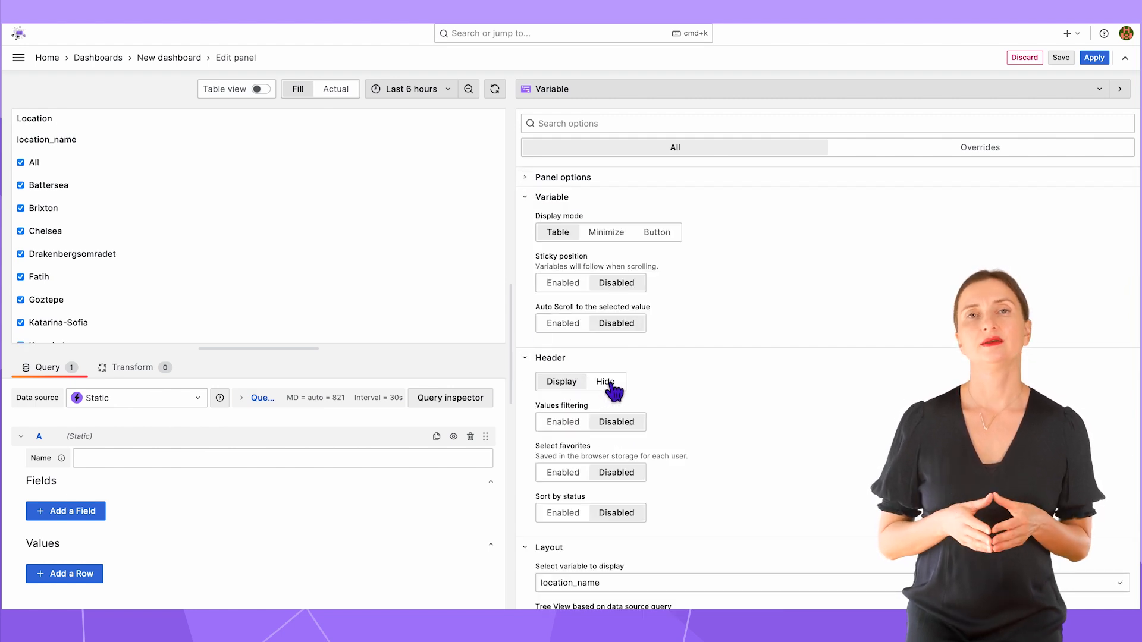
left_click(549, 358)
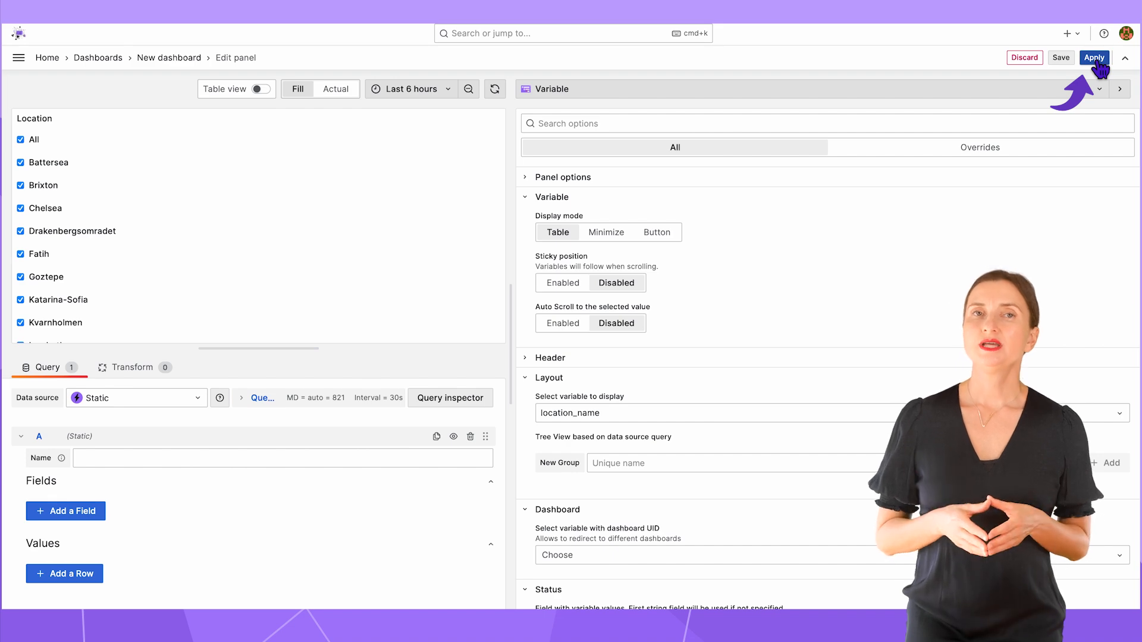
left_click(1094, 57)
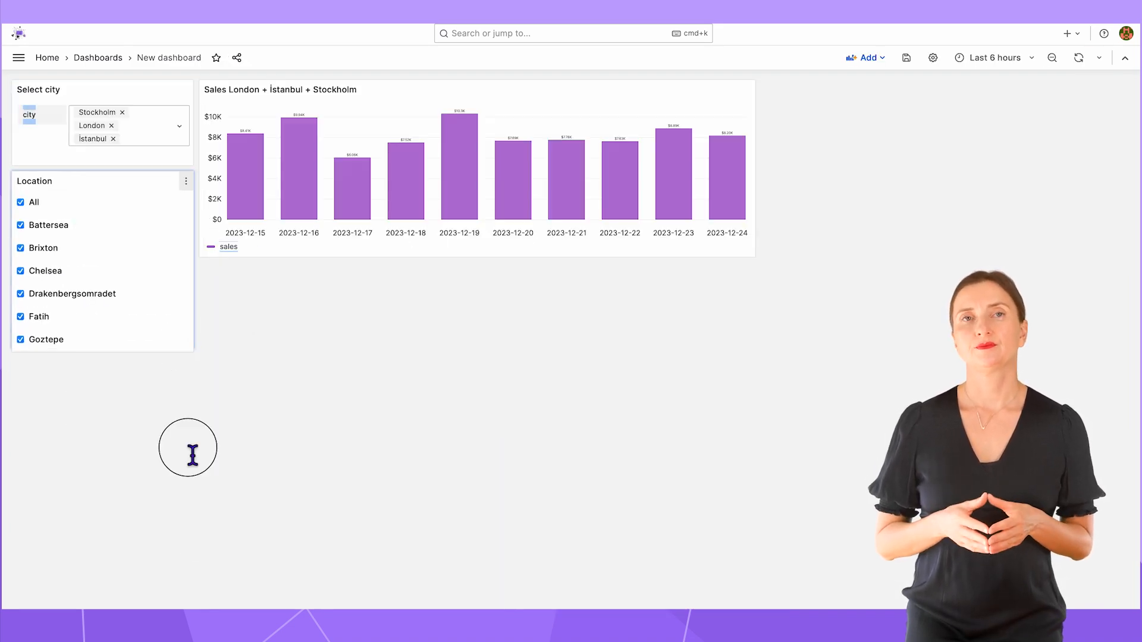
Select single cities such as İstanbul then London, leaving only Battersea and Lambeth checked.
left_click(122, 112)
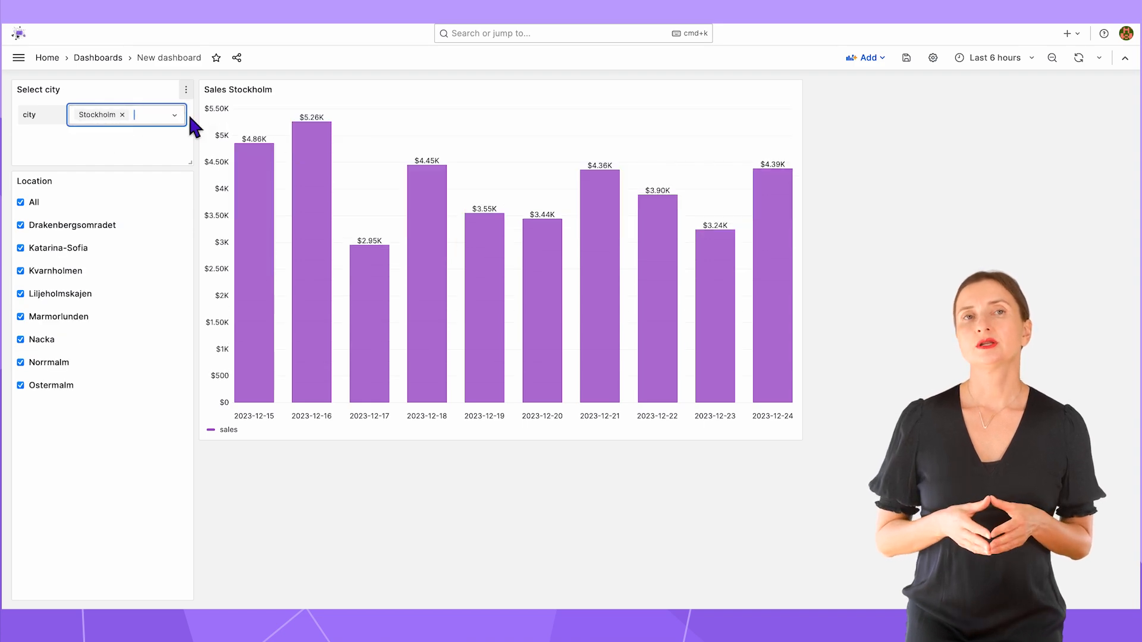
type("İstanbul")
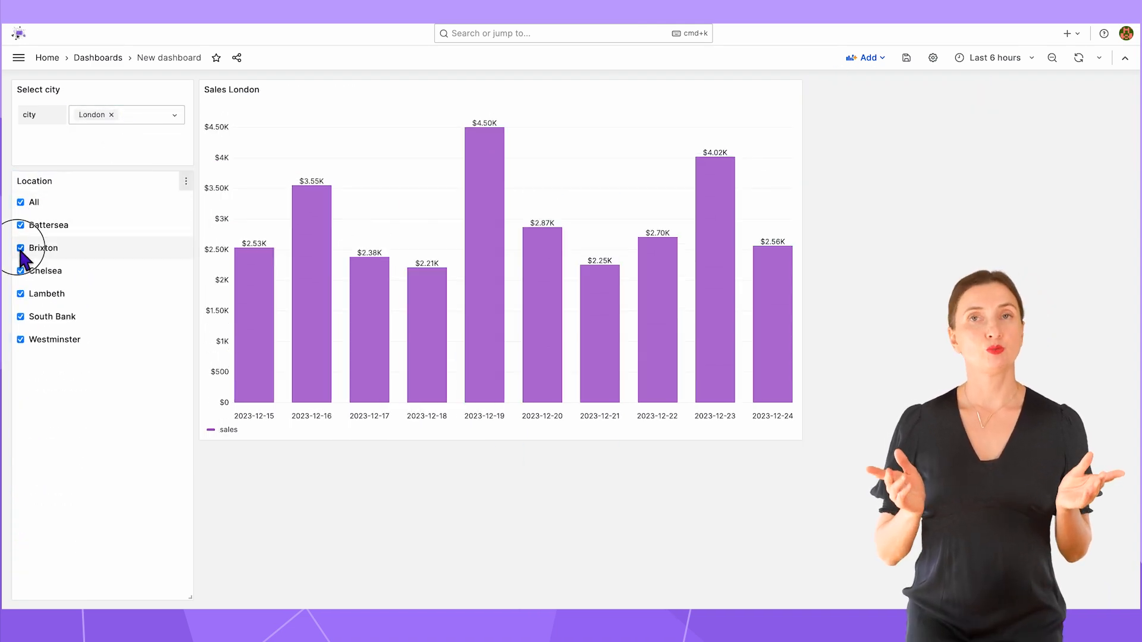
left_click(20, 203)
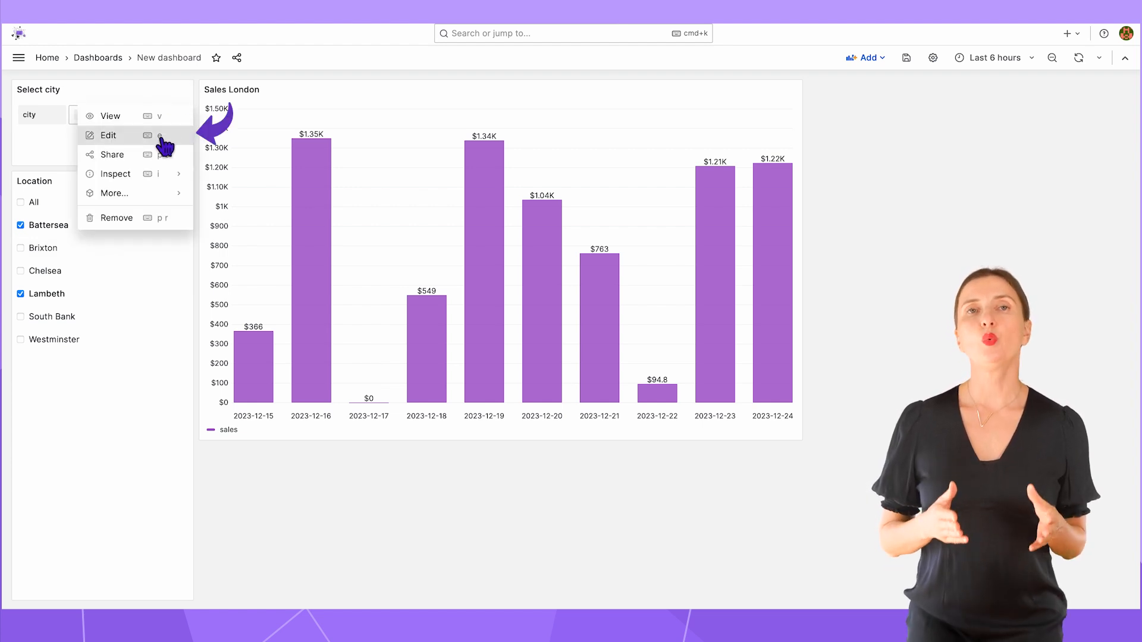
Edit the Select city panel and set Display mode to Button.
left_click(108, 135)
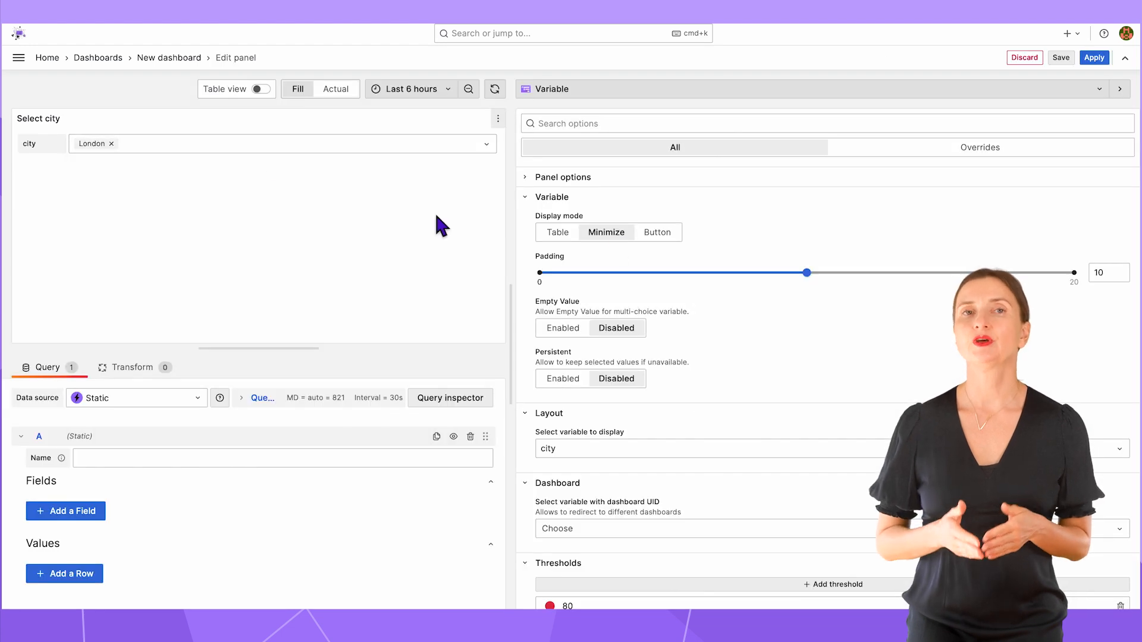
mouse_move(656, 232)
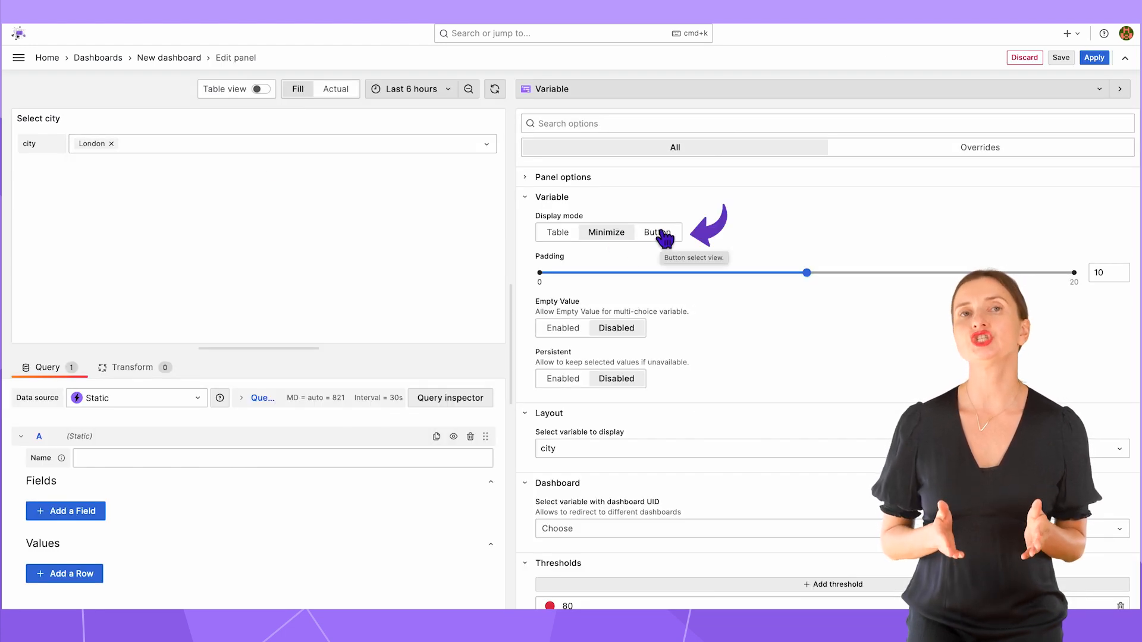
left_click(657, 231)
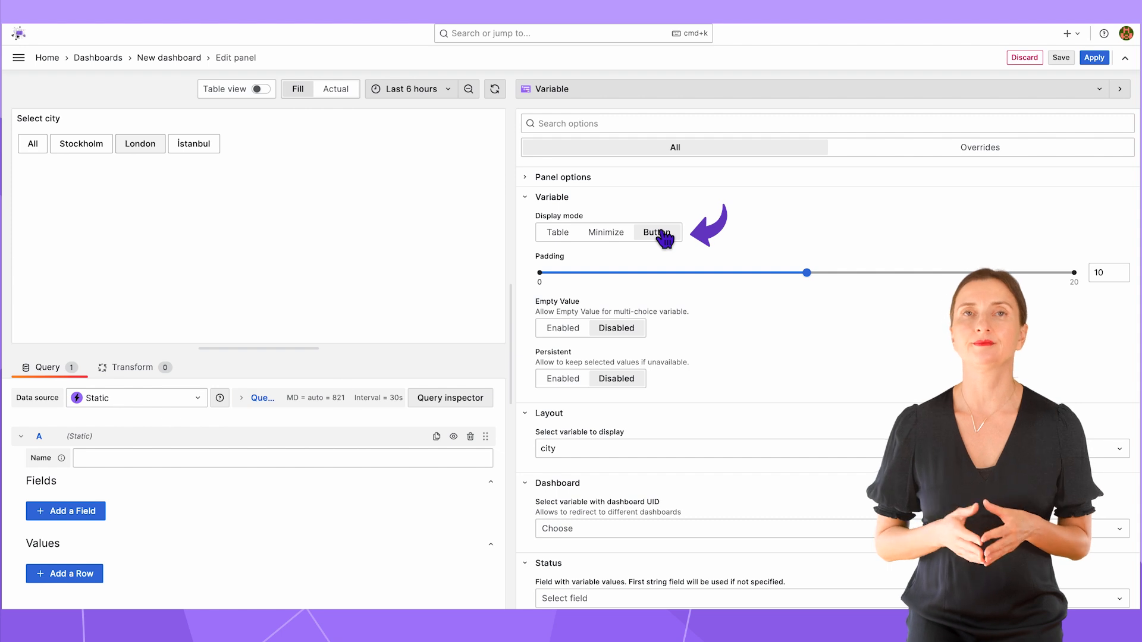
Query Timescale for each city with min(sales) grouped by city and preview results as a table.
left_click(136, 397)
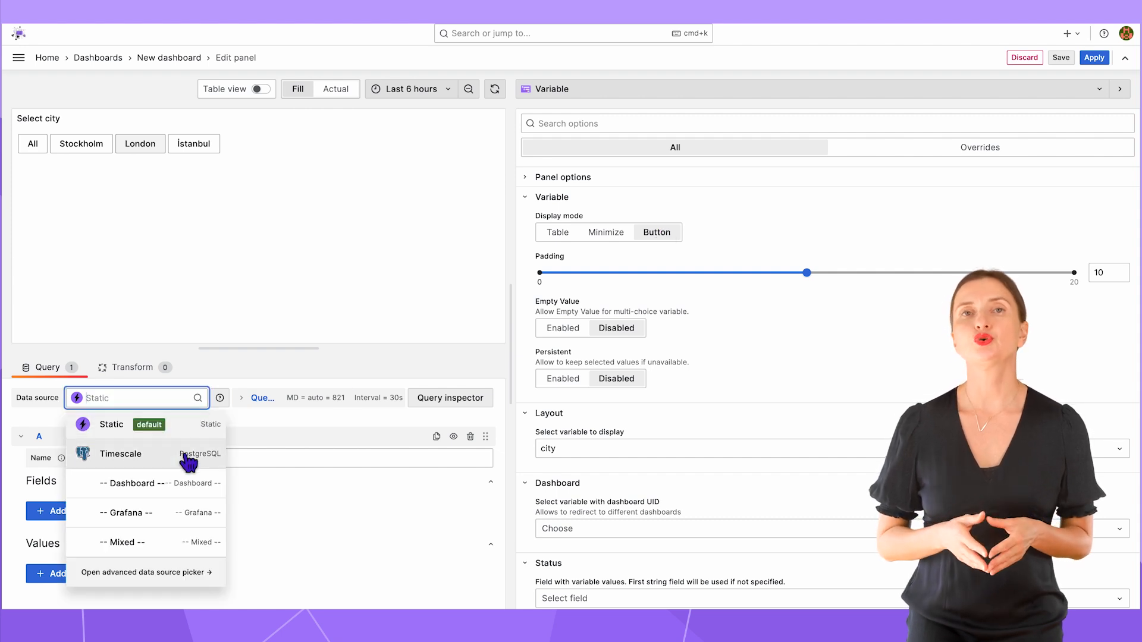
left_click(120, 453)
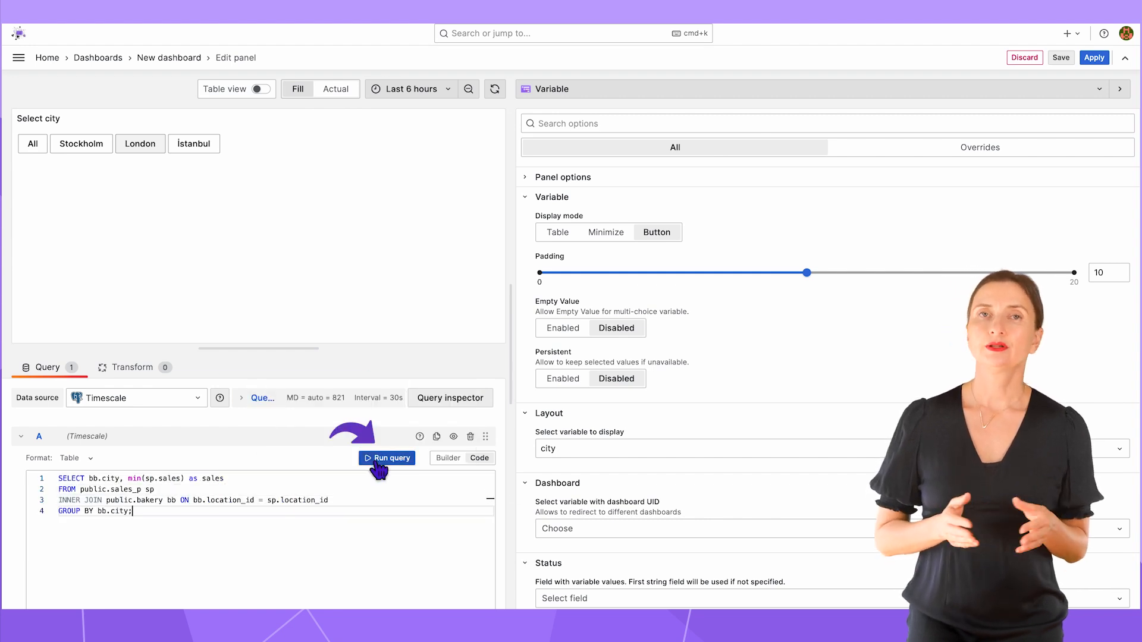
left_click(140, 144)
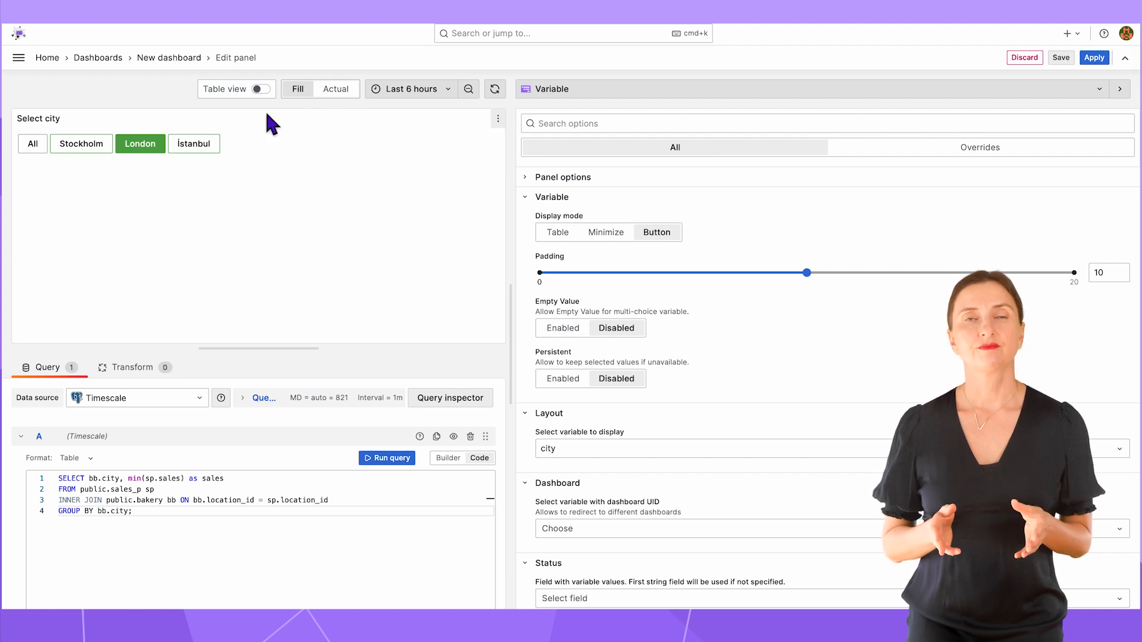
left_click(257, 89)
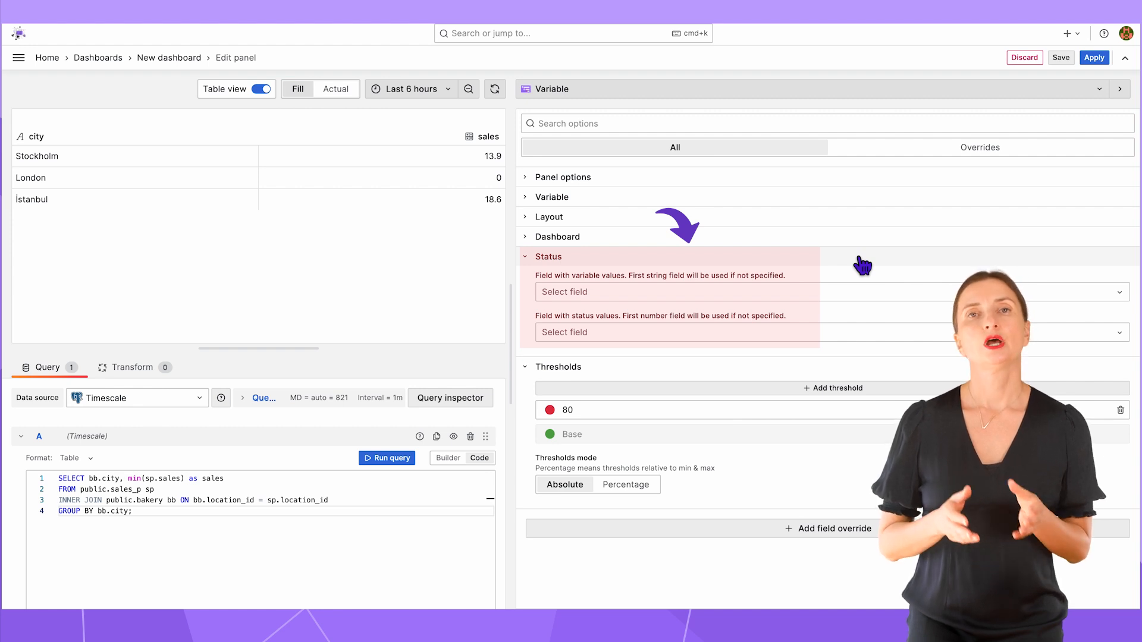
Set Status variable field to city, status field to sales, threshold 0.5 green over red base.
left_click(655, 291)
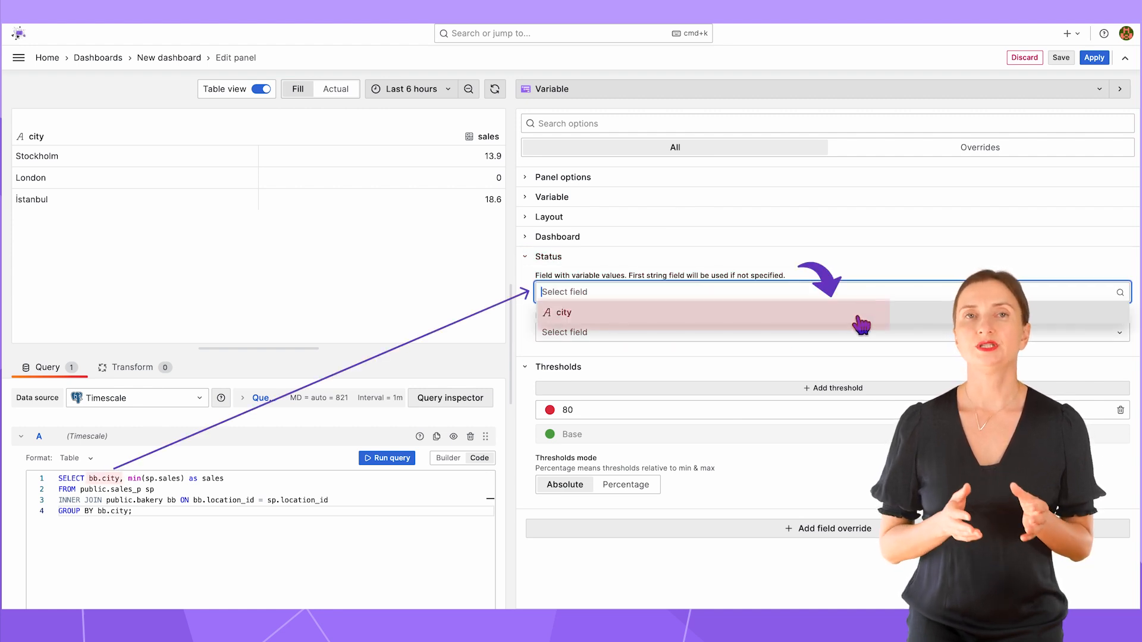
left_click(561, 311)
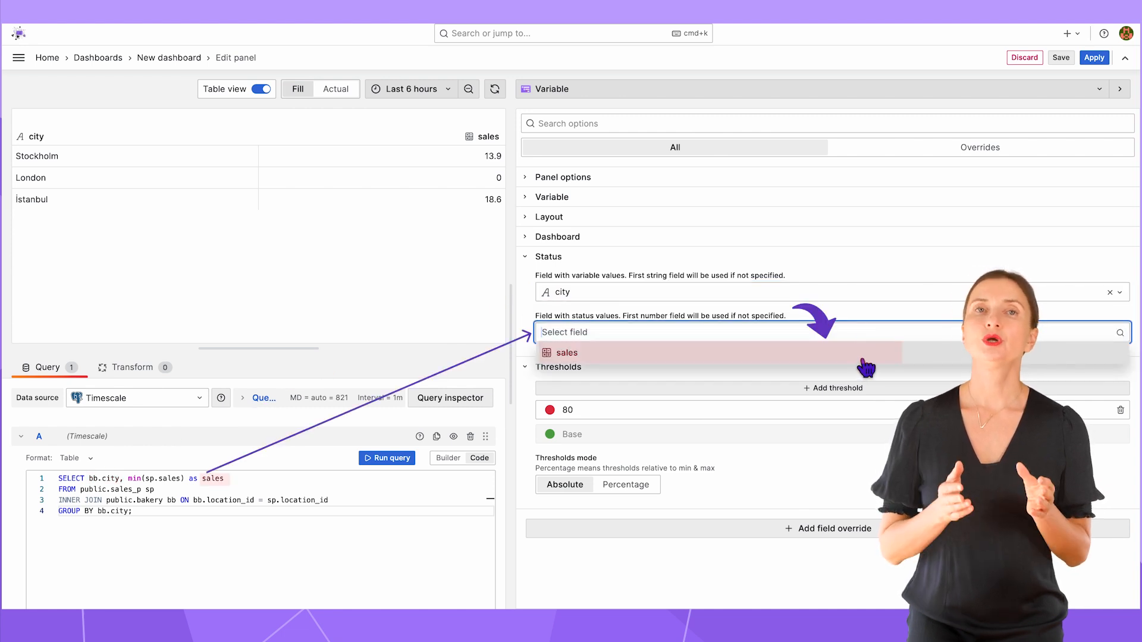
left_click(566, 352)
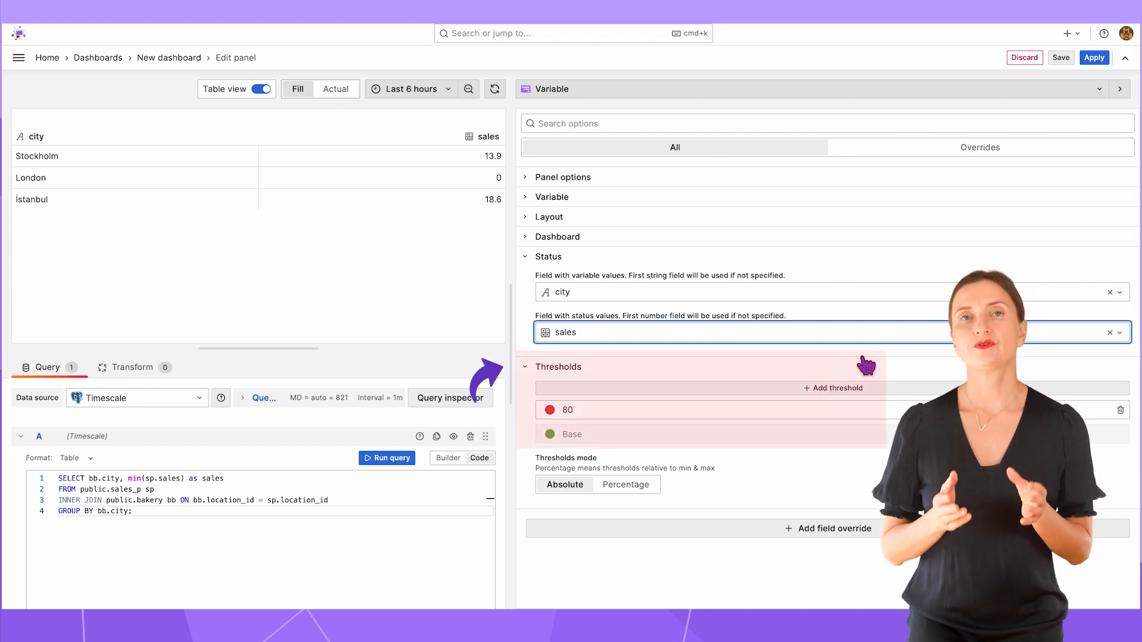
left_click(550, 409)
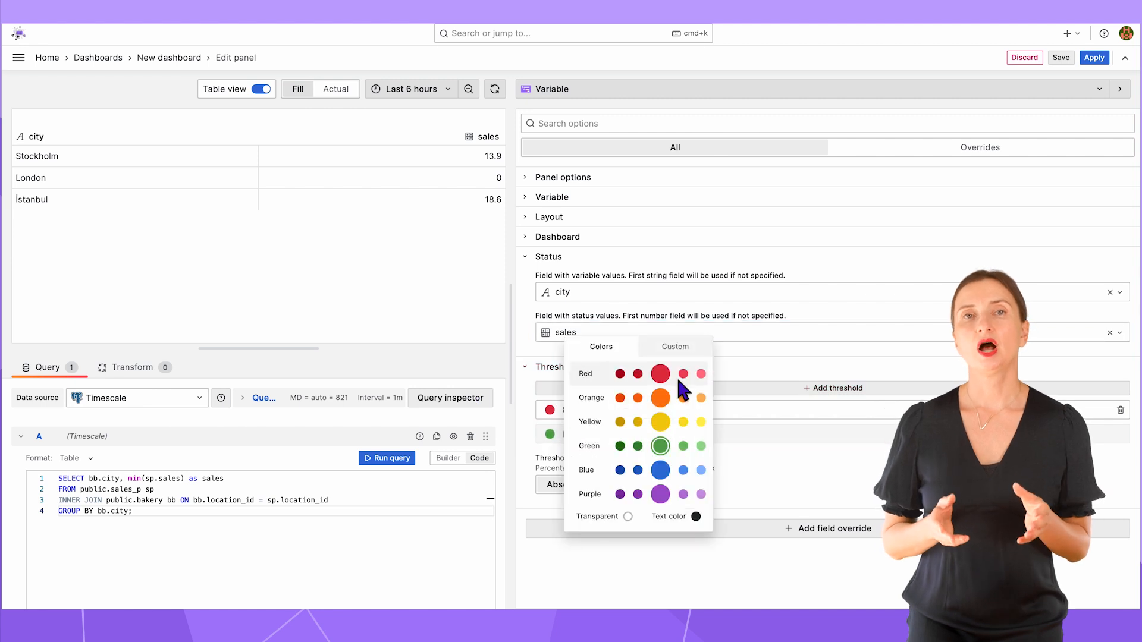
left_click(660, 373)
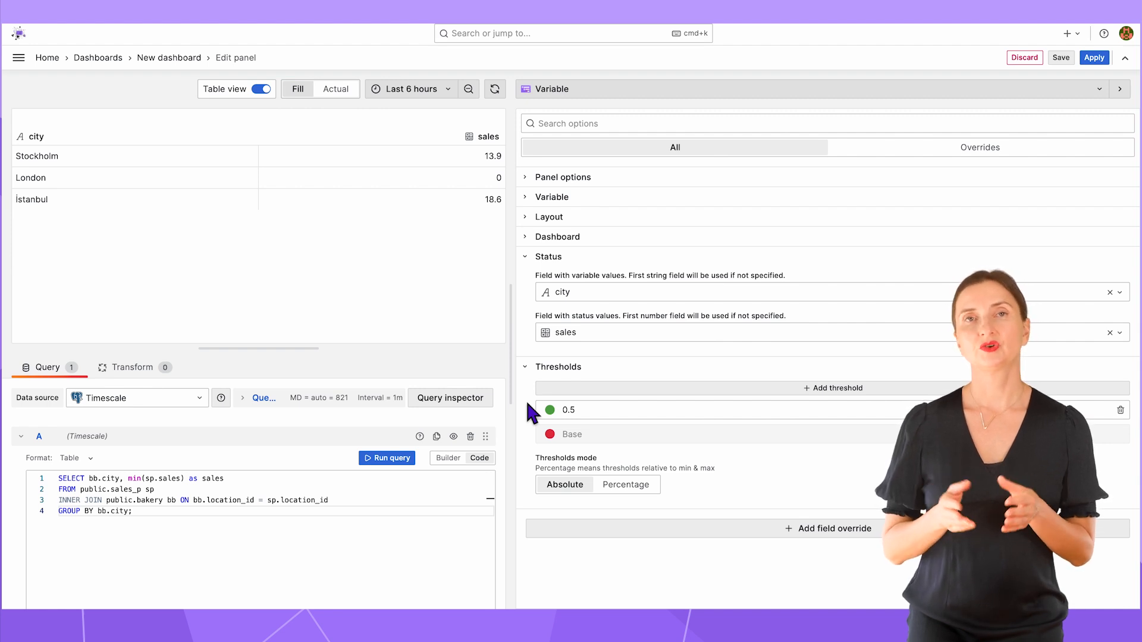
mouse_move(256, 88)
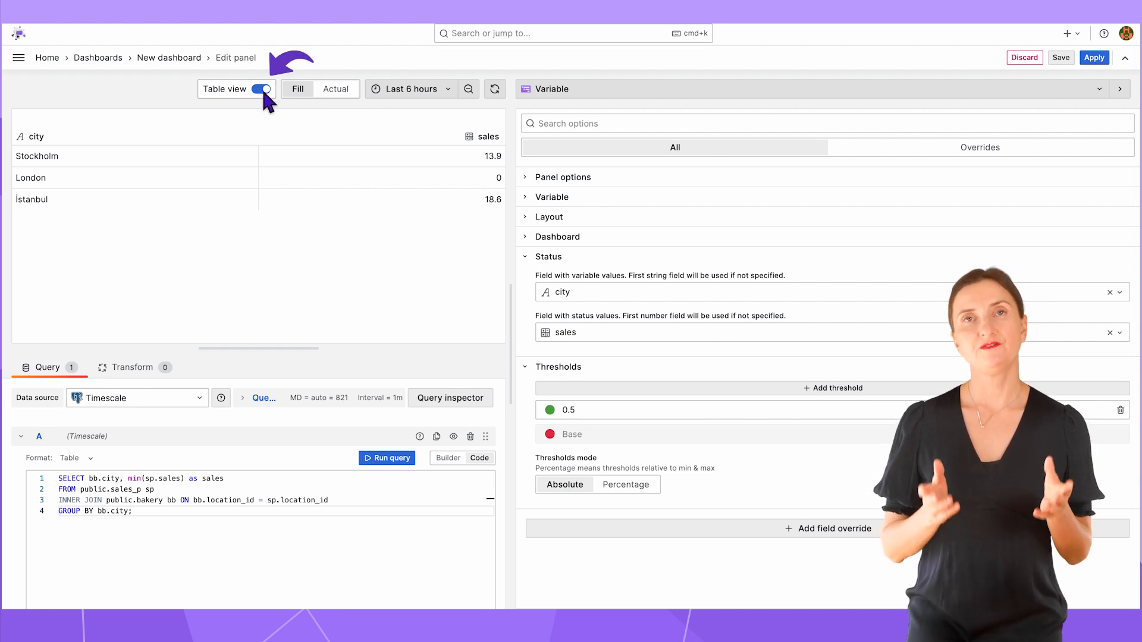
Check the coloured buttons with London selected and apply the panel to the dashboard.
left_click(257, 88)
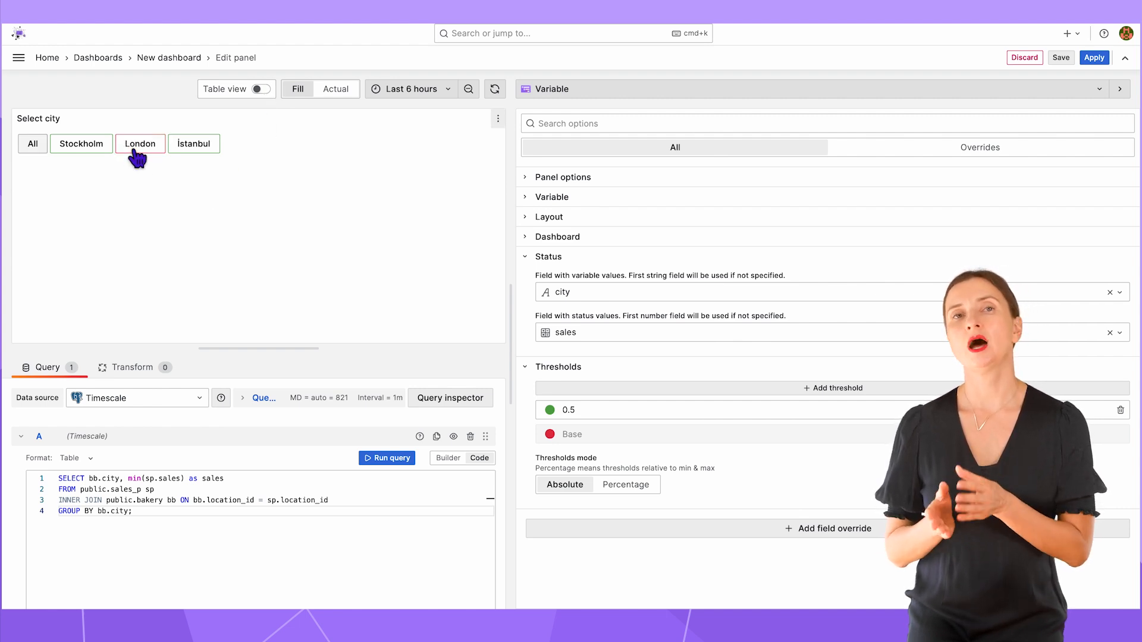
left_click(140, 144)
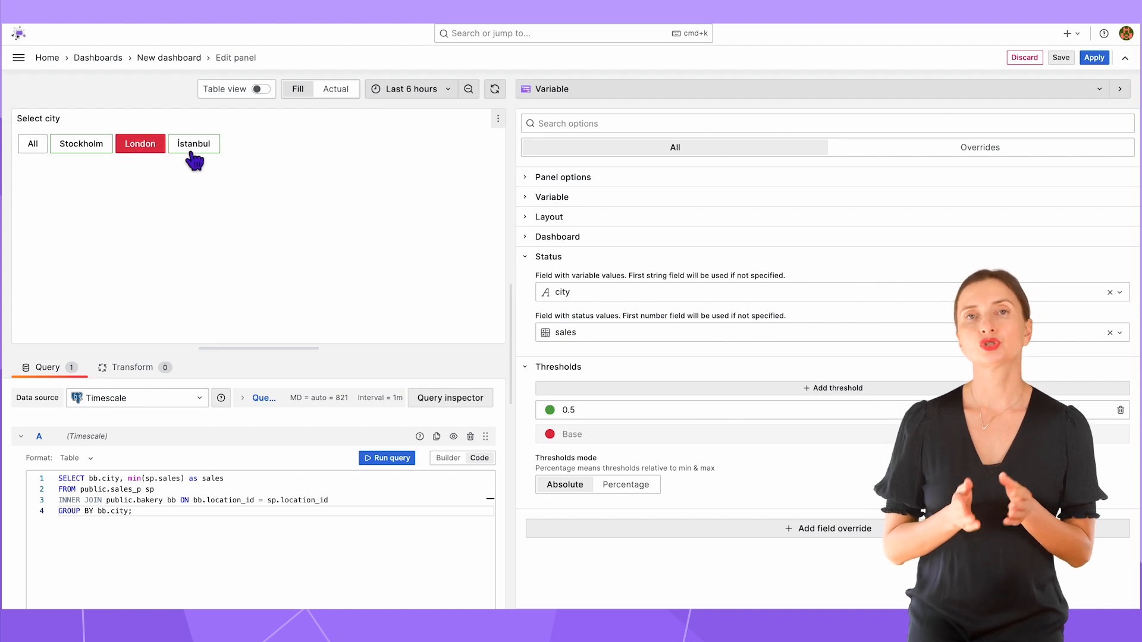
mouse_move(95, 170)
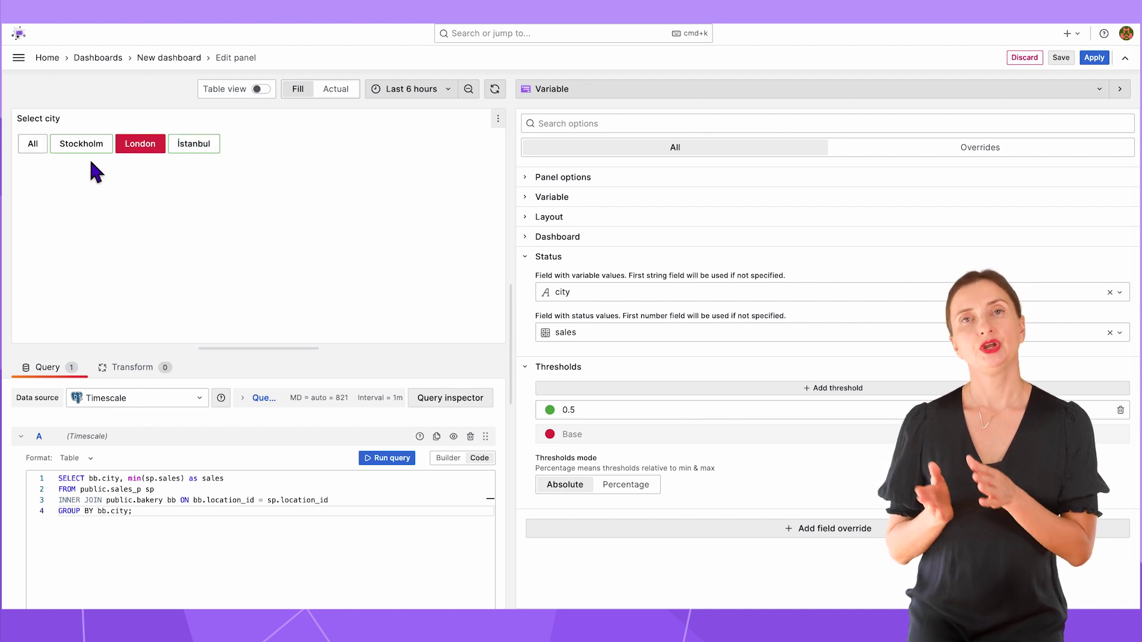
mouse_move(81, 144)
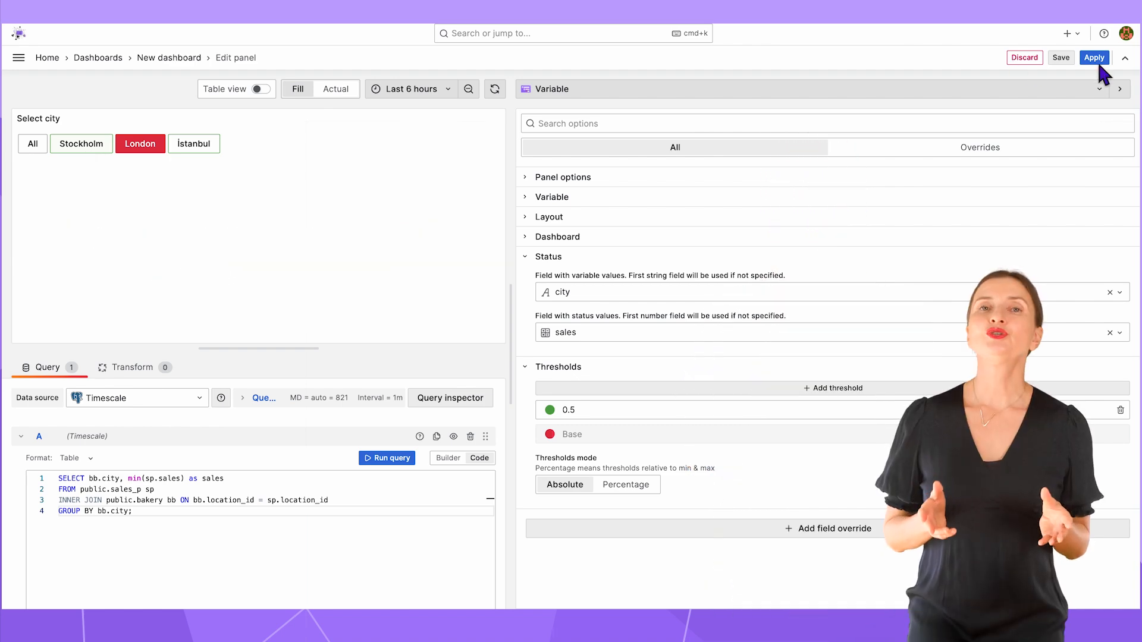
left_click(1094, 58)
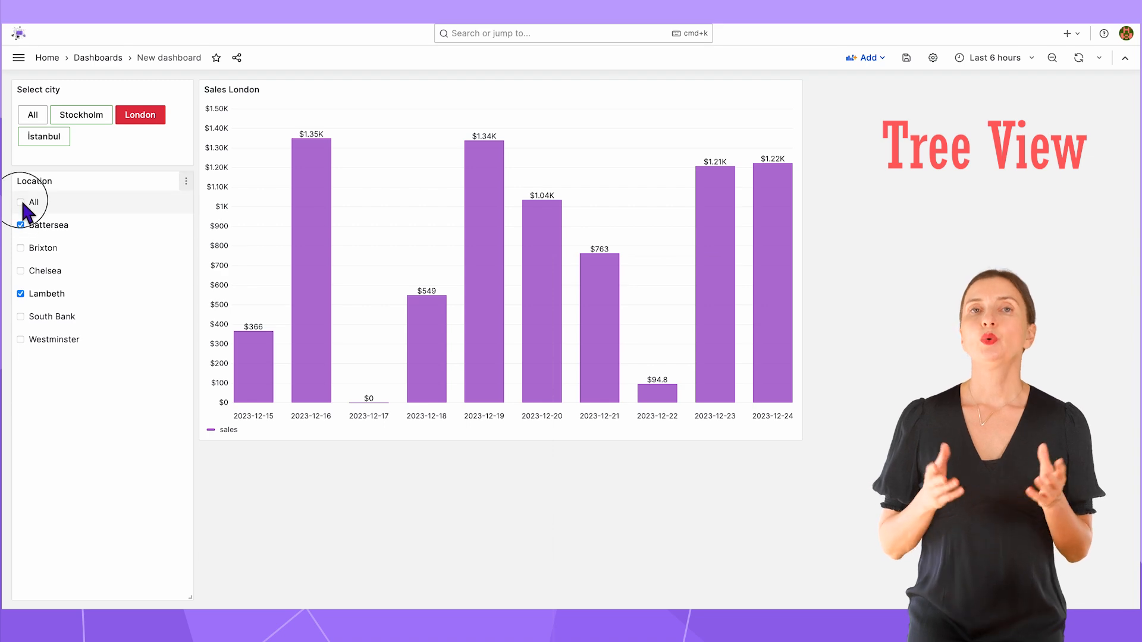
Add Stockholm to the selected cities and edit the Location panel.
left_click(81, 116)
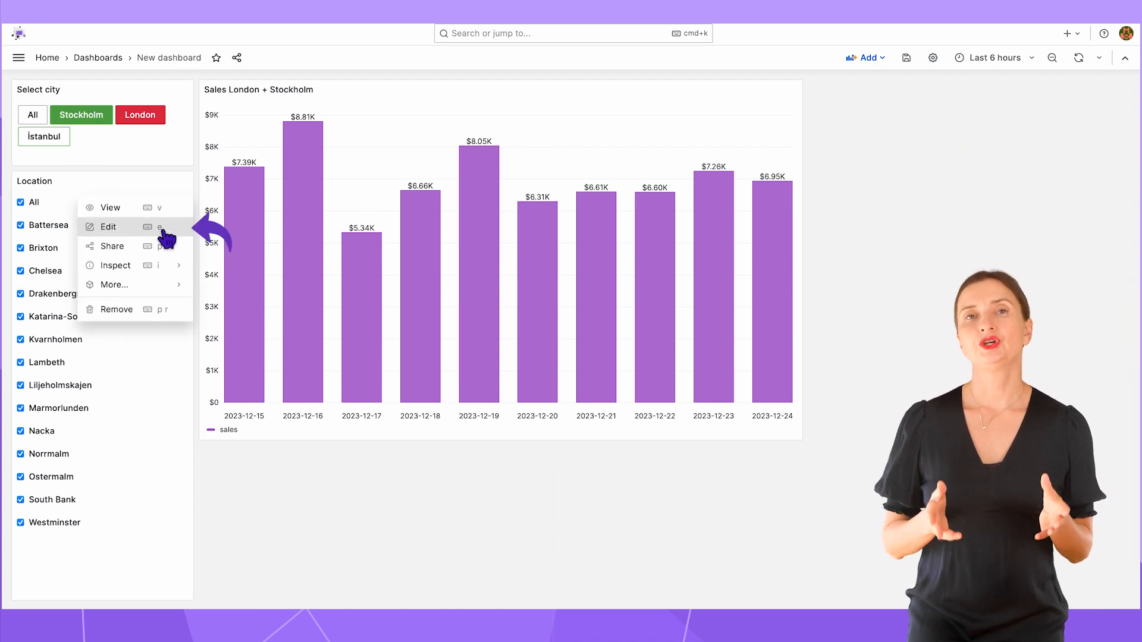
left_click(108, 226)
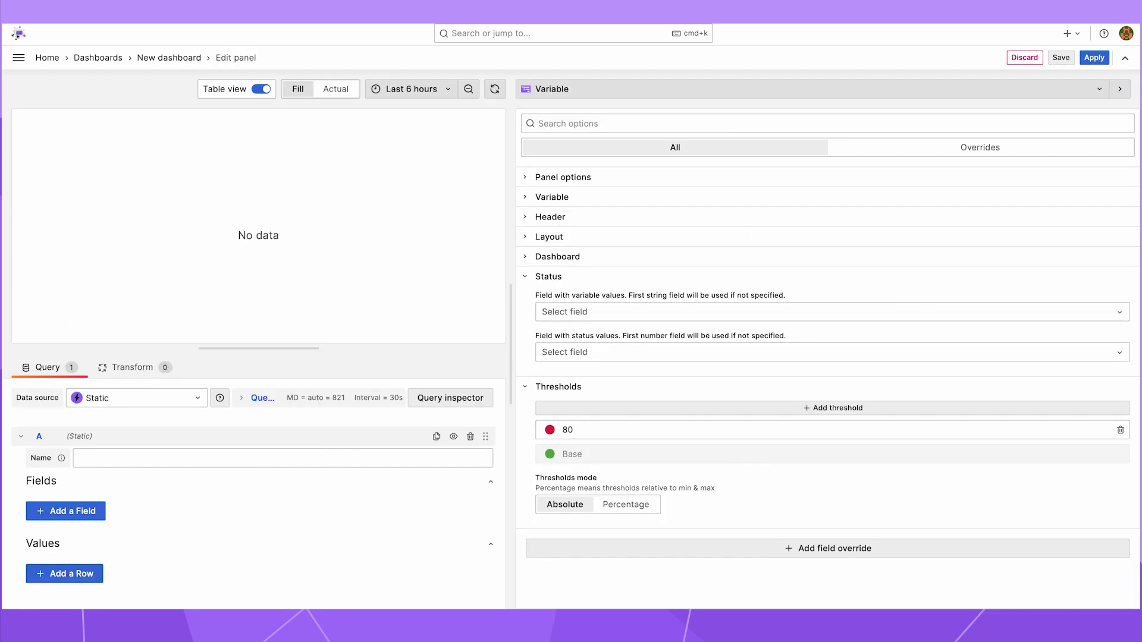
mouse_move(449, 524)
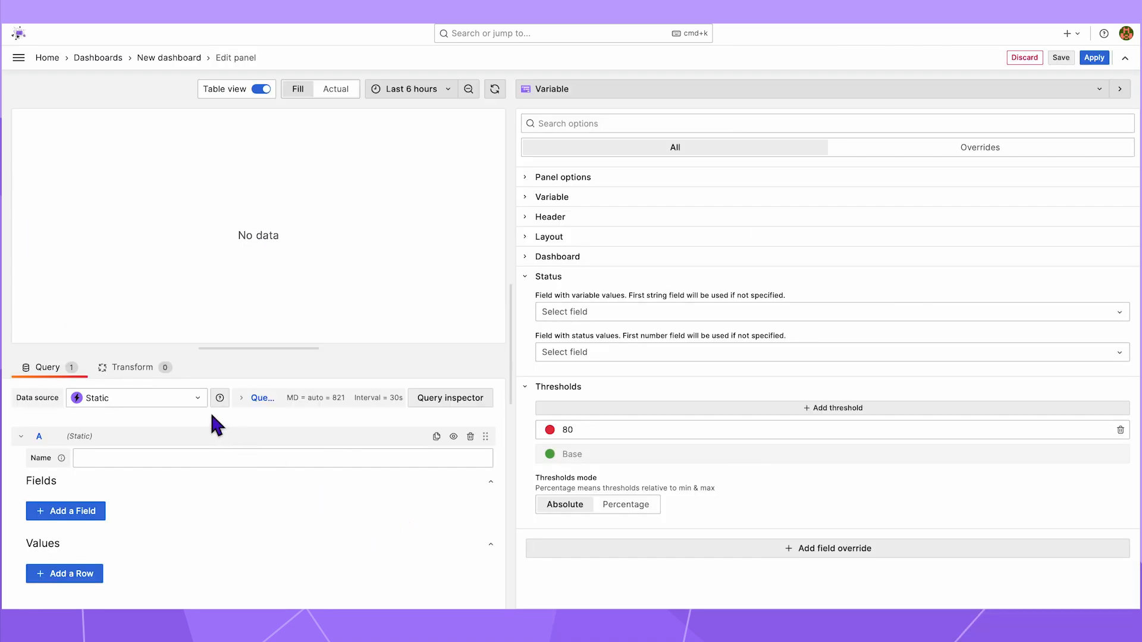
Query Timescale with SELECT distinct location_name, city FROM public.bakery and run it.
left_click(136, 397)
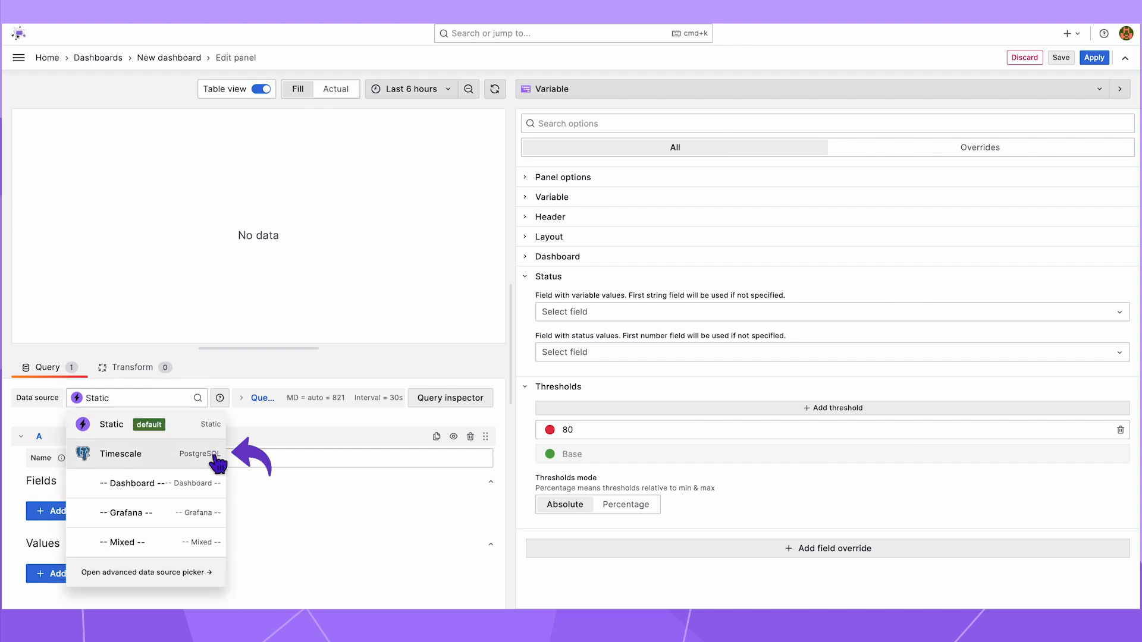
left_click(120, 454)
type("SELECT distinct loca")
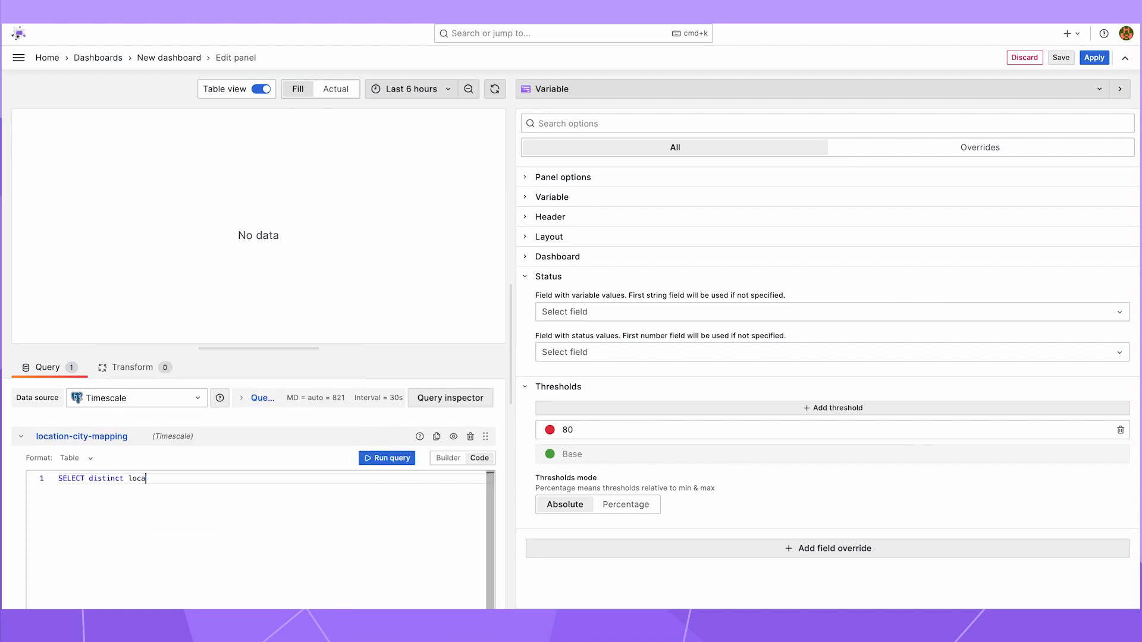
type("tion_name, city FROM public.bakery;")
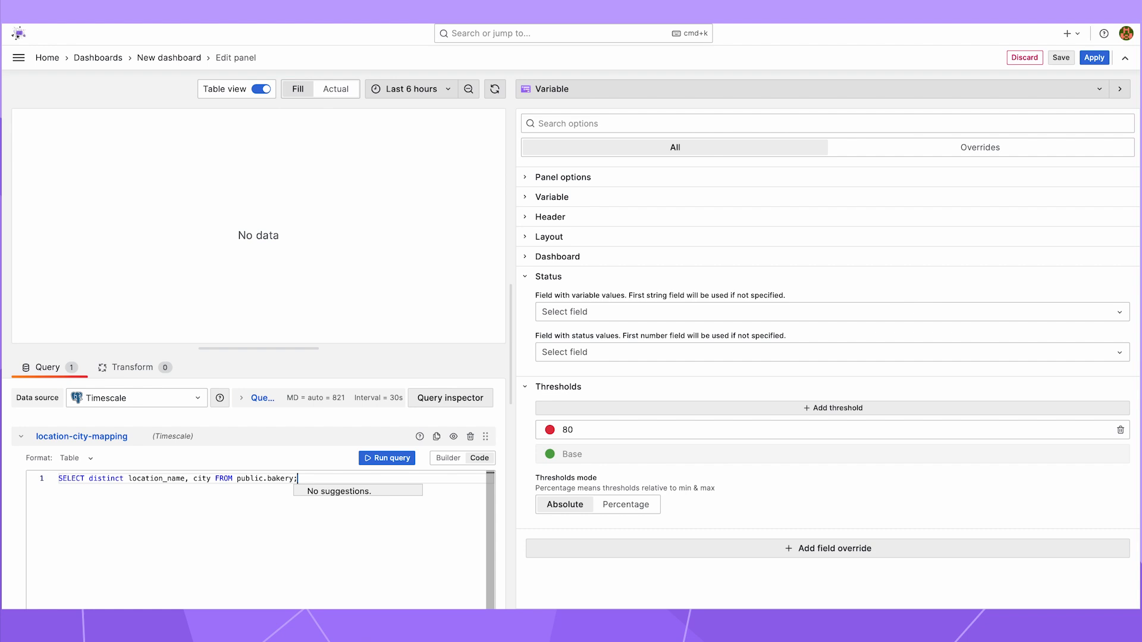
left_click(386, 458)
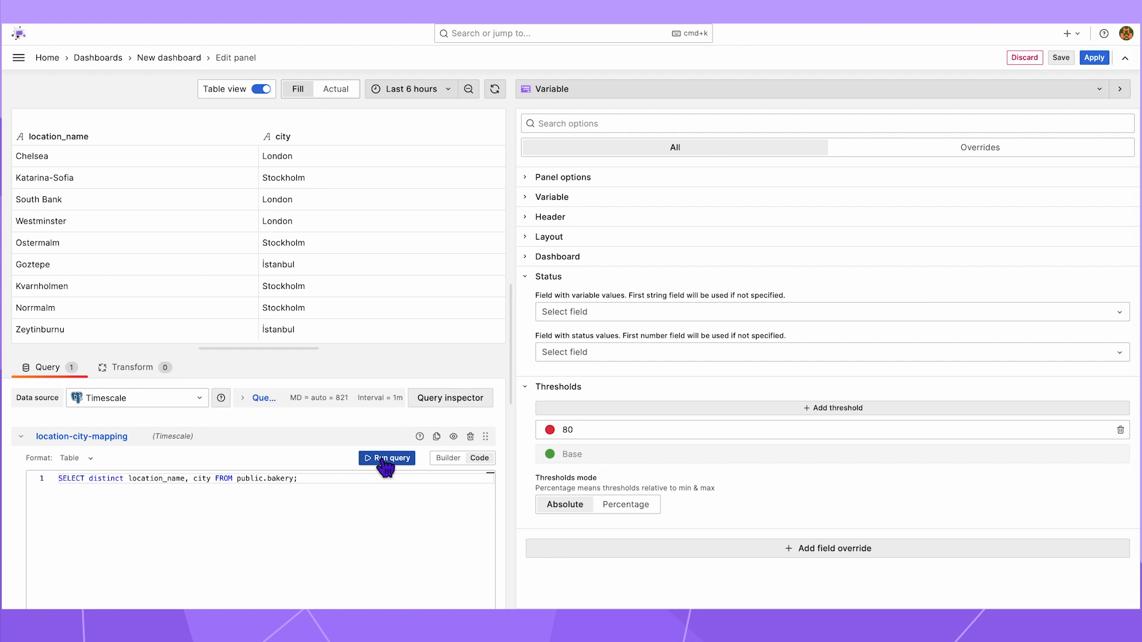
mouse_move(378, 290)
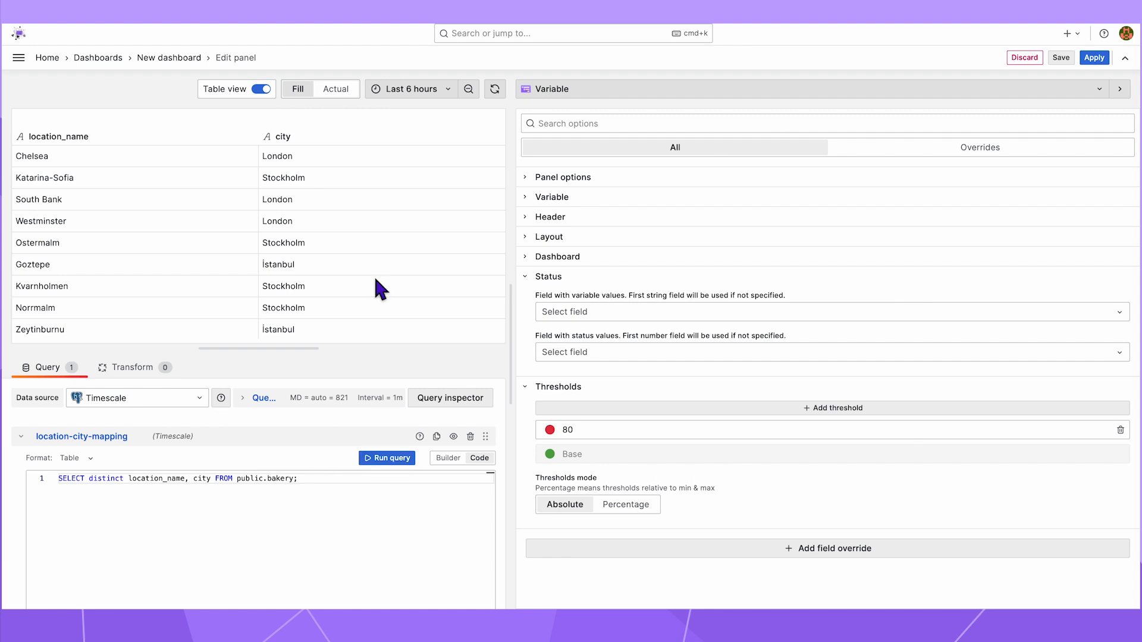
scroll("down", 3)
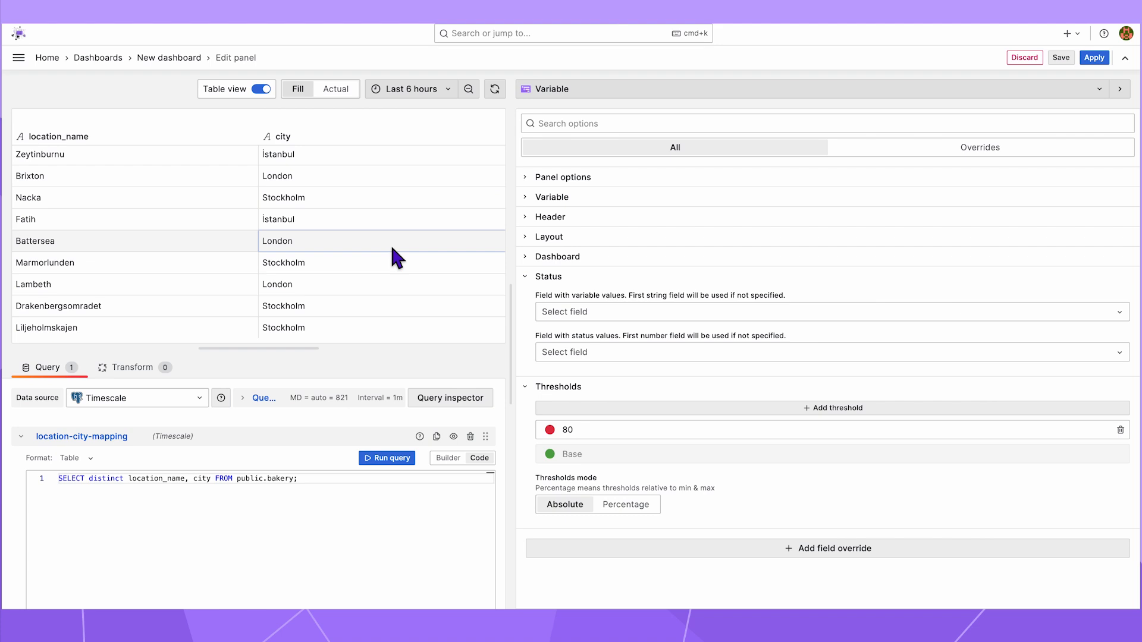
mouse_move(452, 270)
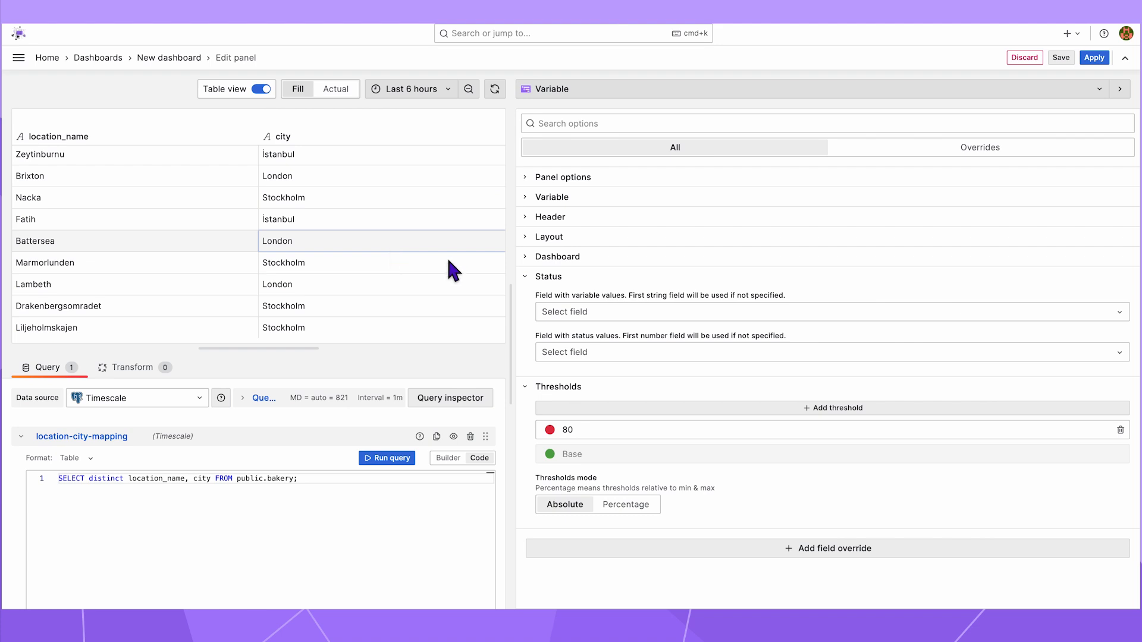
left_click(547, 276)
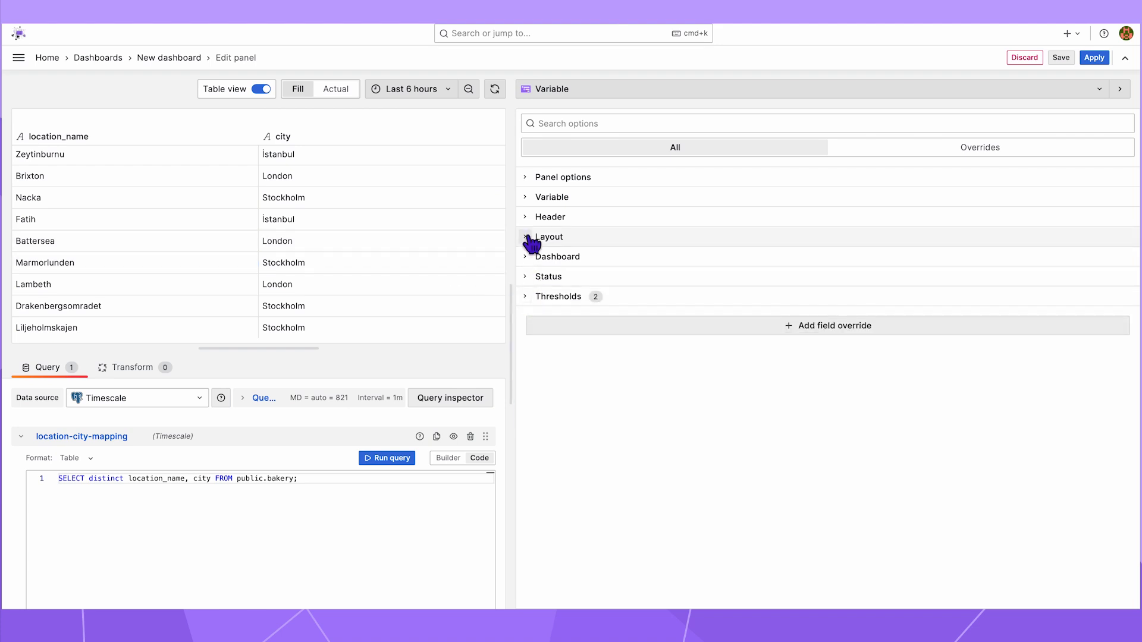
Add a Layout group 'City' with levels city then location_name and preview the tree.
left_click(548, 236)
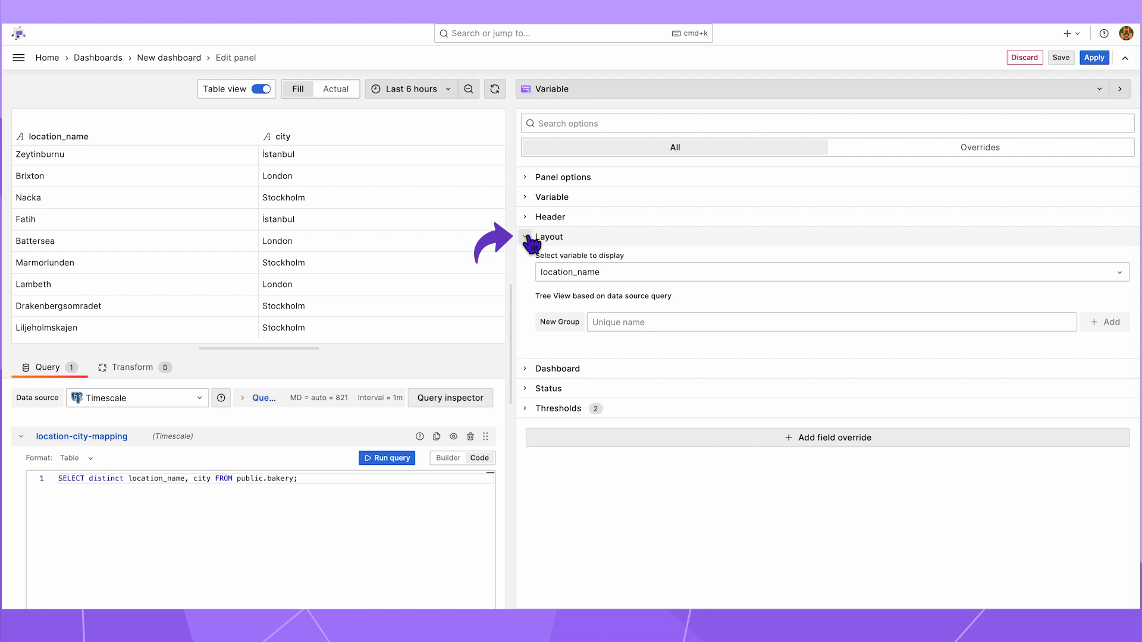
type("Cit")
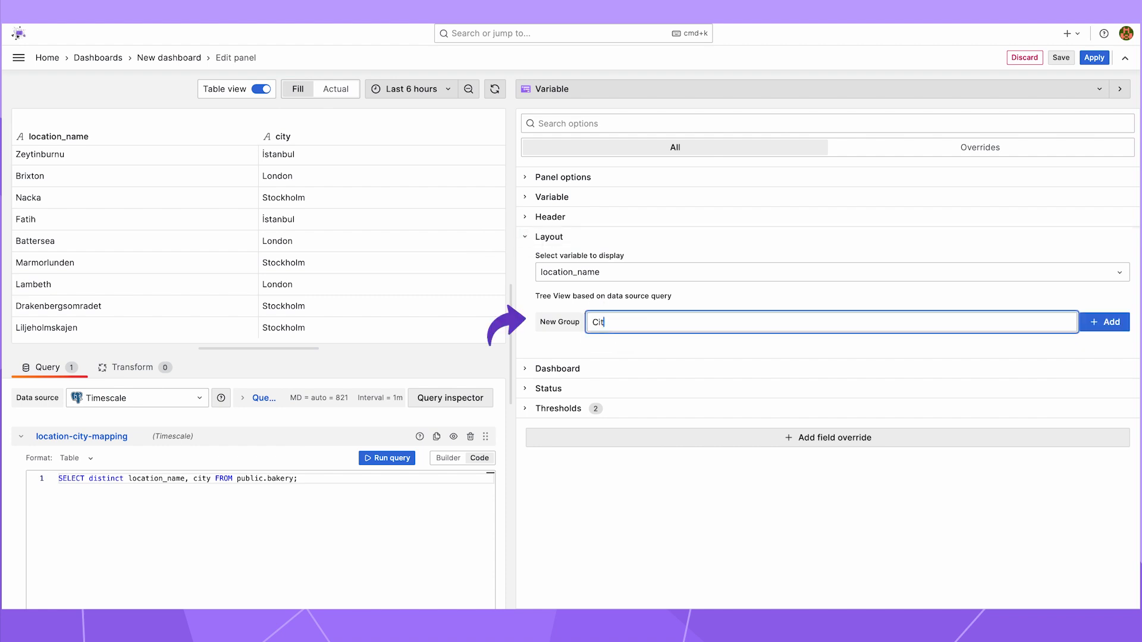
left_click(1104, 323)
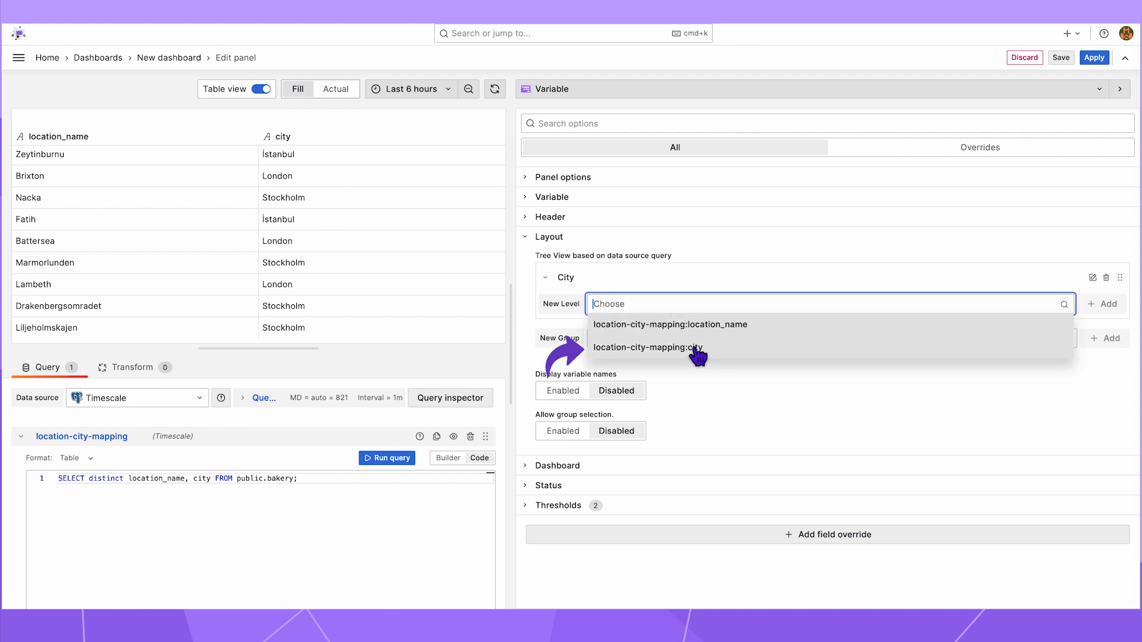
left_click(647, 348)
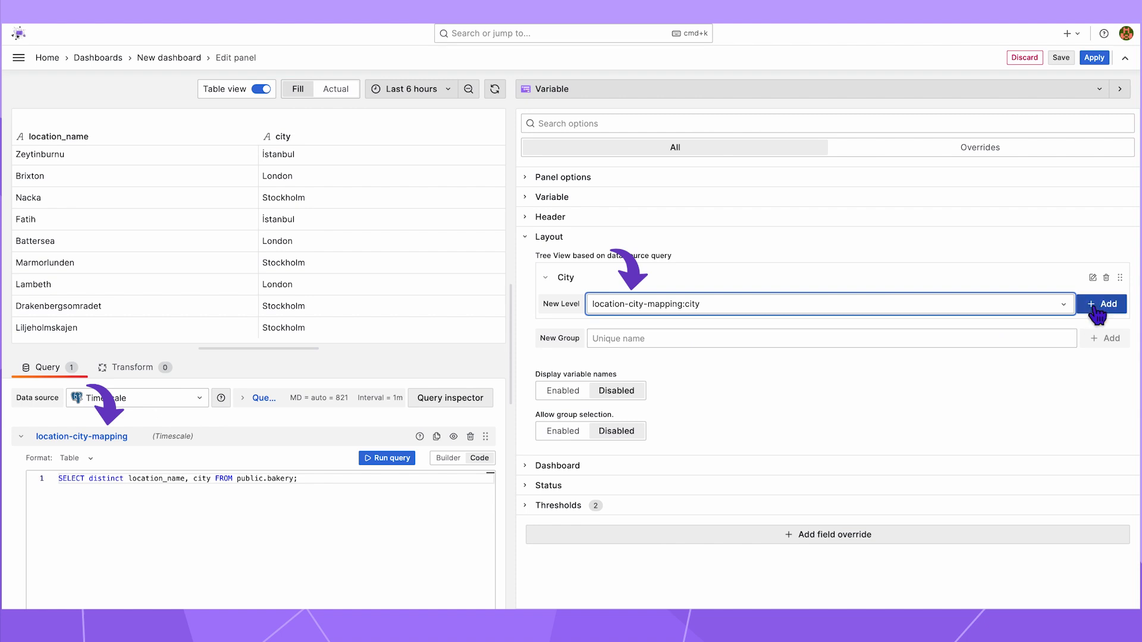
left_click(1101, 303)
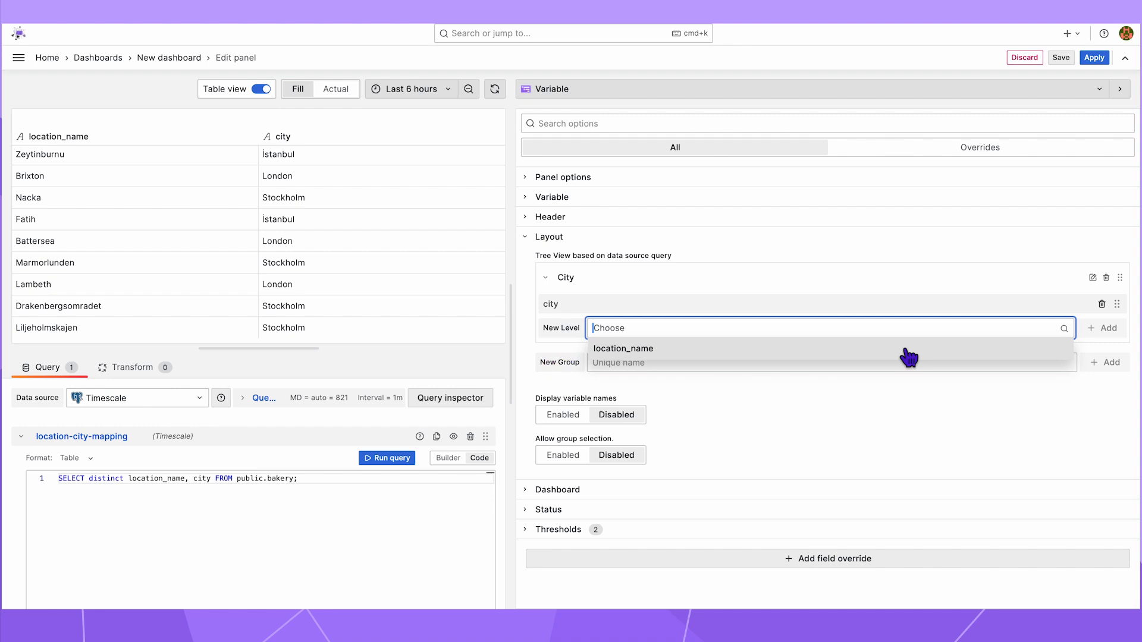
left_click(622, 348)
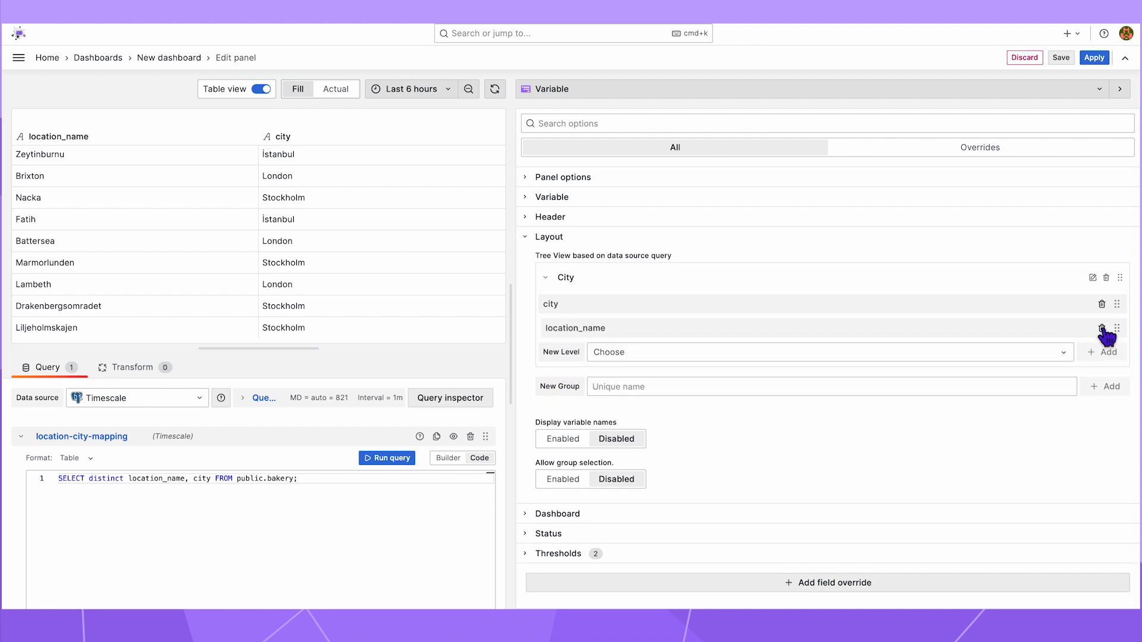
left_click(258, 89)
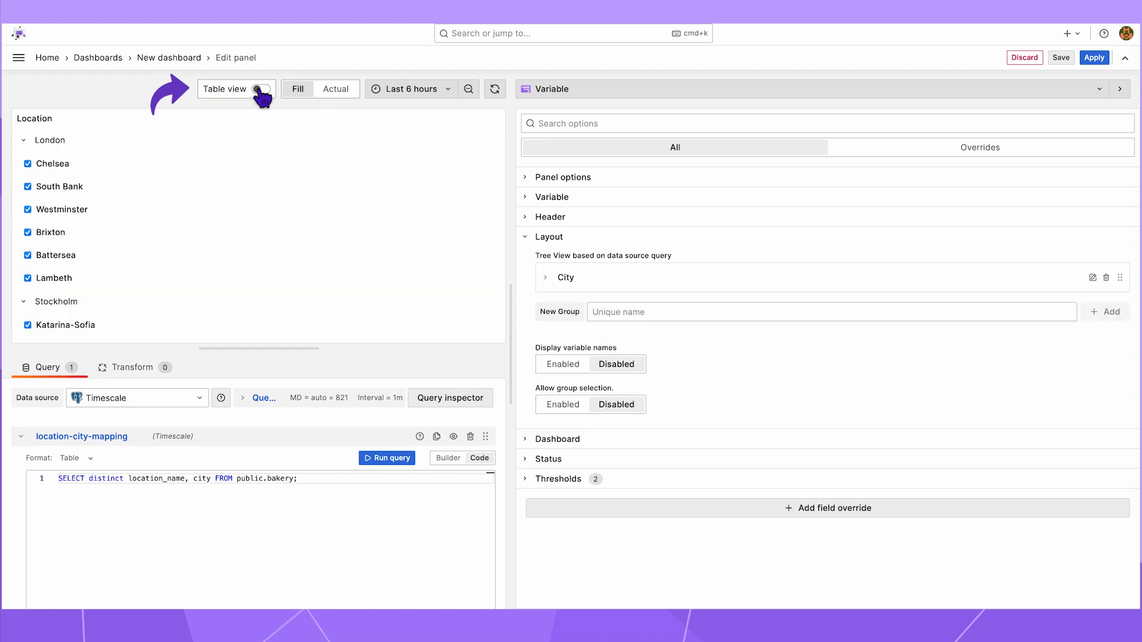
Collapse the London and Stockholm branches, then add a second query for status colours.
left_click(24, 140)
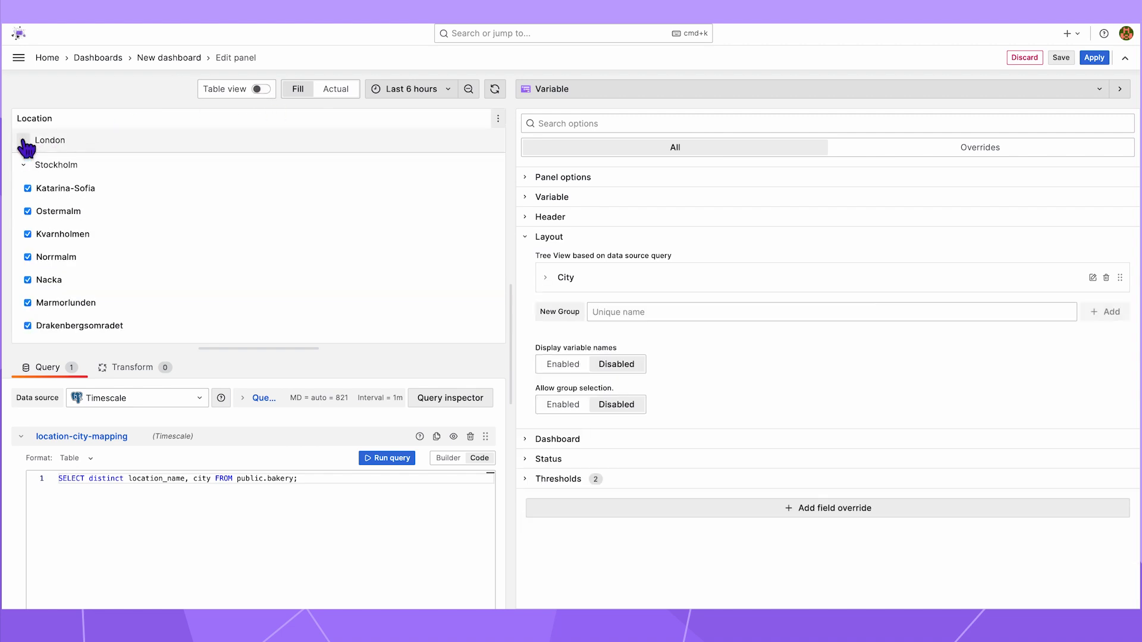
left_click(24, 165)
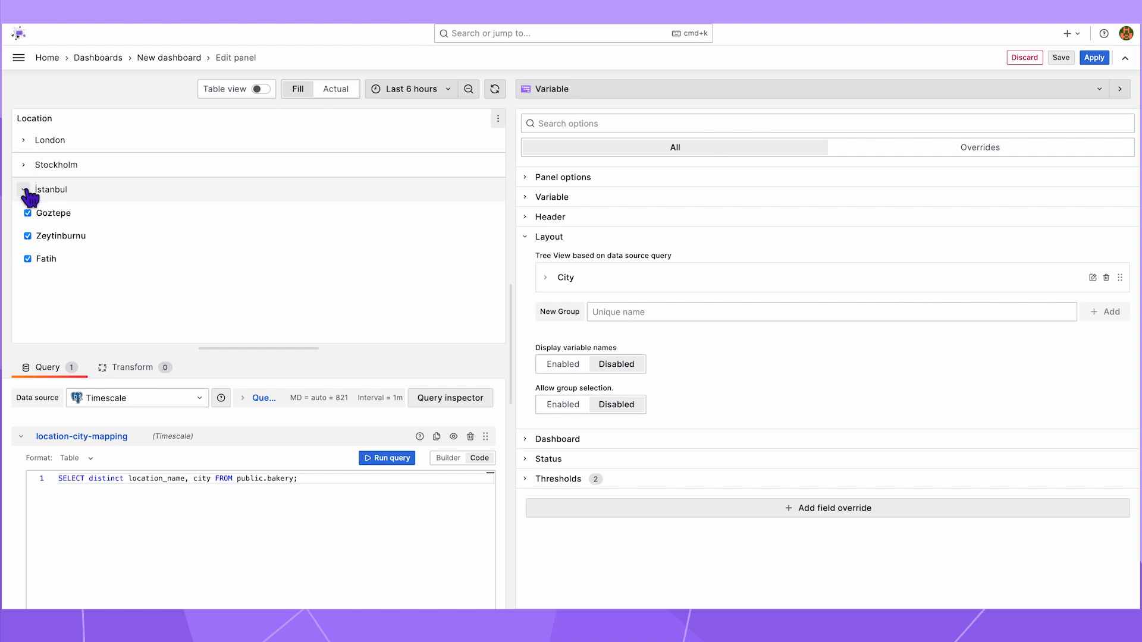
left_click(24, 164)
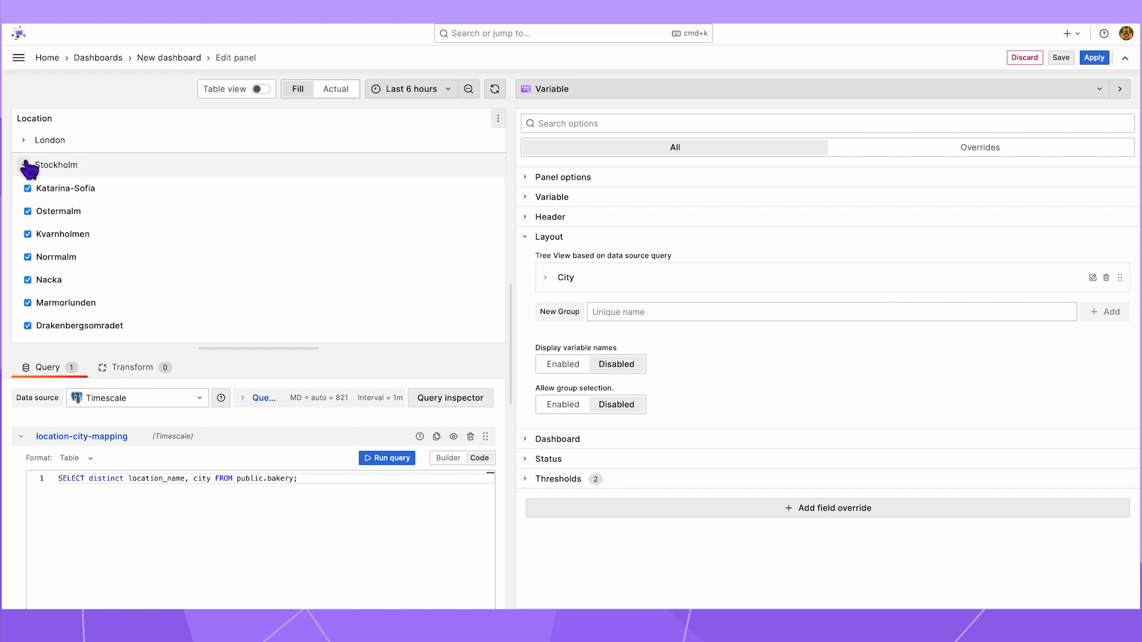
left_click(23, 164)
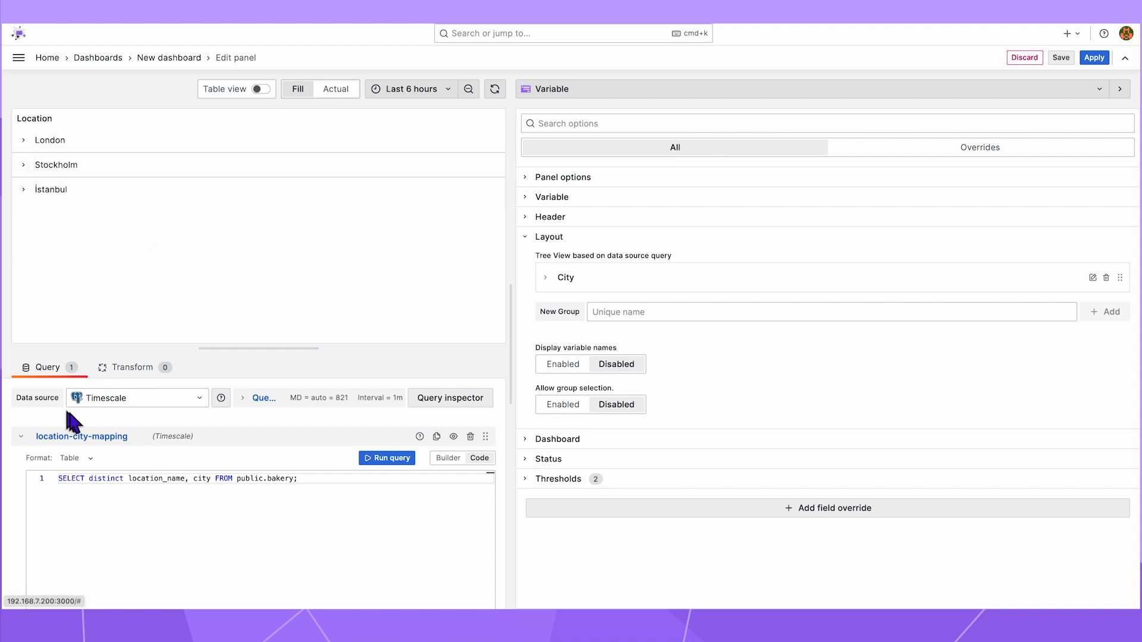
left_click(41, 590)
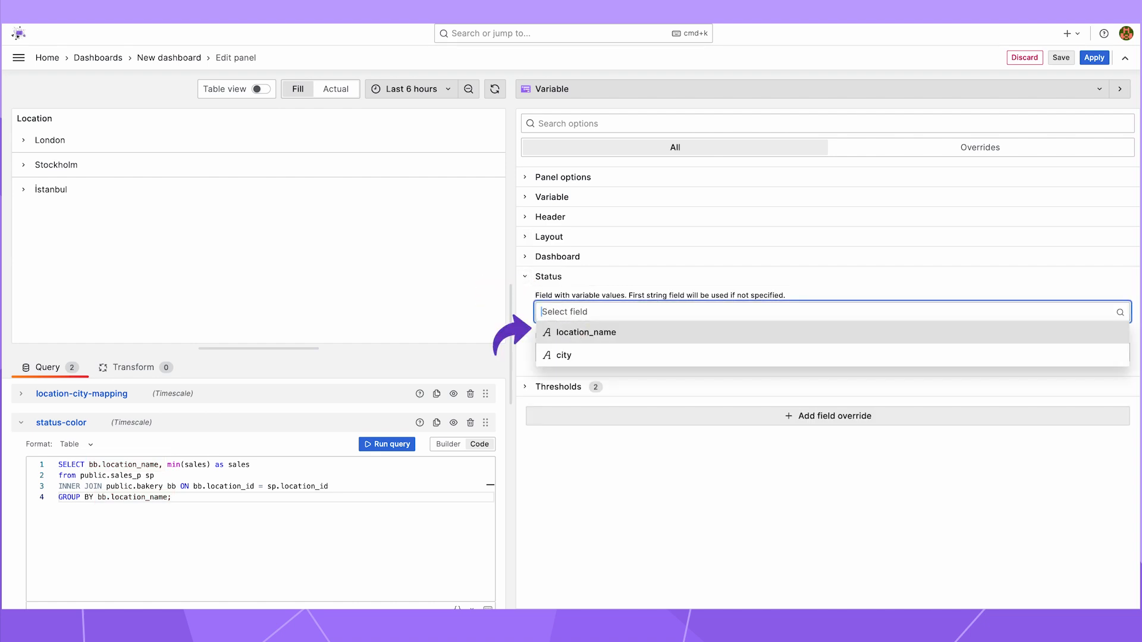
Set Status field location_name with threshold 0.5 green over red base, check London, and apply.
left_click(585, 332)
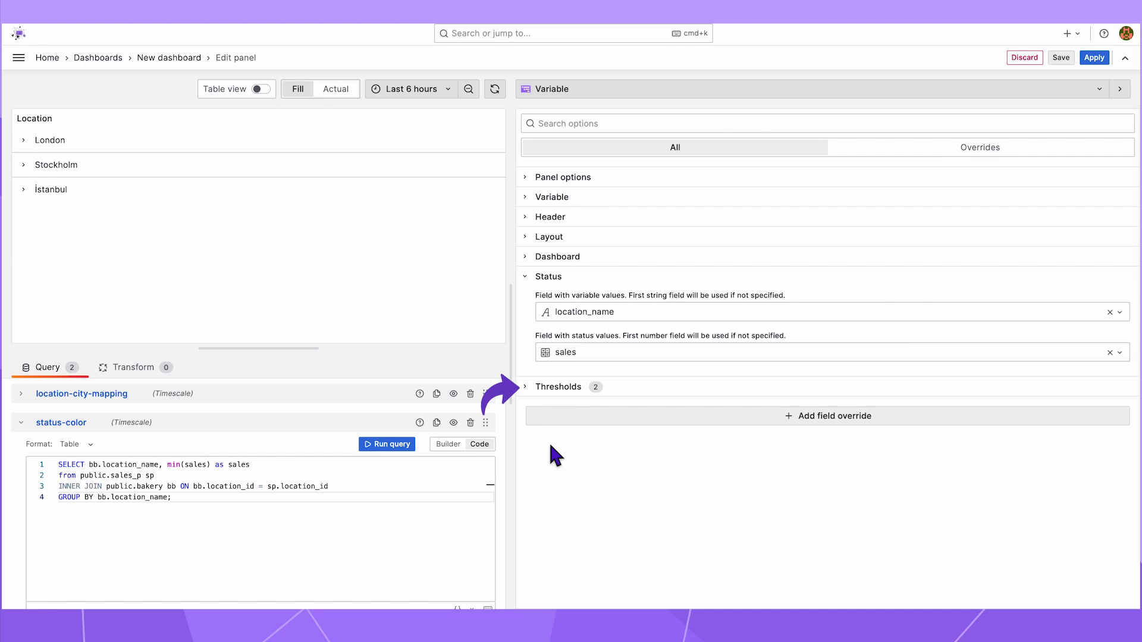
left_click(549, 429)
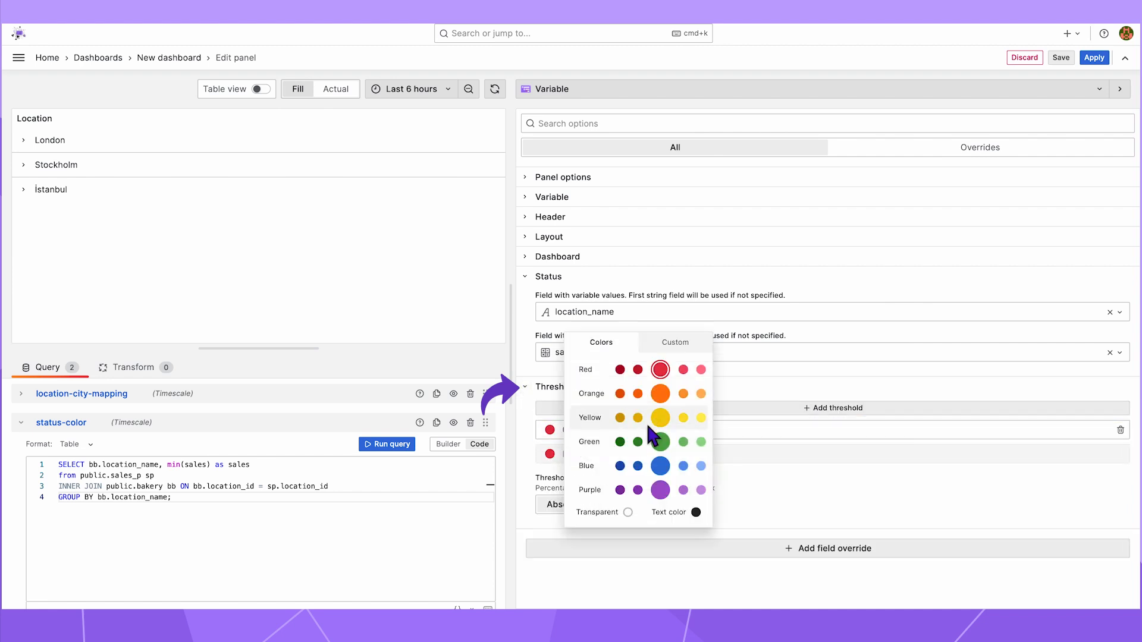
left_click(640, 442)
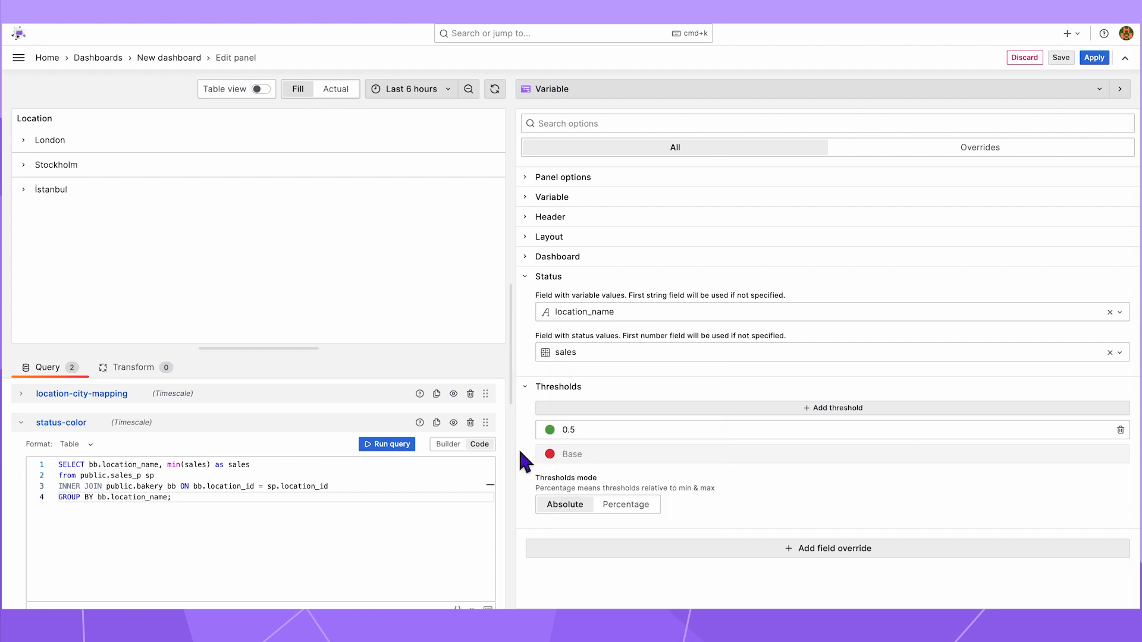
left_click(24, 140)
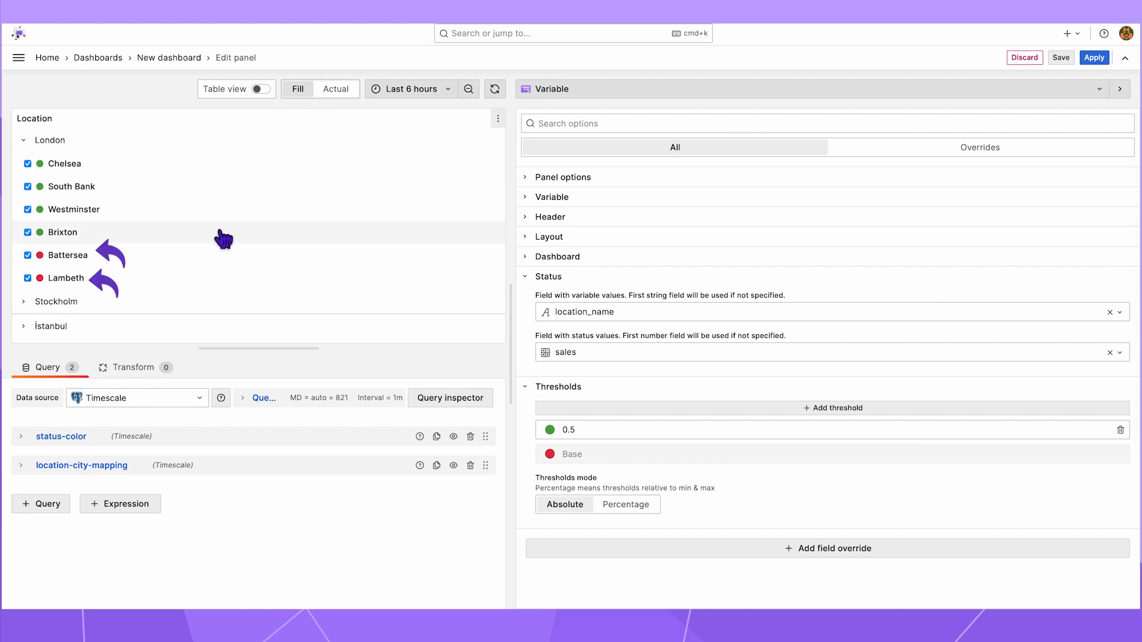
left_click(1093, 57)
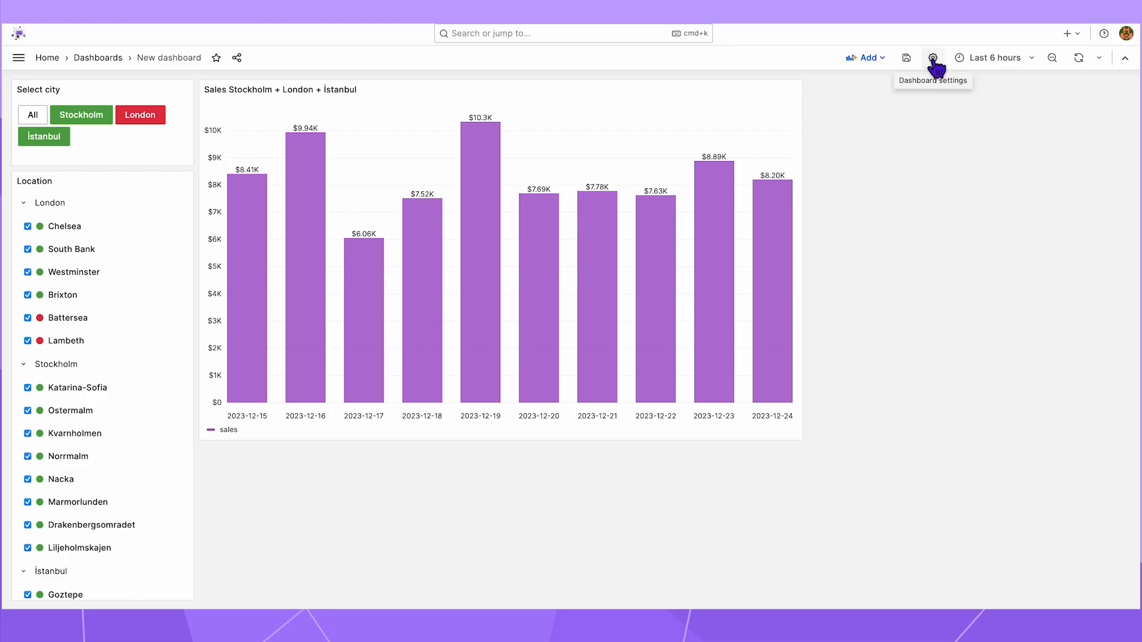
Open Dashboard settings on the Variables page listing city and location_name.
left_click(933, 57)
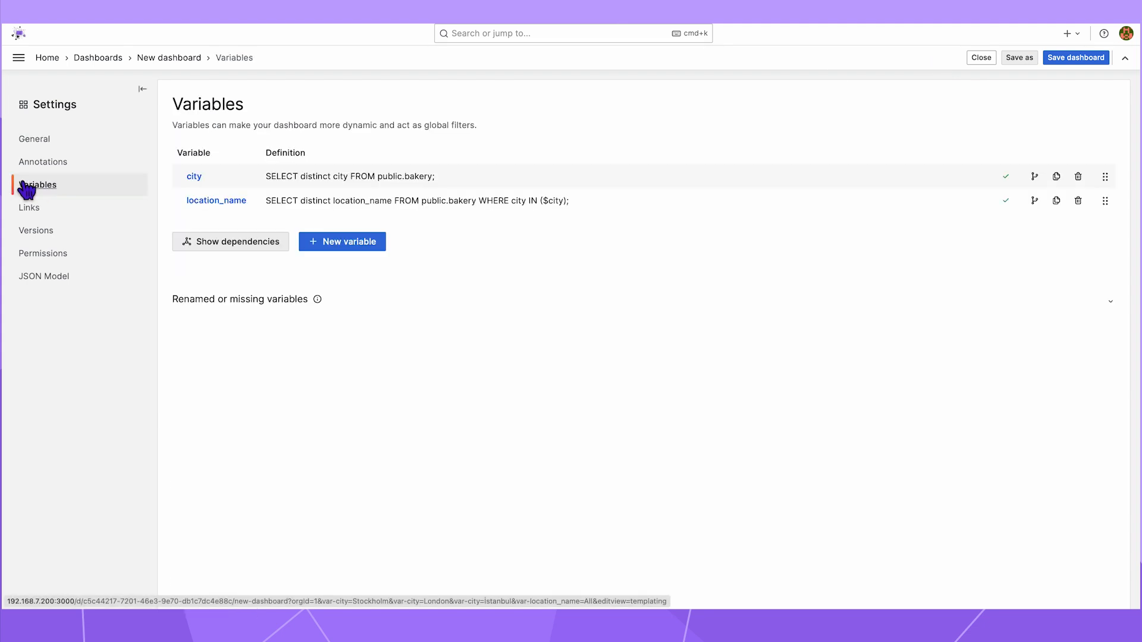
Create a custom variable 'type' with values Croissant : C, Pretzel : P, Croissant-Prezel : CP and preview them.
left_click(341, 241)
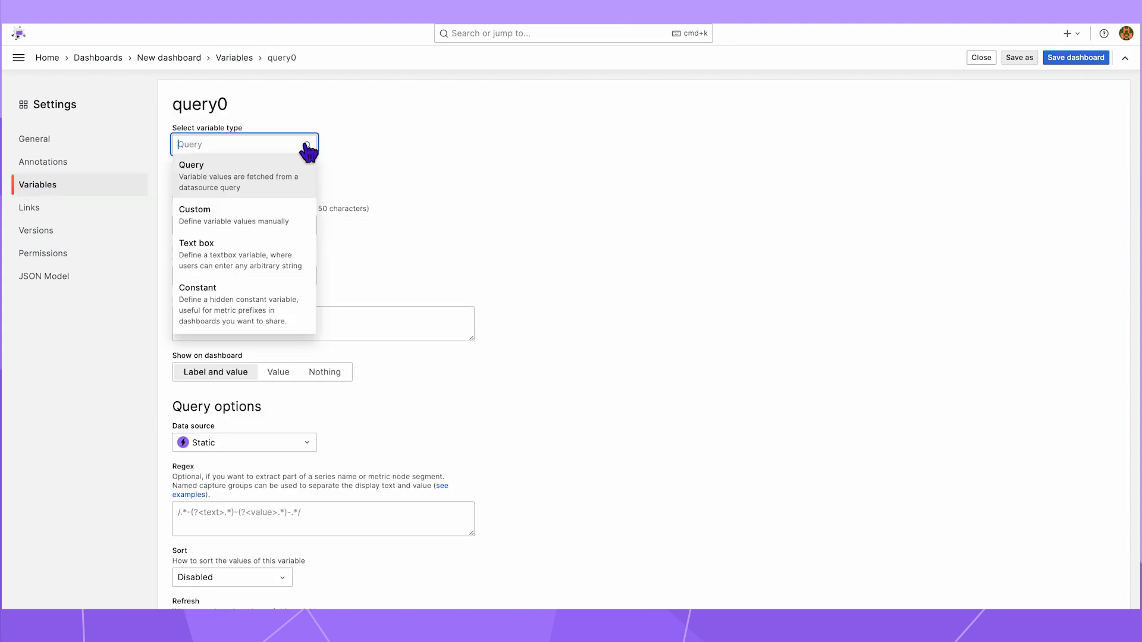
left_click(194, 215)
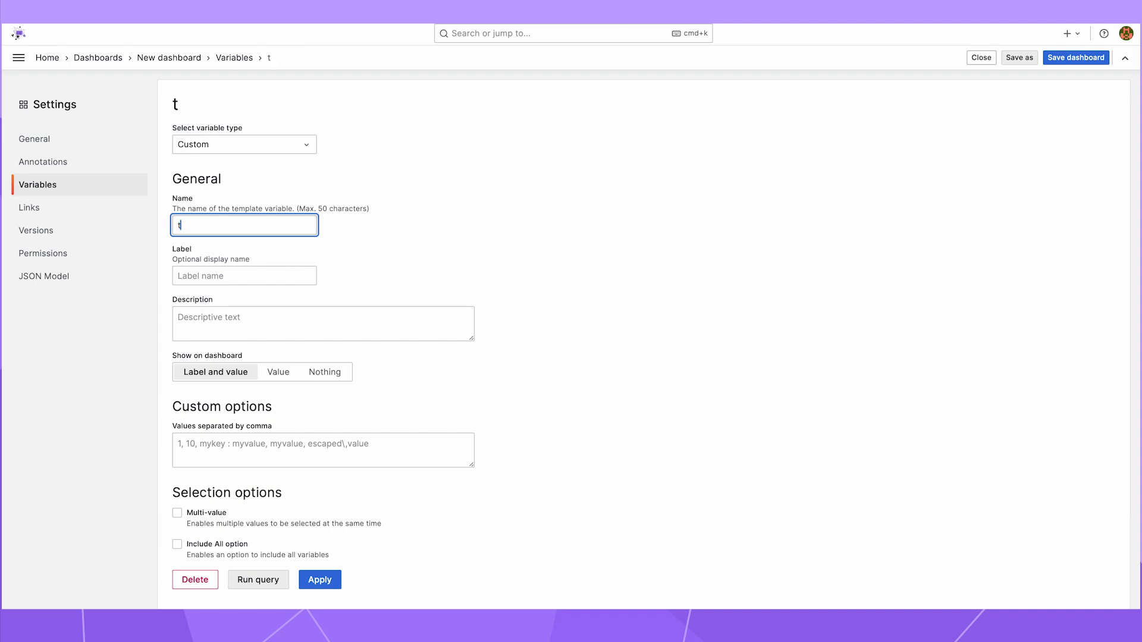
type("ype")
left_click(323, 449)
type("Croissant : C, P")
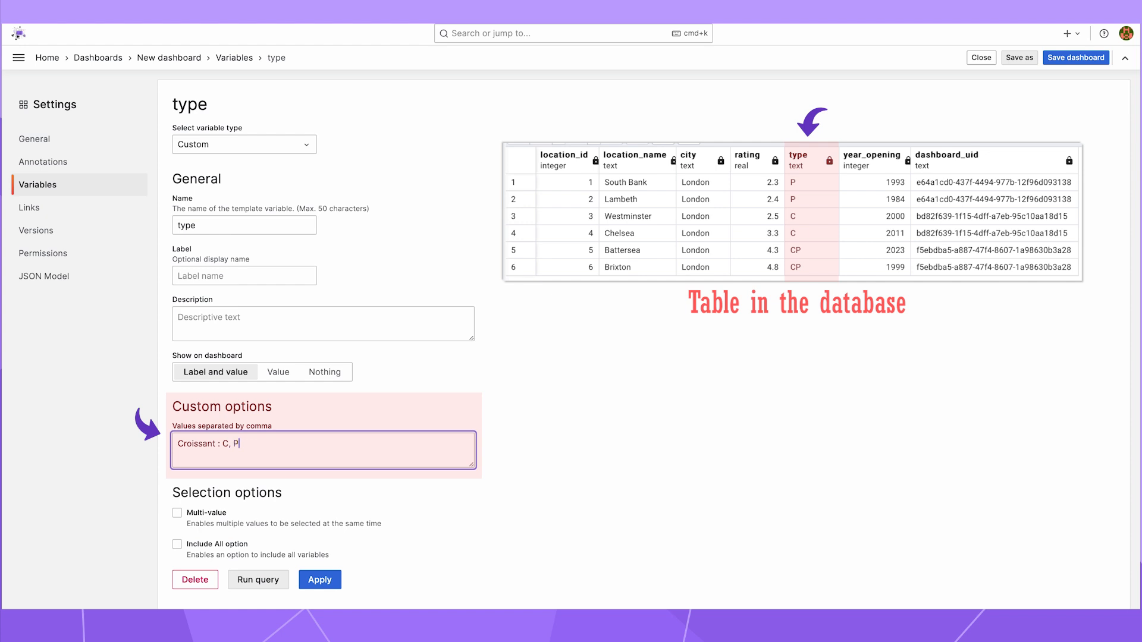
type("retzel : P, Cro")
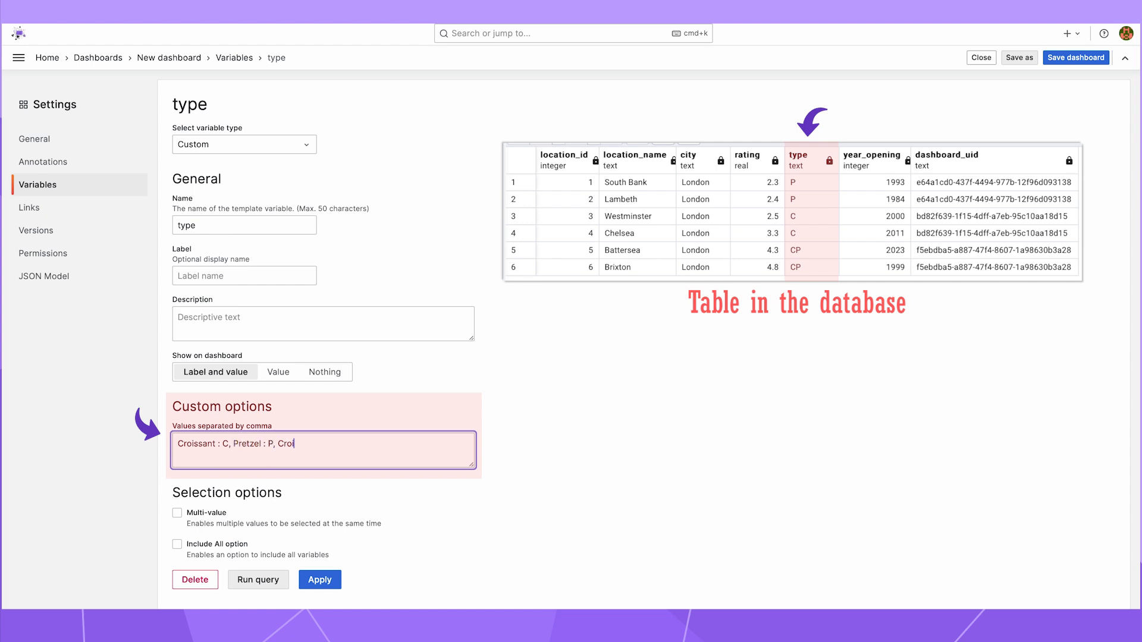
type("issant-Prezel : CP")
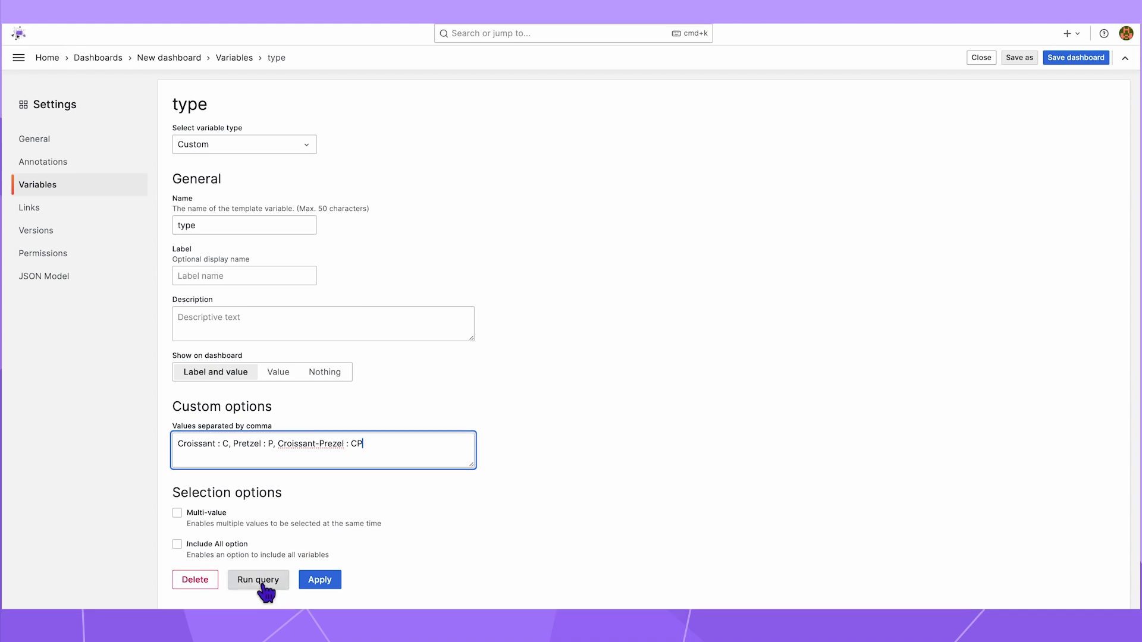
left_click(258, 579)
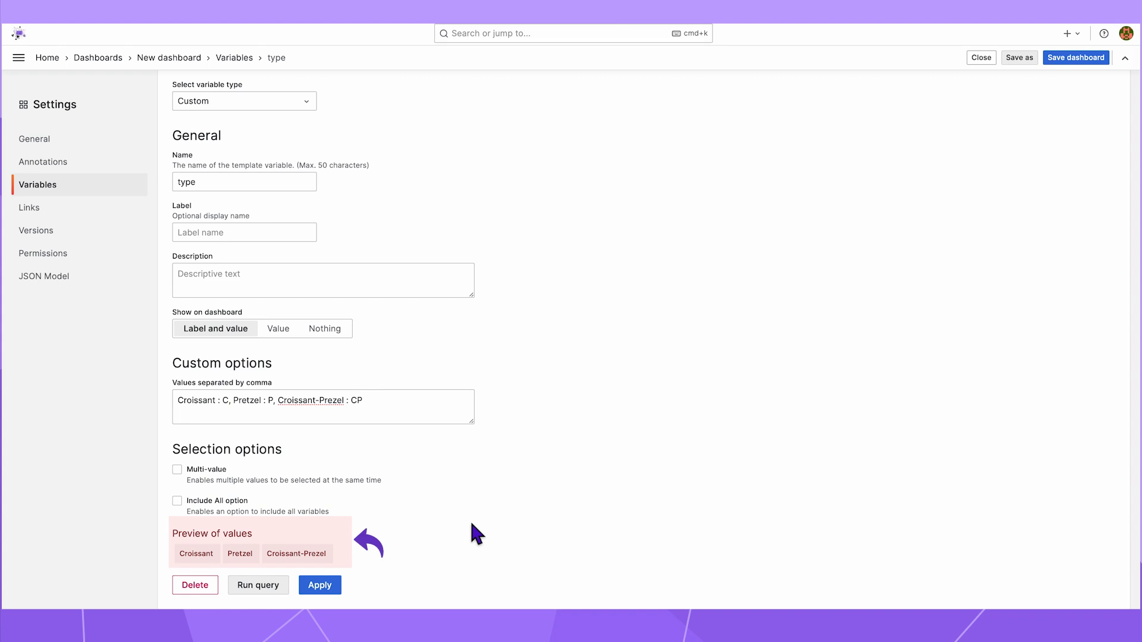
mouse_move(474, 534)
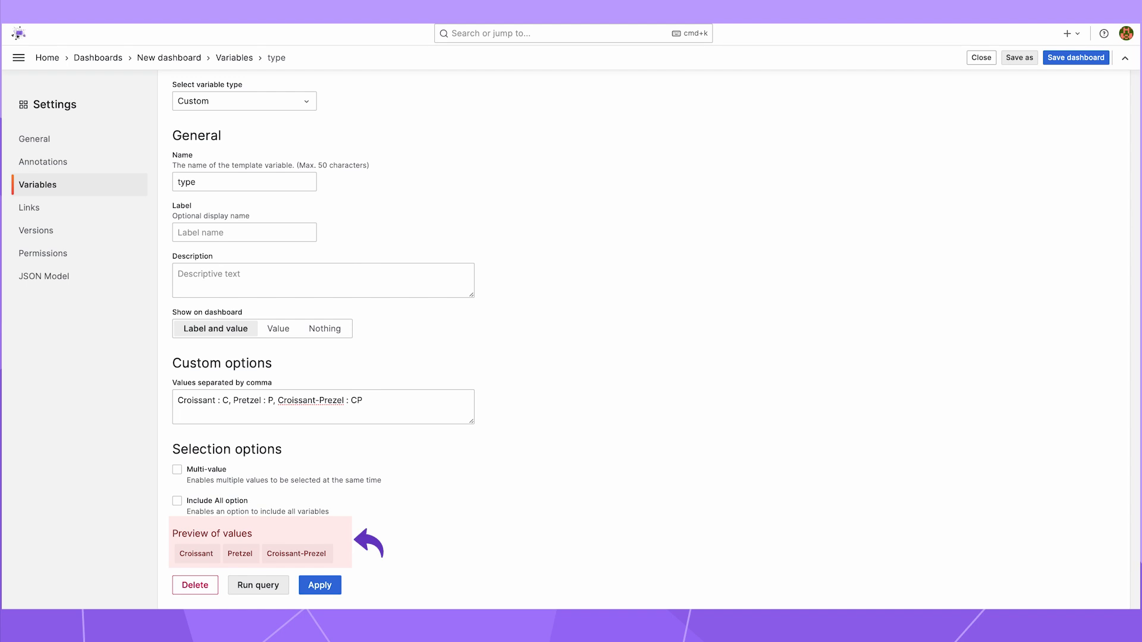
Enable Multi-value and Include All for the type variable and apply it to the dashboard.
left_click(176, 469)
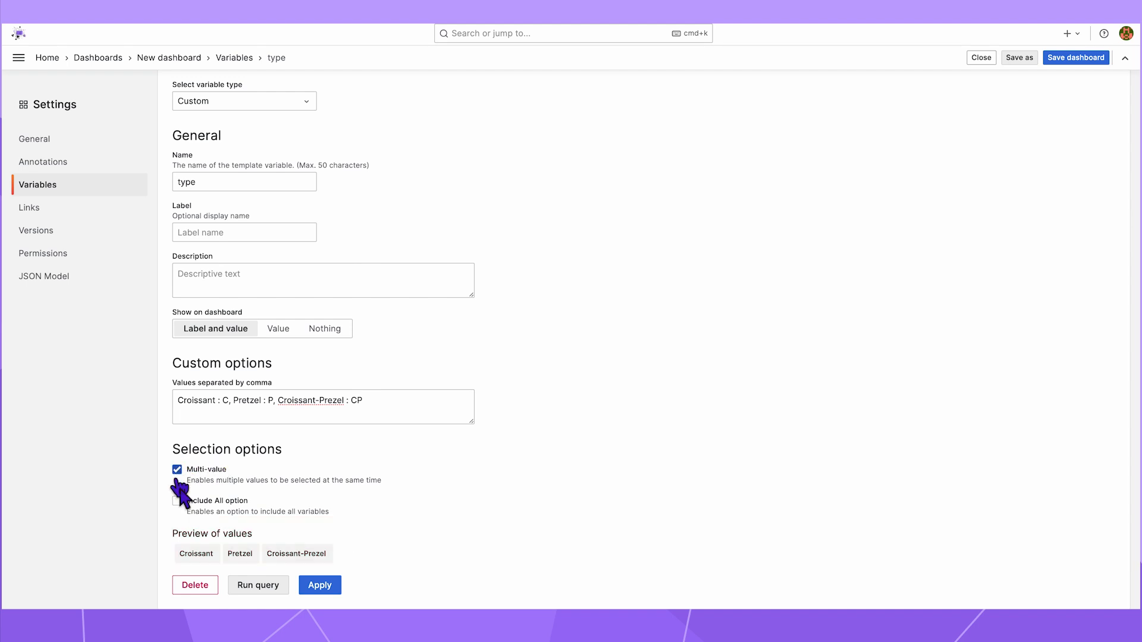
left_click(176, 501)
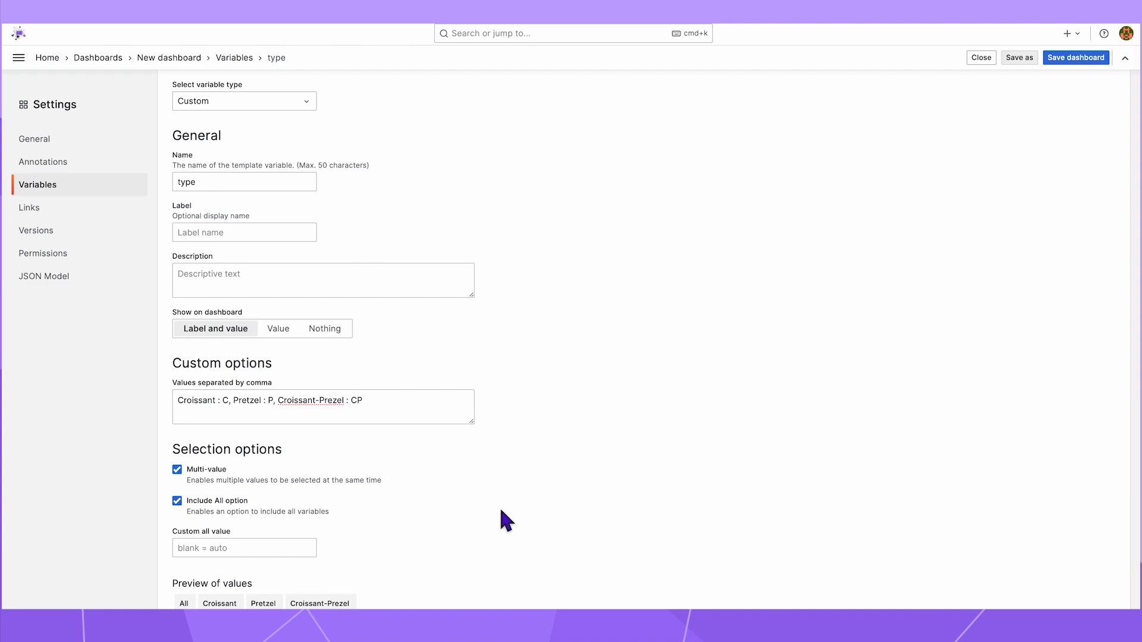
scroll("down", 3)
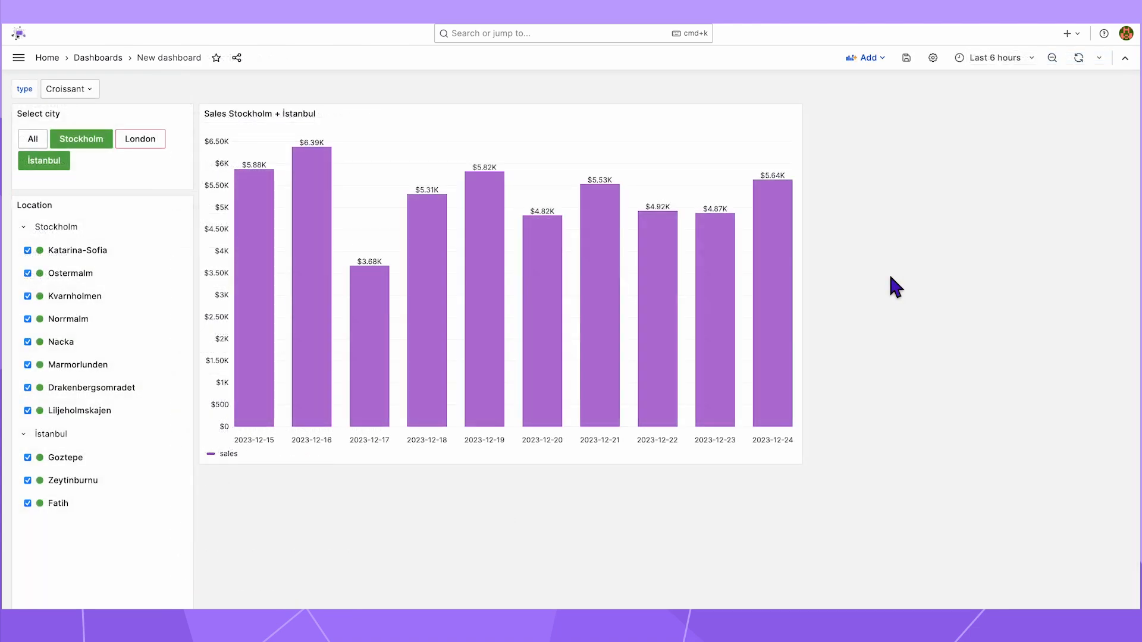
Filter the Sales Stockholm + İstanbul chart's SQL with 'AND bb.type IN ($type)' and return to the dashboard.
left_click(796, 117)
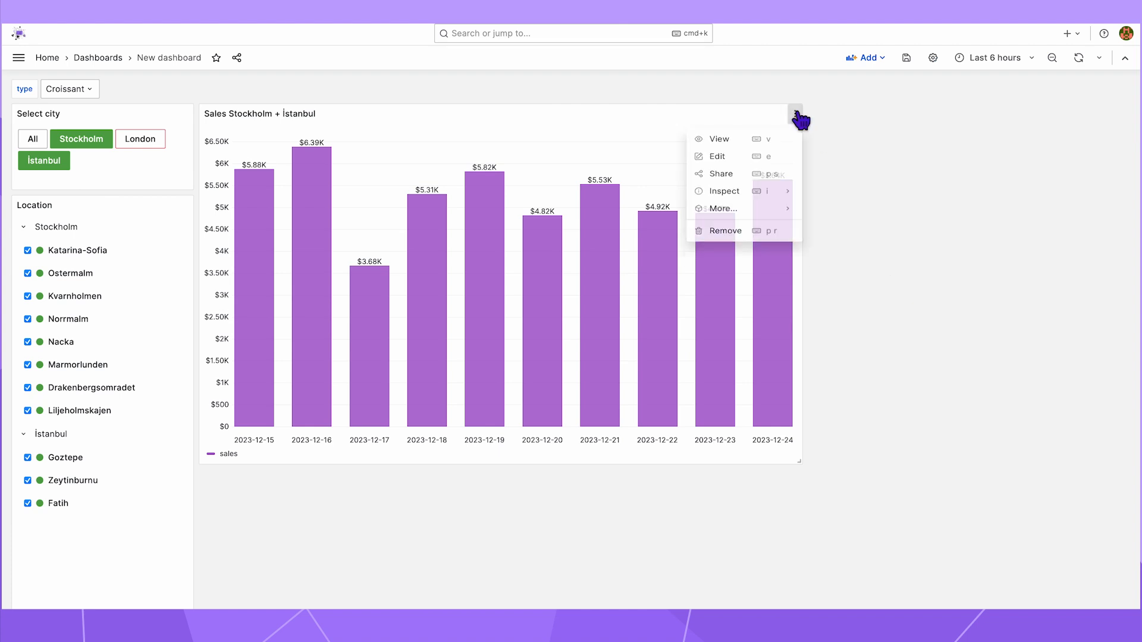
left_click(716, 155)
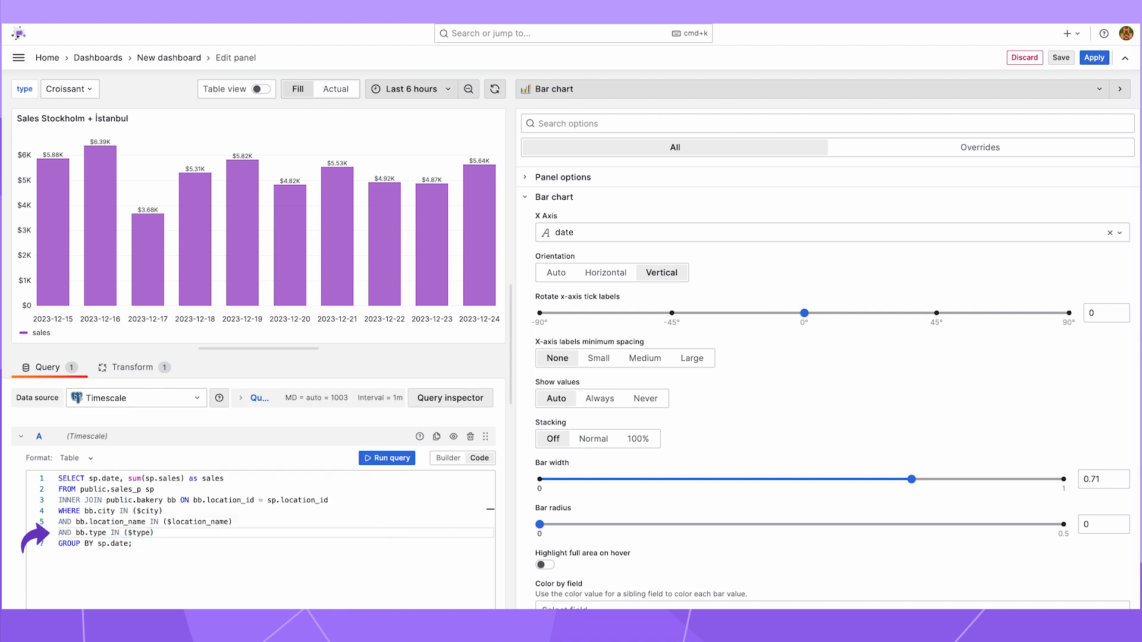
left_click(386, 458)
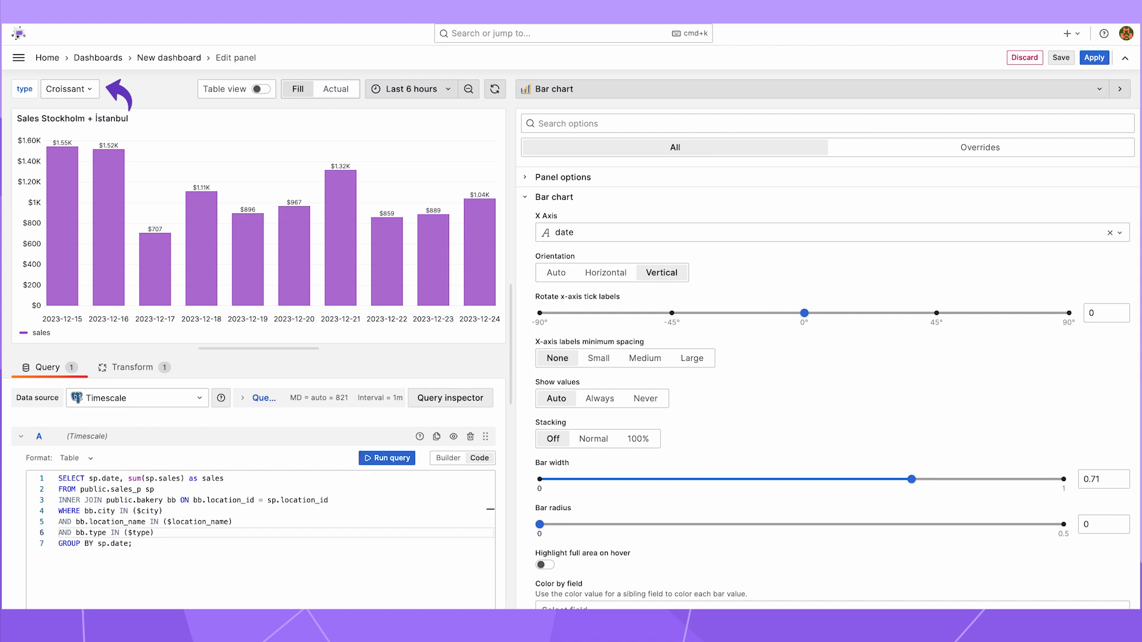
left_click(1093, 57)
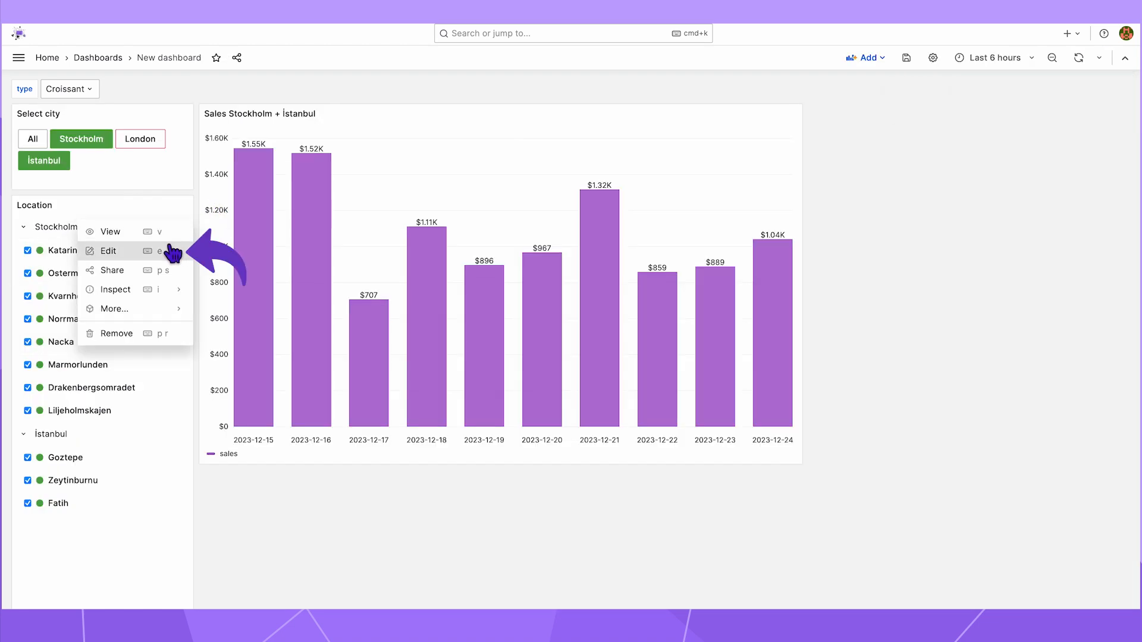
Add a raw SQL query 'SELECT distinct type from public.bakery;' to the Location panel.
left_click(108, 251)
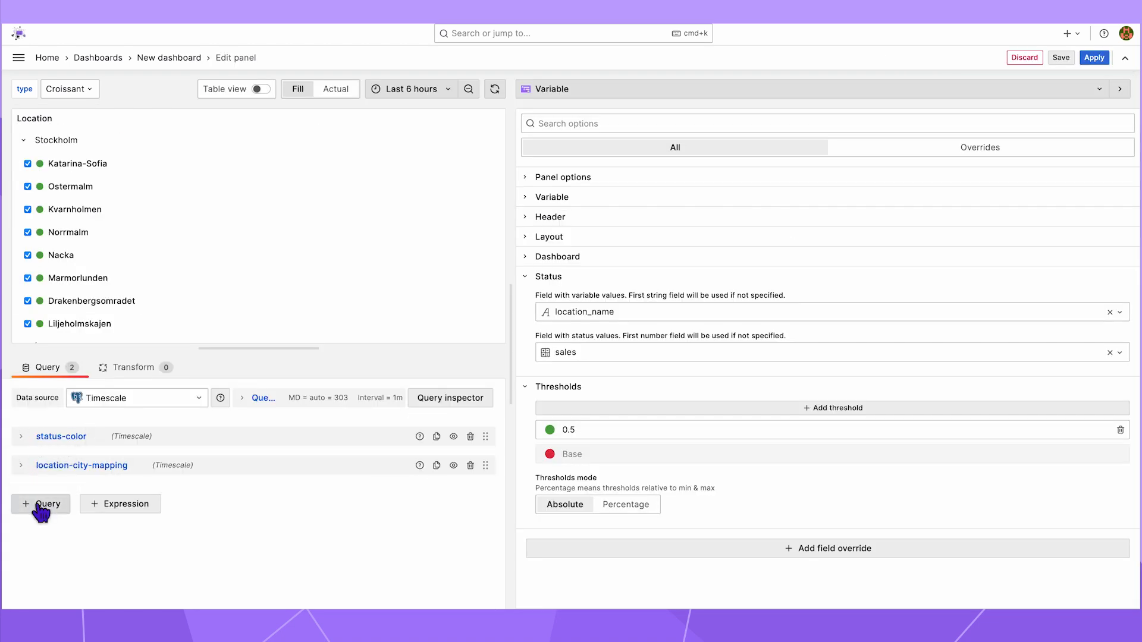
left_click(40, 503)
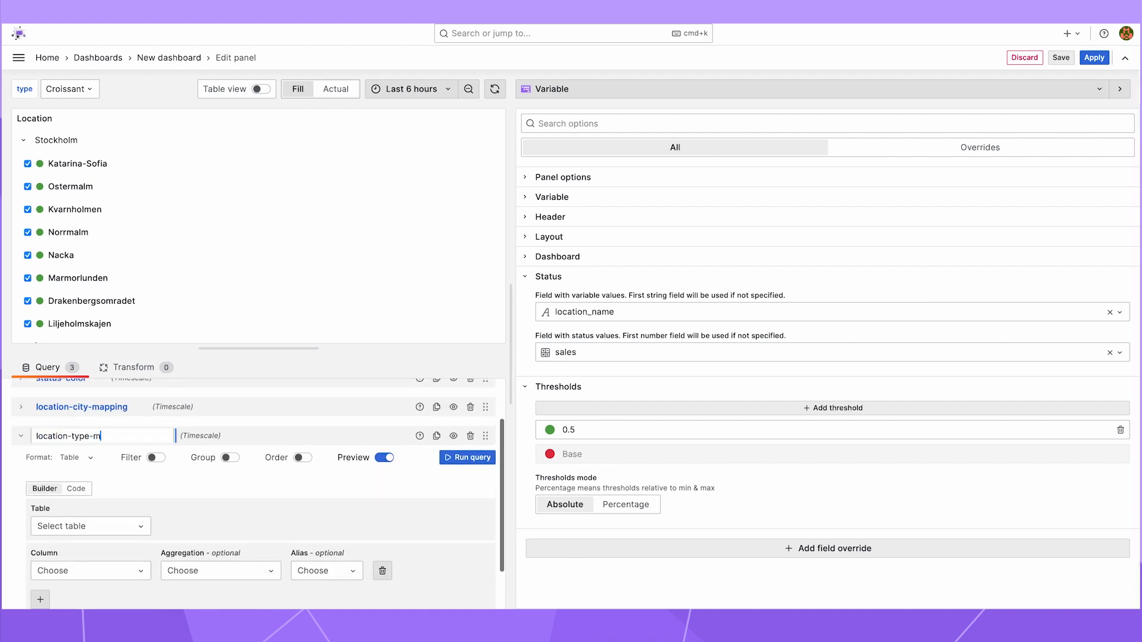
left_click(480, 457)
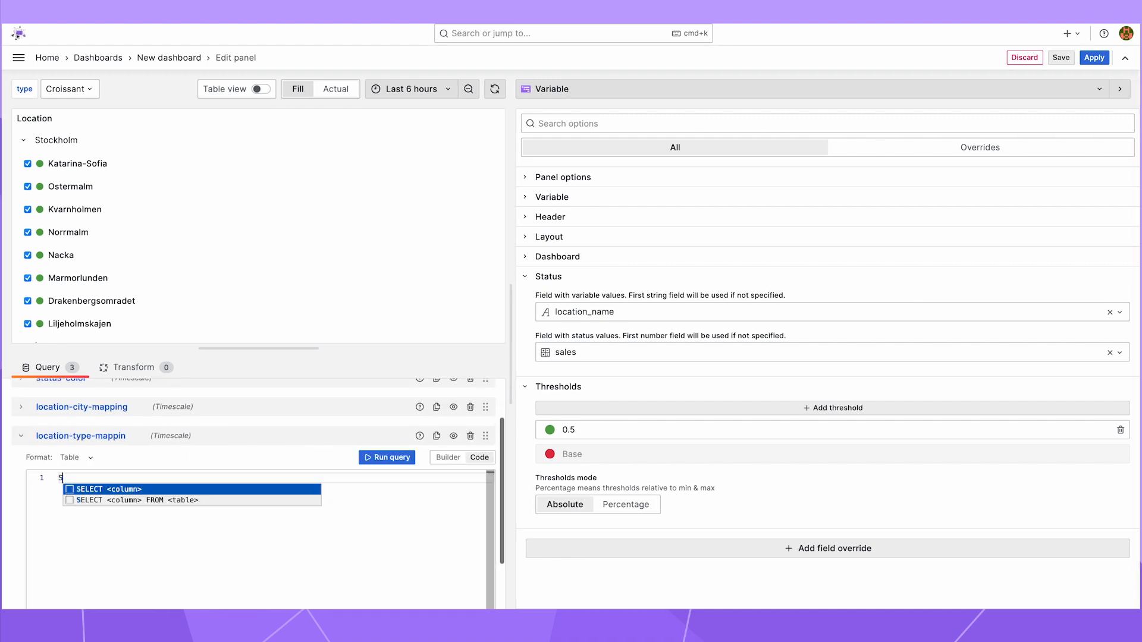
type("ELECT distinct type from public.bakery;")
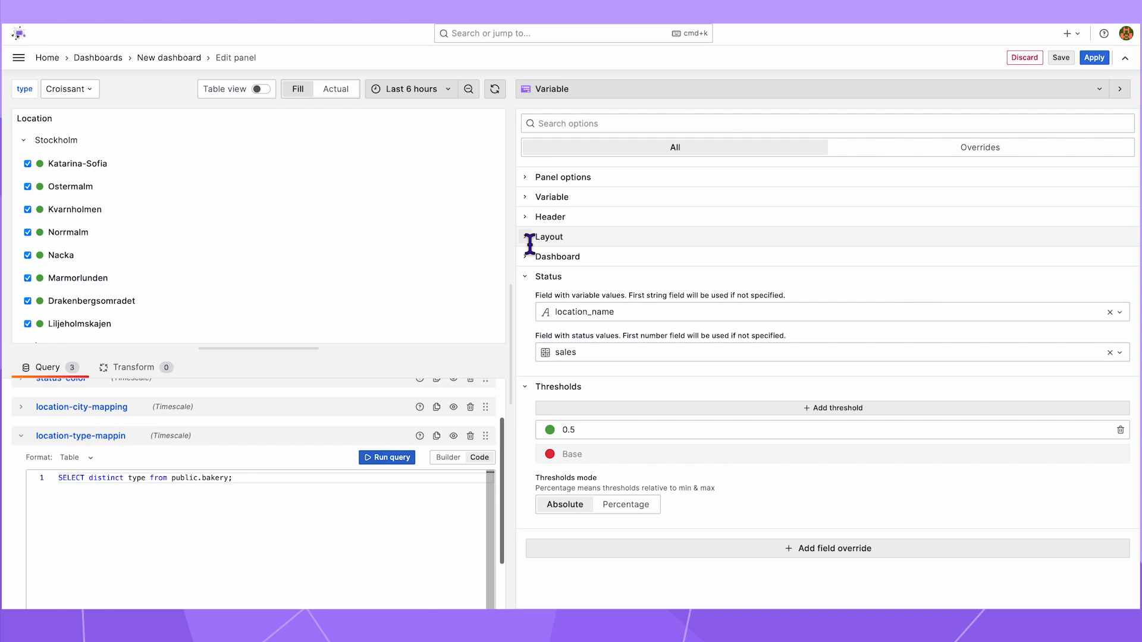
Rename the query location-type-mapping and add its type field as a level under a Type tab.
left_click(548, 235)
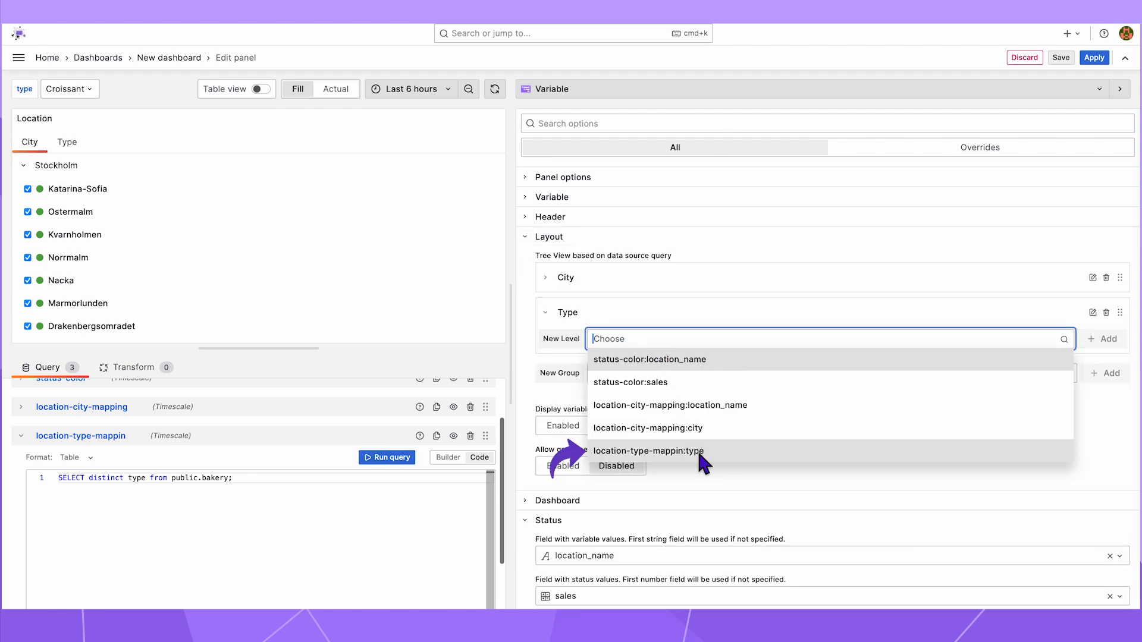
left_click(647, 451)
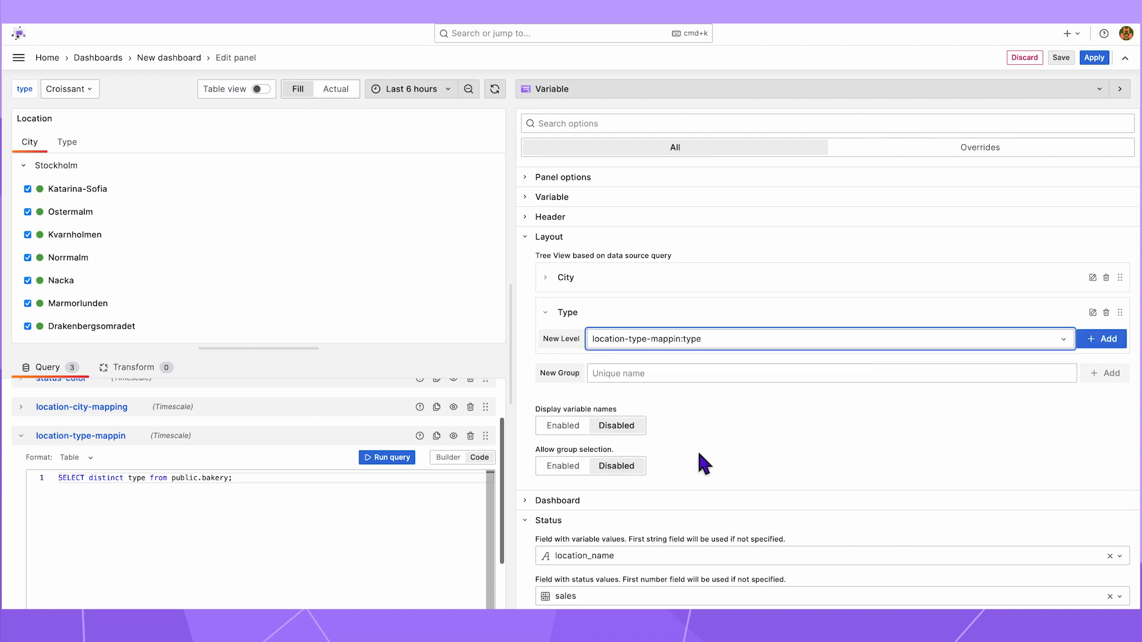
double_click(81, 435)
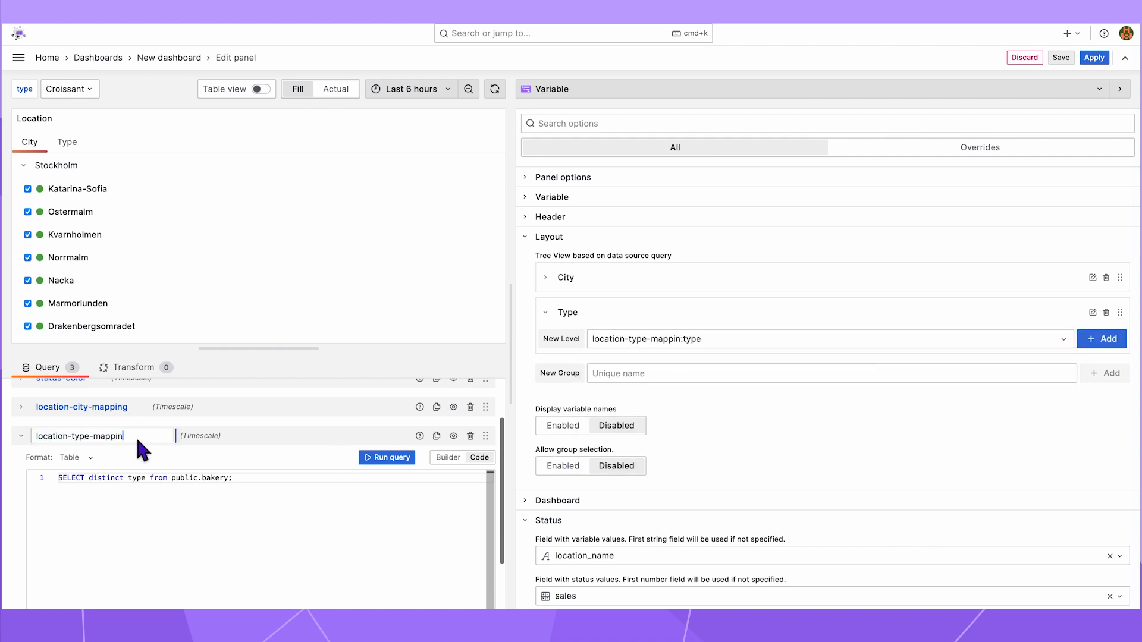
mouse_move(62, 433)
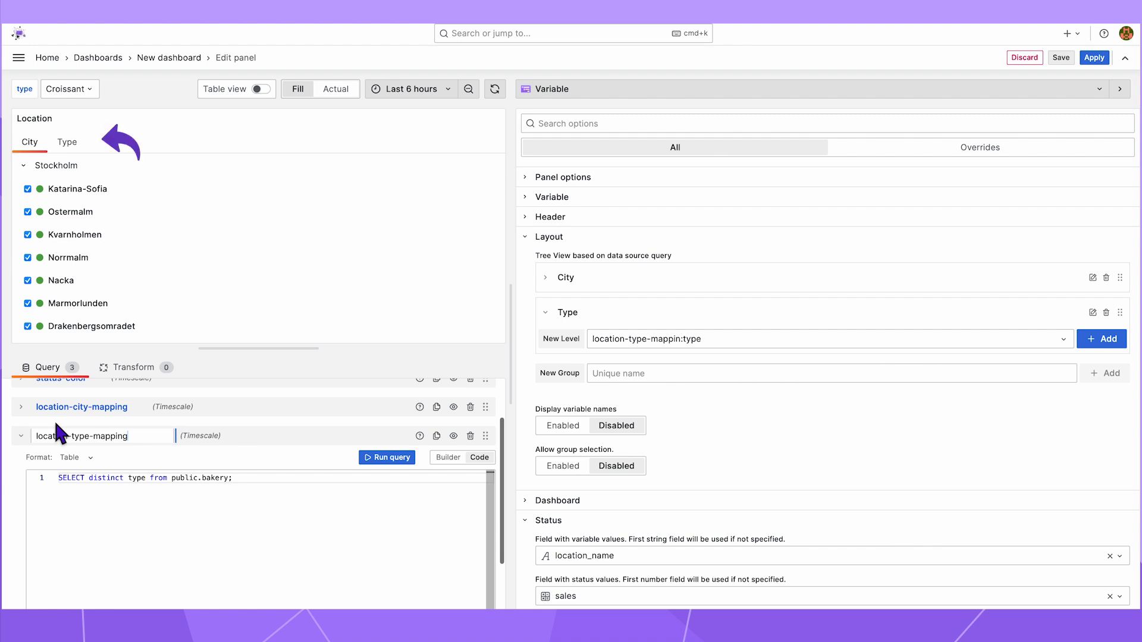
left_click(66, 142)
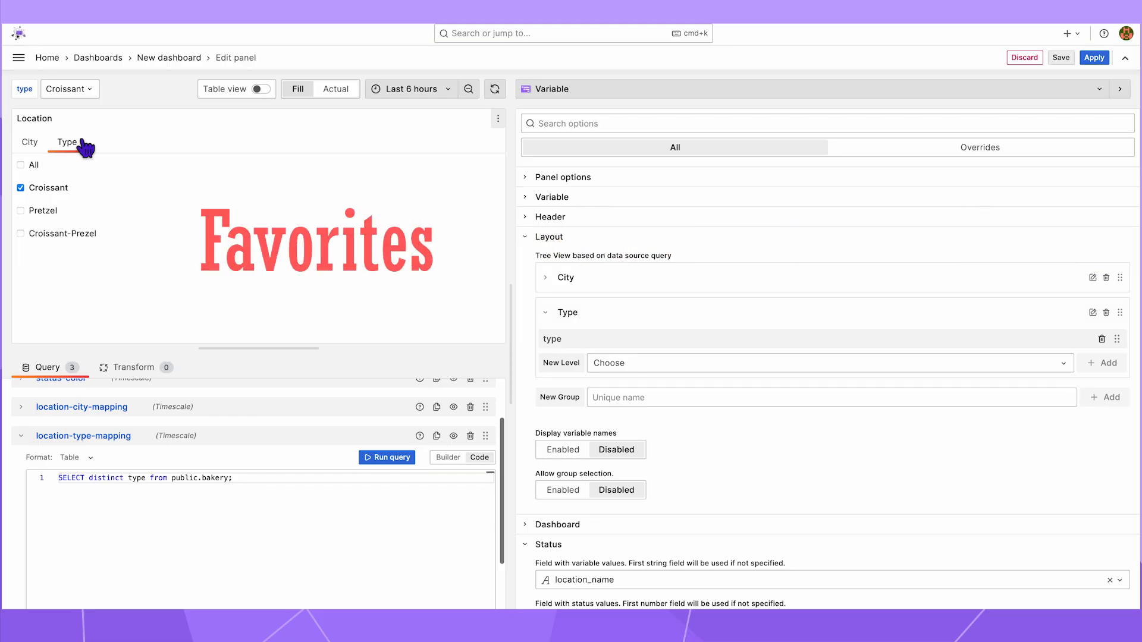
Show the tree header with Select favorites enabled, star Norrmalm and Nacka and list only favorites.
left_click(550, 216)
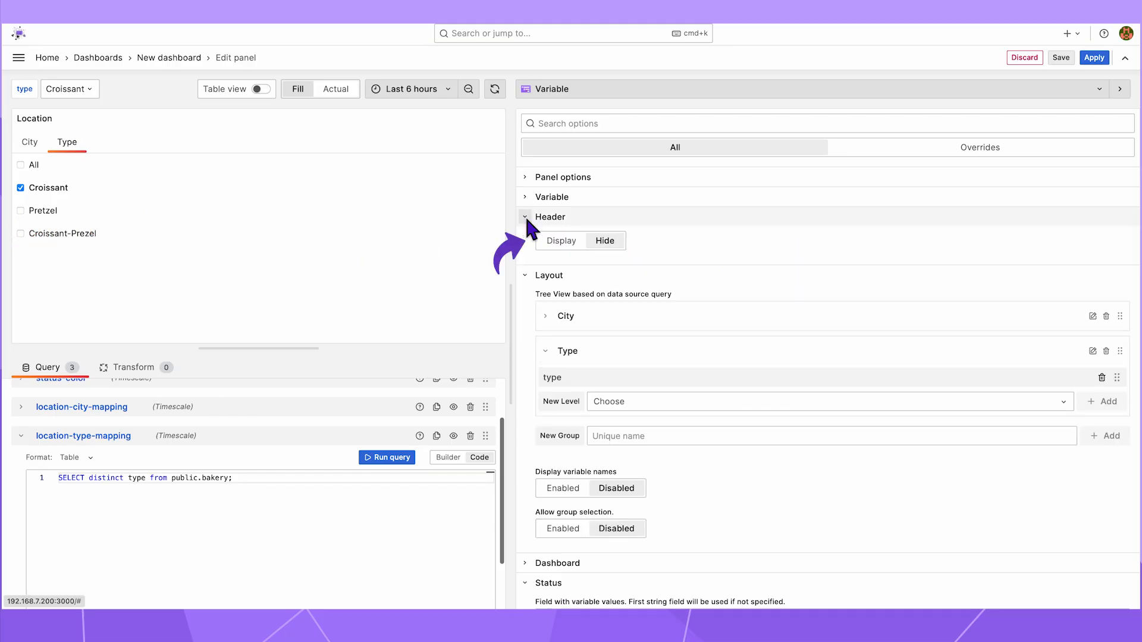
left_click(560, 240)
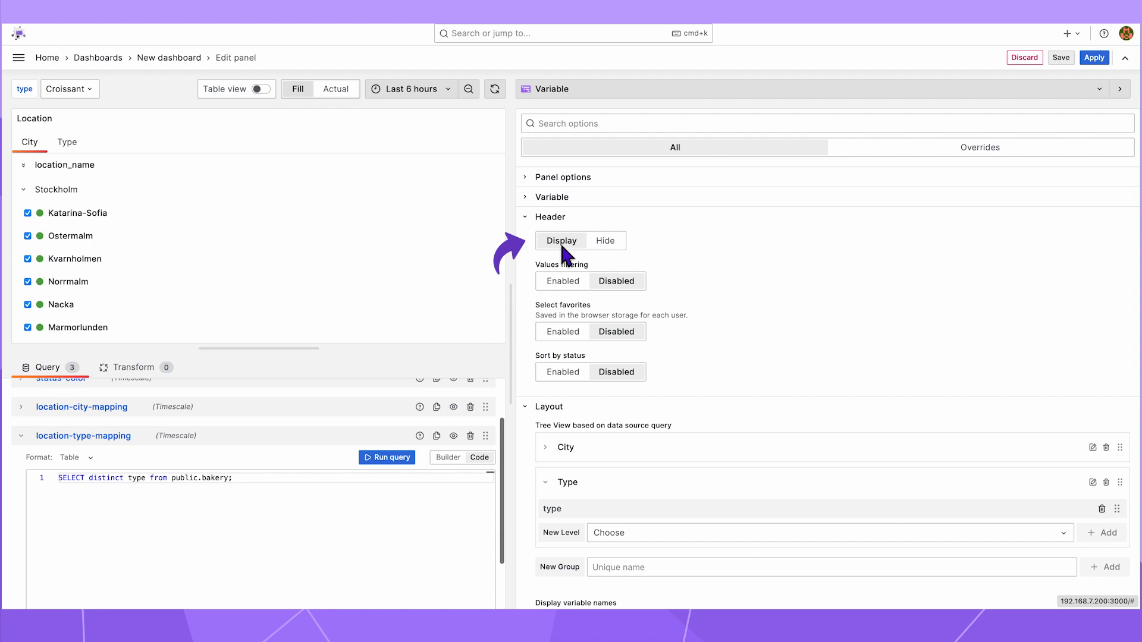
left_click(562, 332)
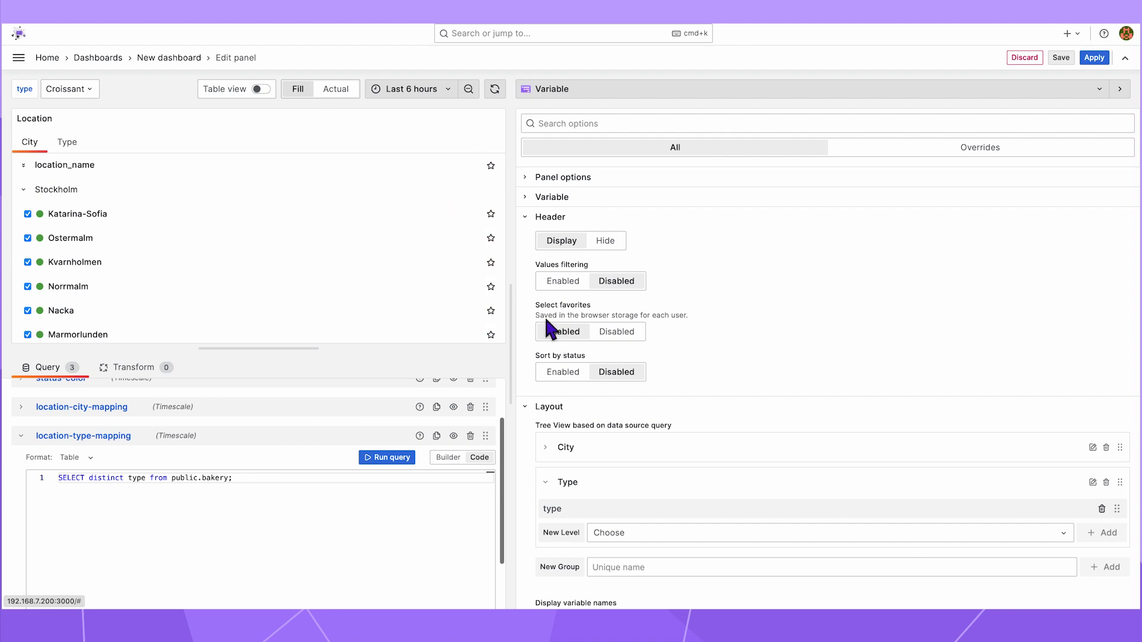
left_click(561, 332)
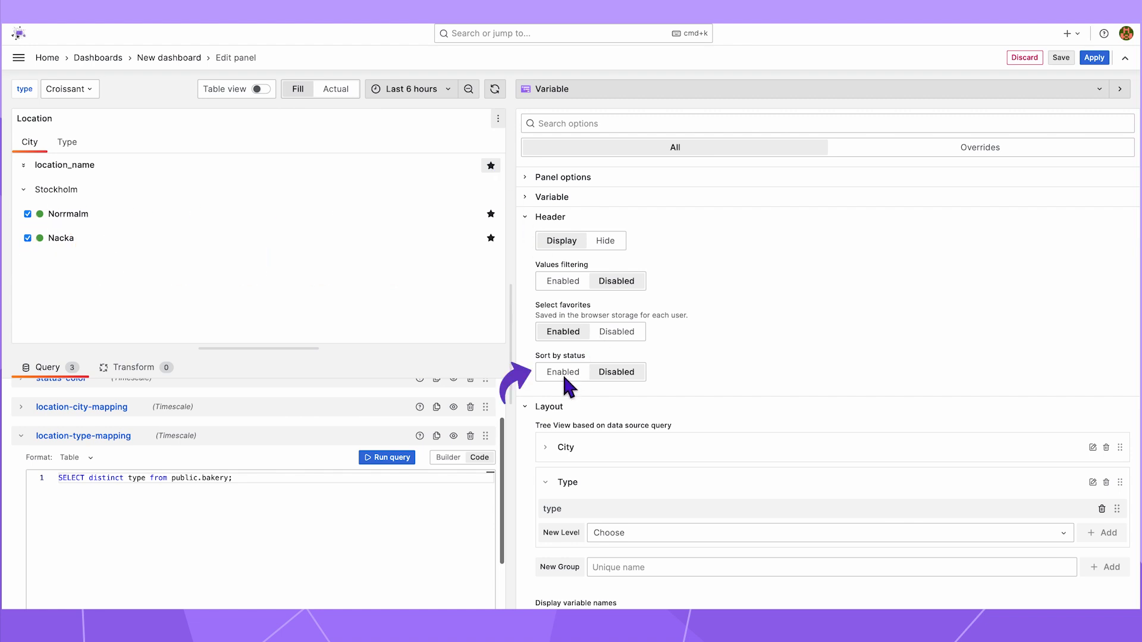
Enable Sort by status and sort location_name so all locations show again with starred ones on top.
left_click(562, 372)
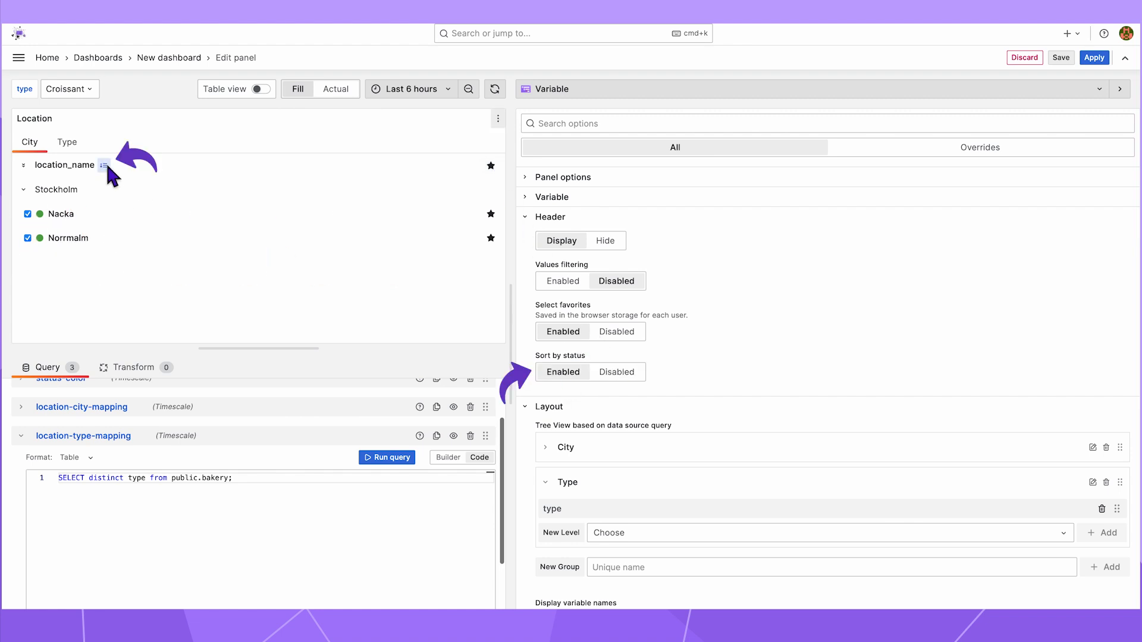
left_click(102, 164)
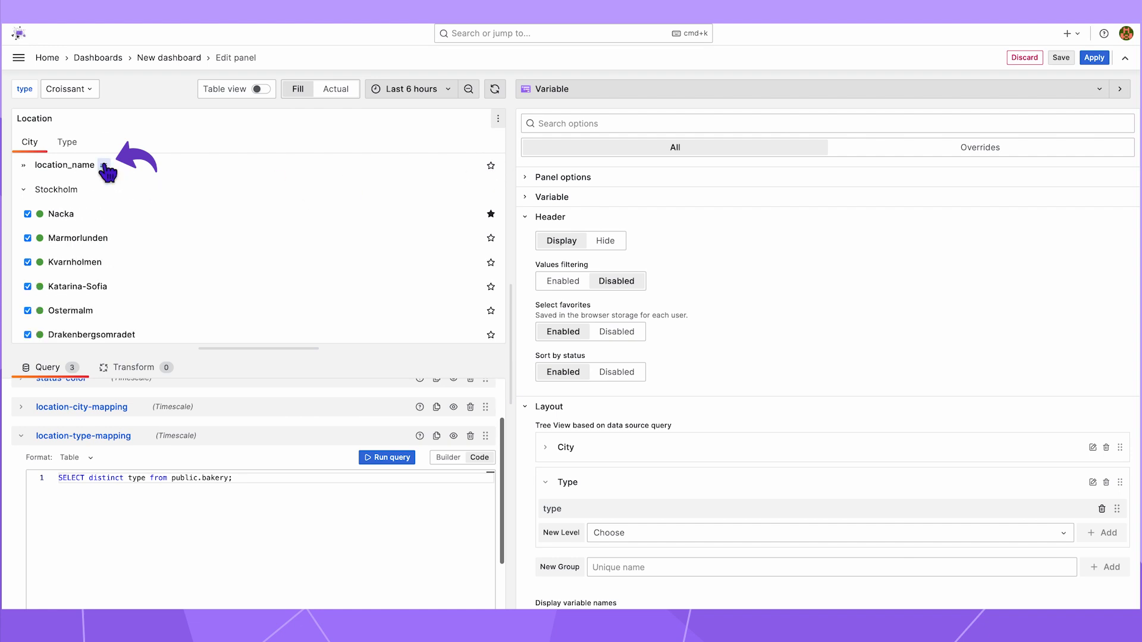
scroll("down", 3)
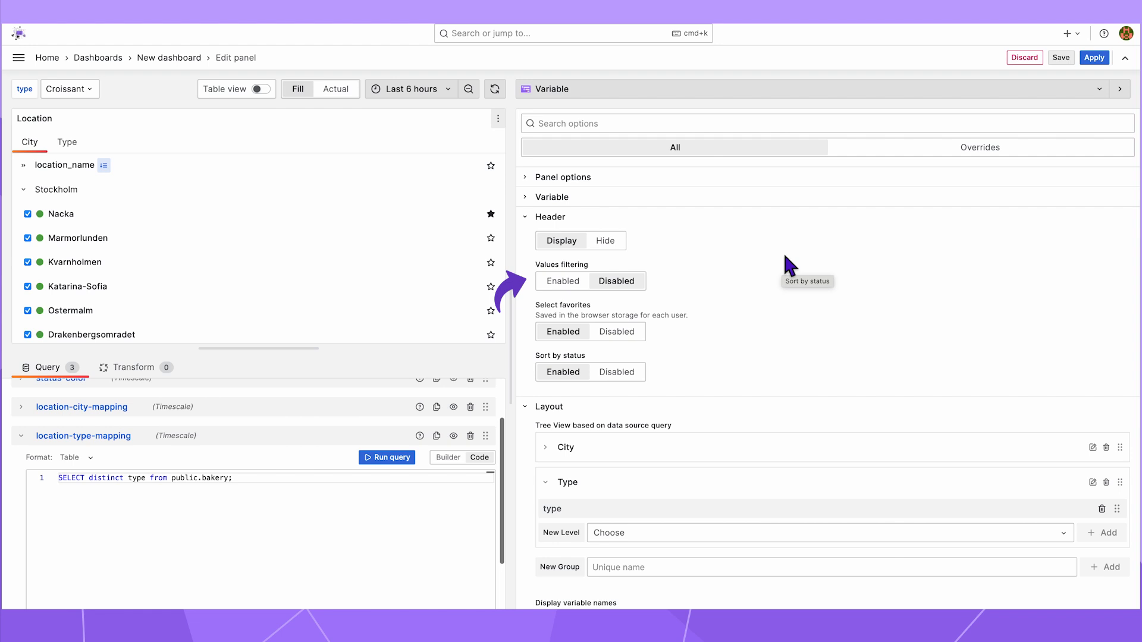
Enable Values filtering with Always Visible Search and test it by searching 'Nack' then clearing it.
left_click(563, 281)
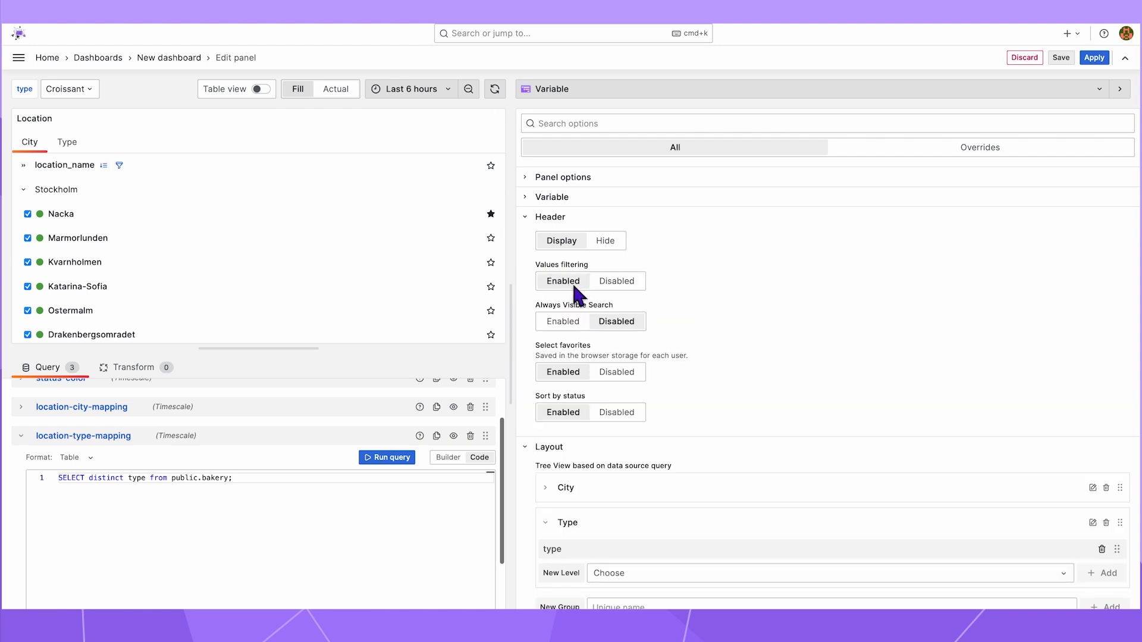
left_click(562, 321)
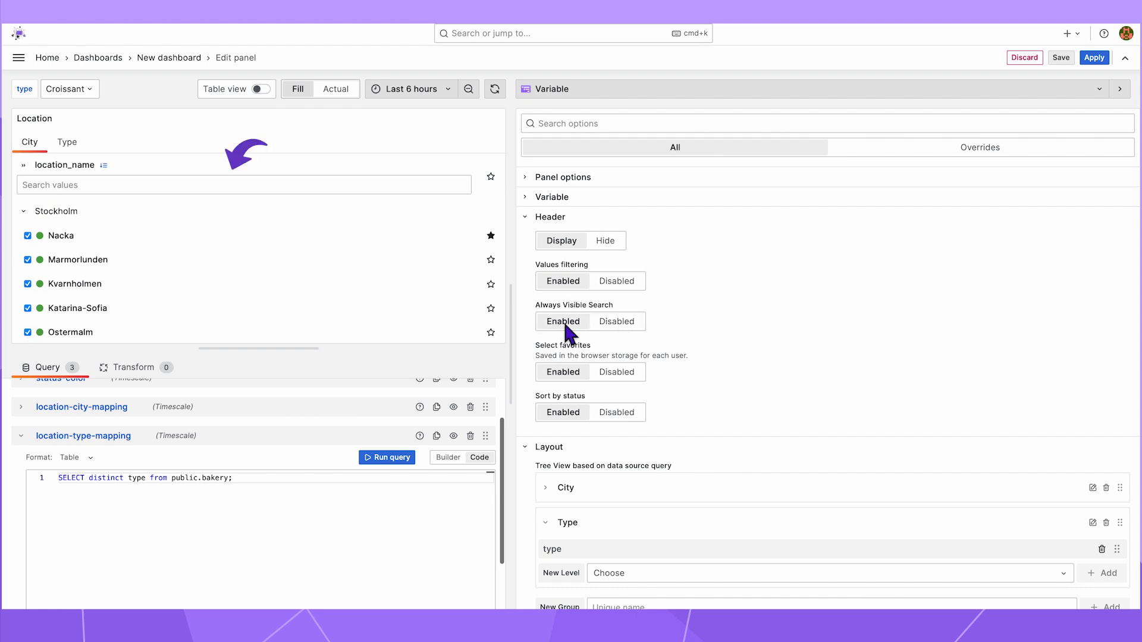
type("Nack")
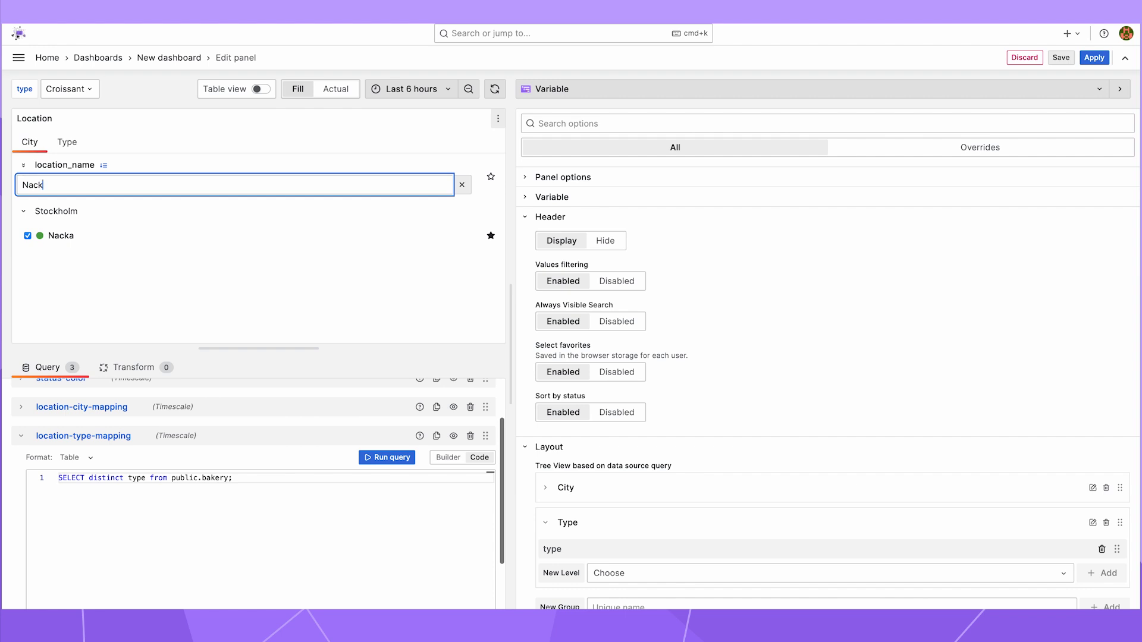
key("Backspace")
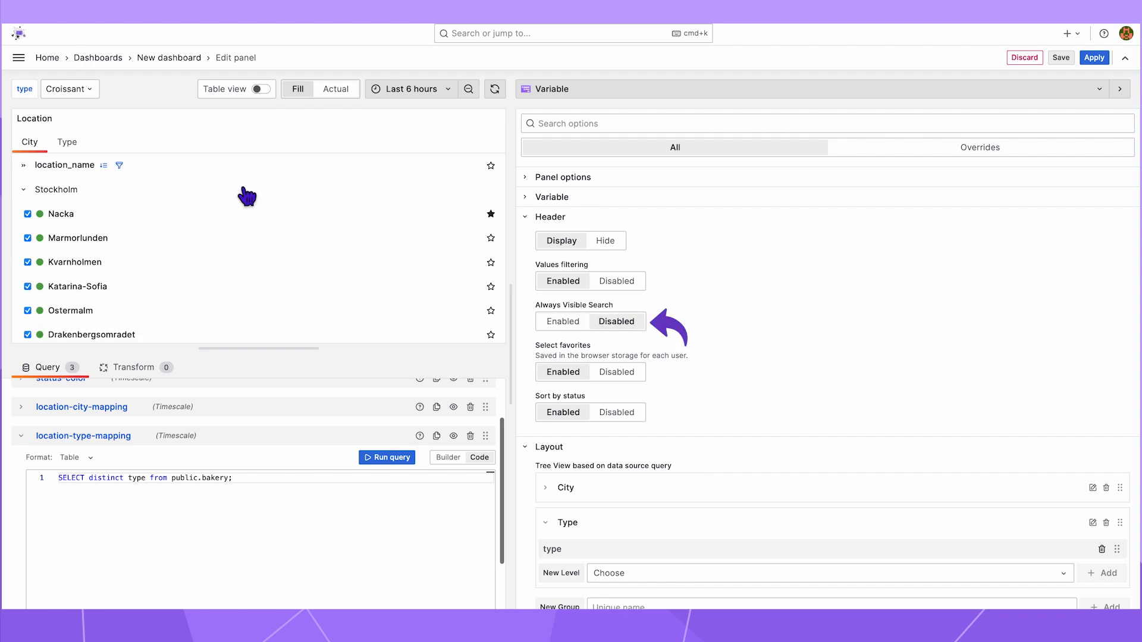
Set Always Visible Search to Disabled so the location search appears only on demand.
left_click(119, 165)
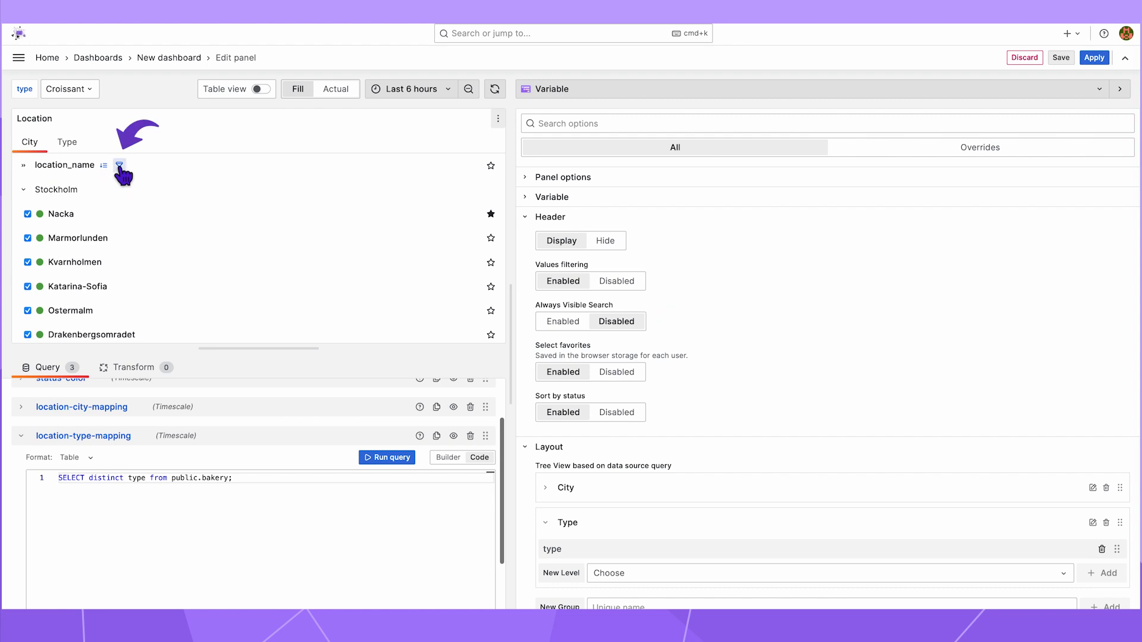
left_click(1093, 57)
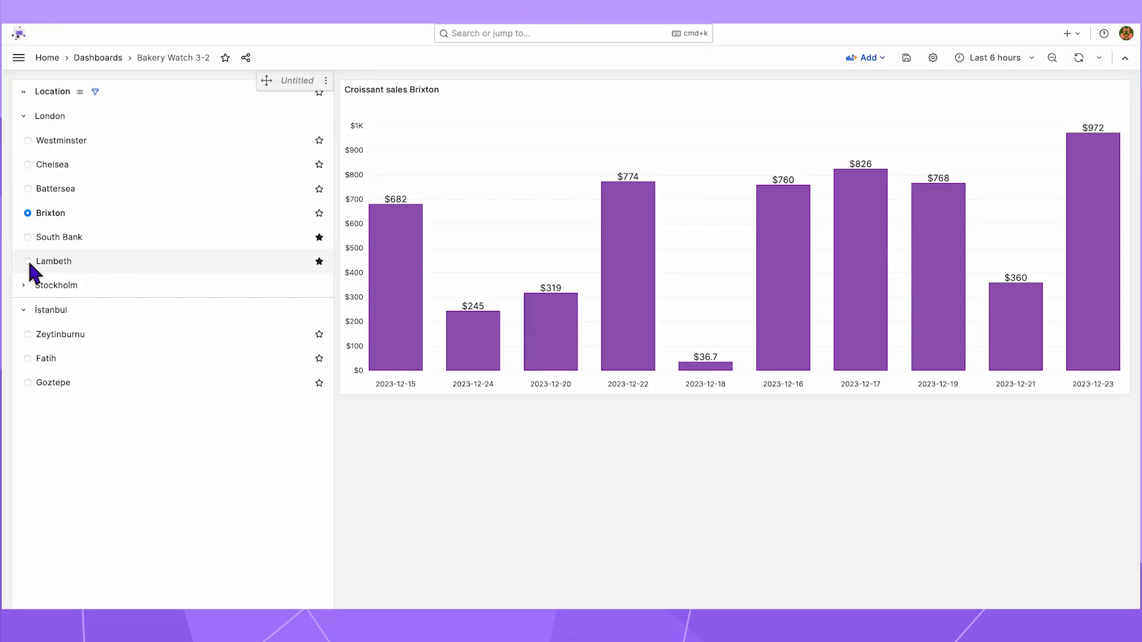
Redirect from the Location tree to the Lambeth, Brixton and finally Chelsea sales dashboards.
left_click(27, 261)
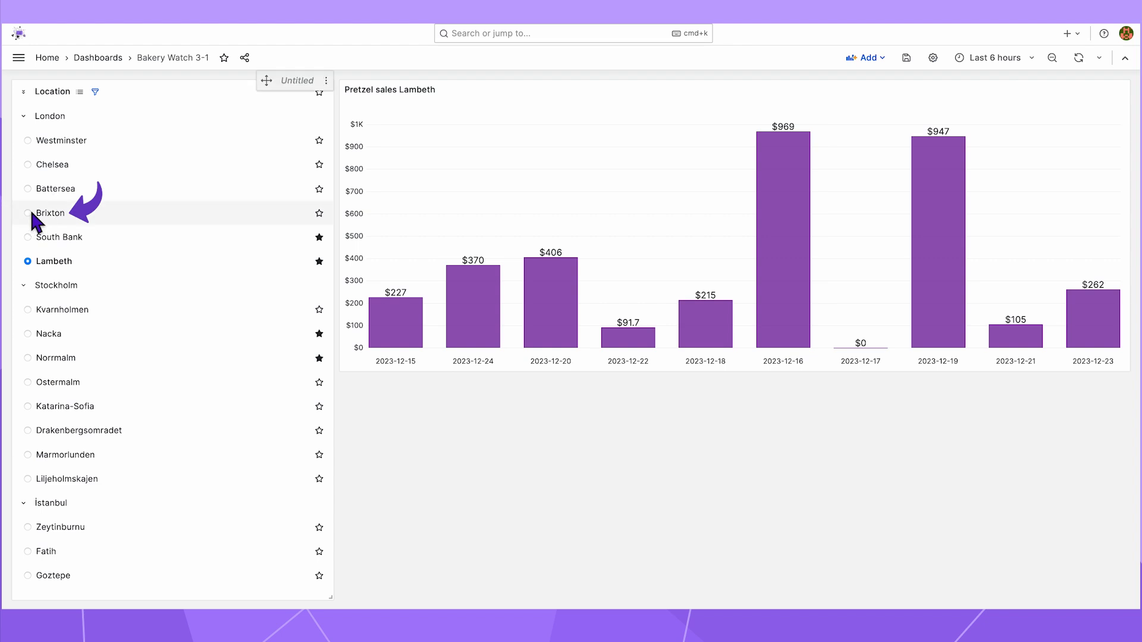
left_click(28, 213)
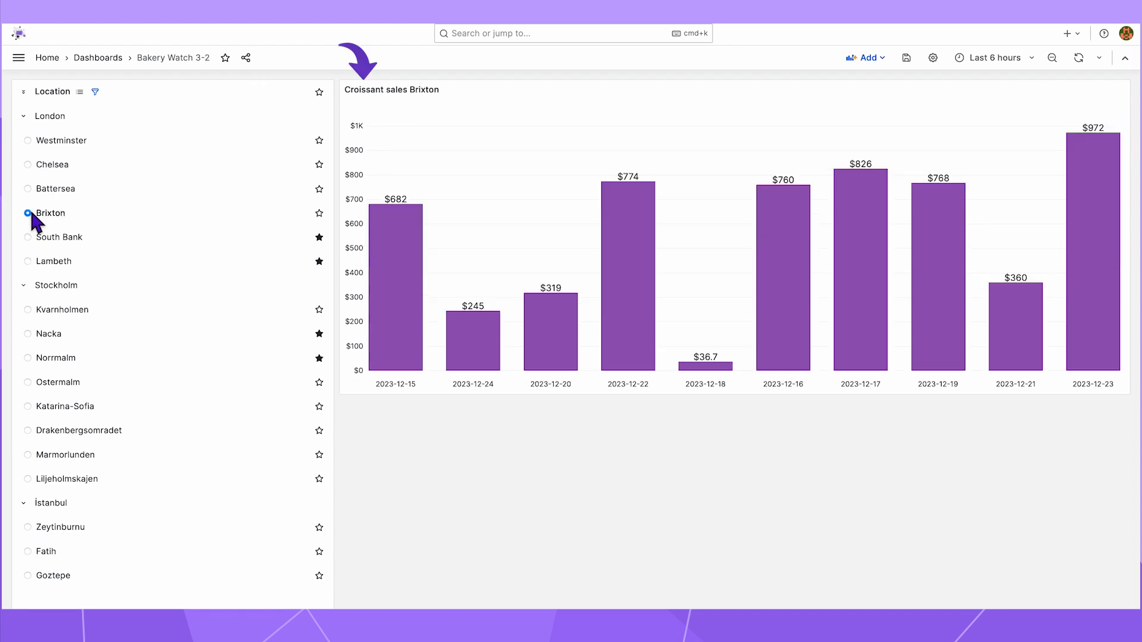
left_click(27, 164)
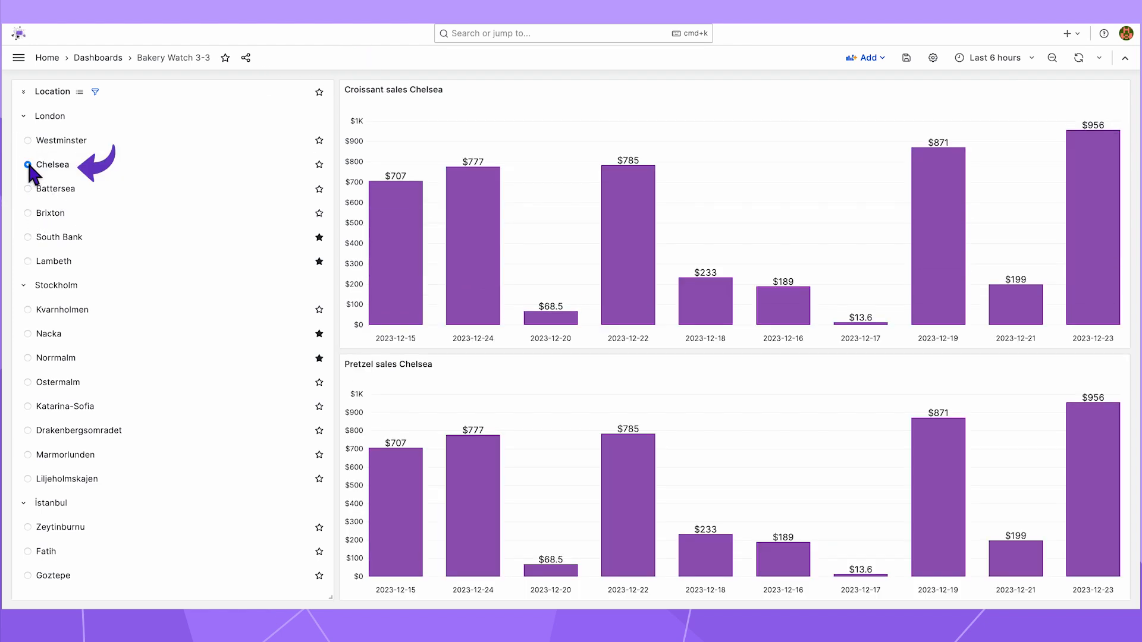